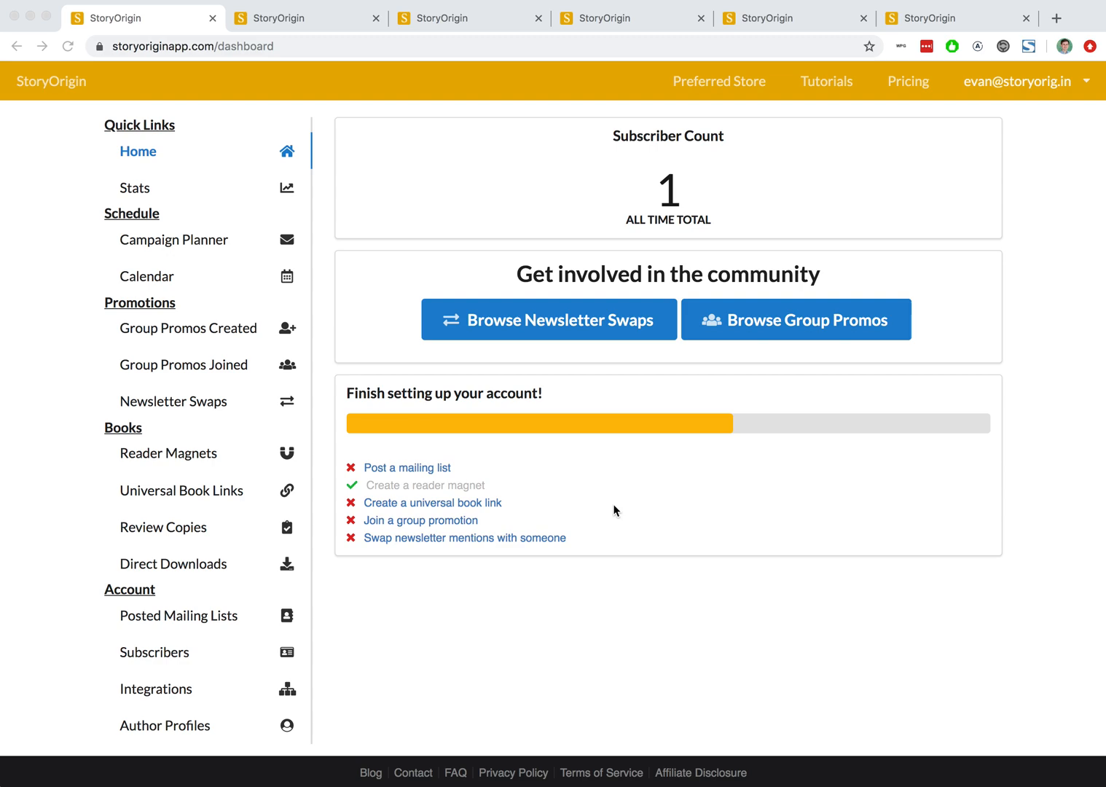
{"action": "mouse_move", "coordinate": [272, 130]}
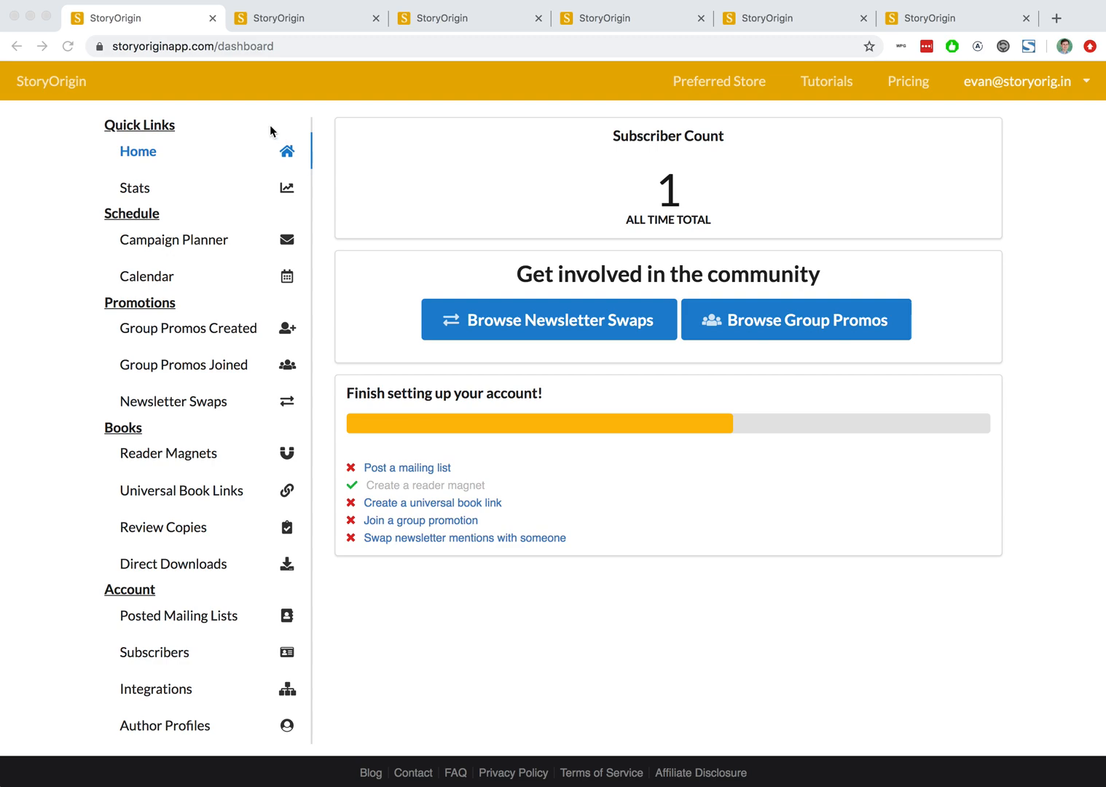
{"action": "mouse_move", "coordinate": [158, 158]}
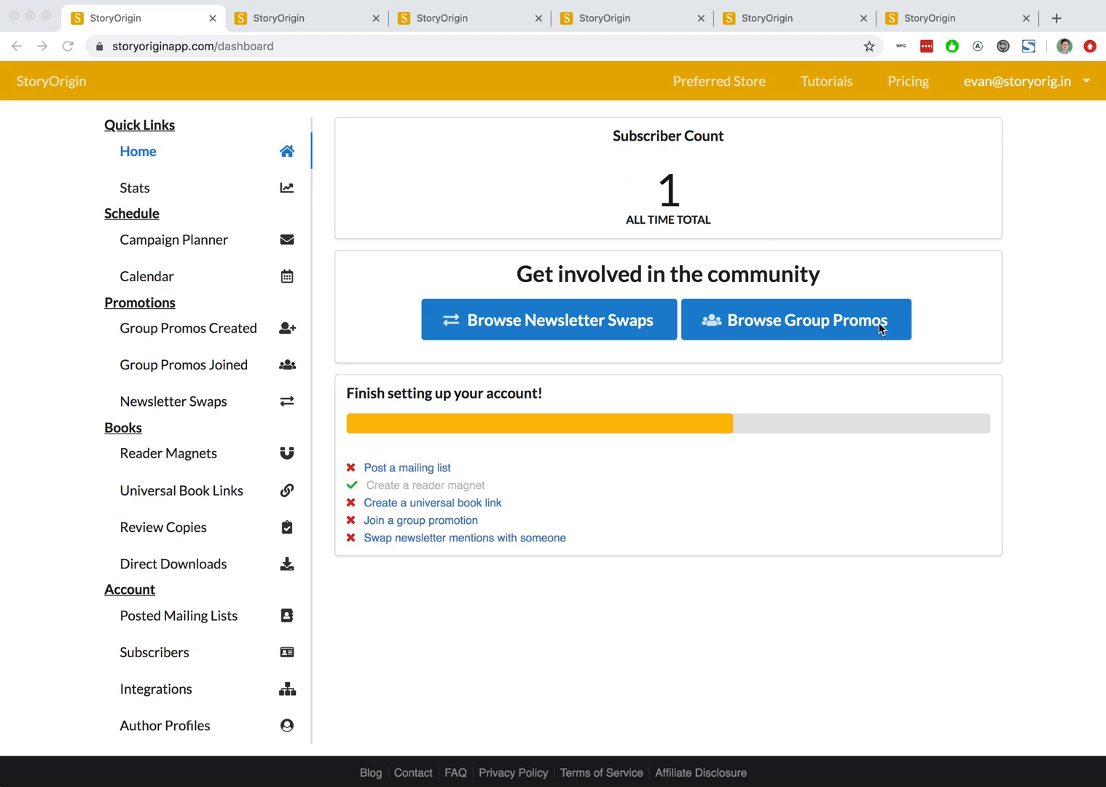
{"action": "mouse_move", "coordinate": [744, 327]}
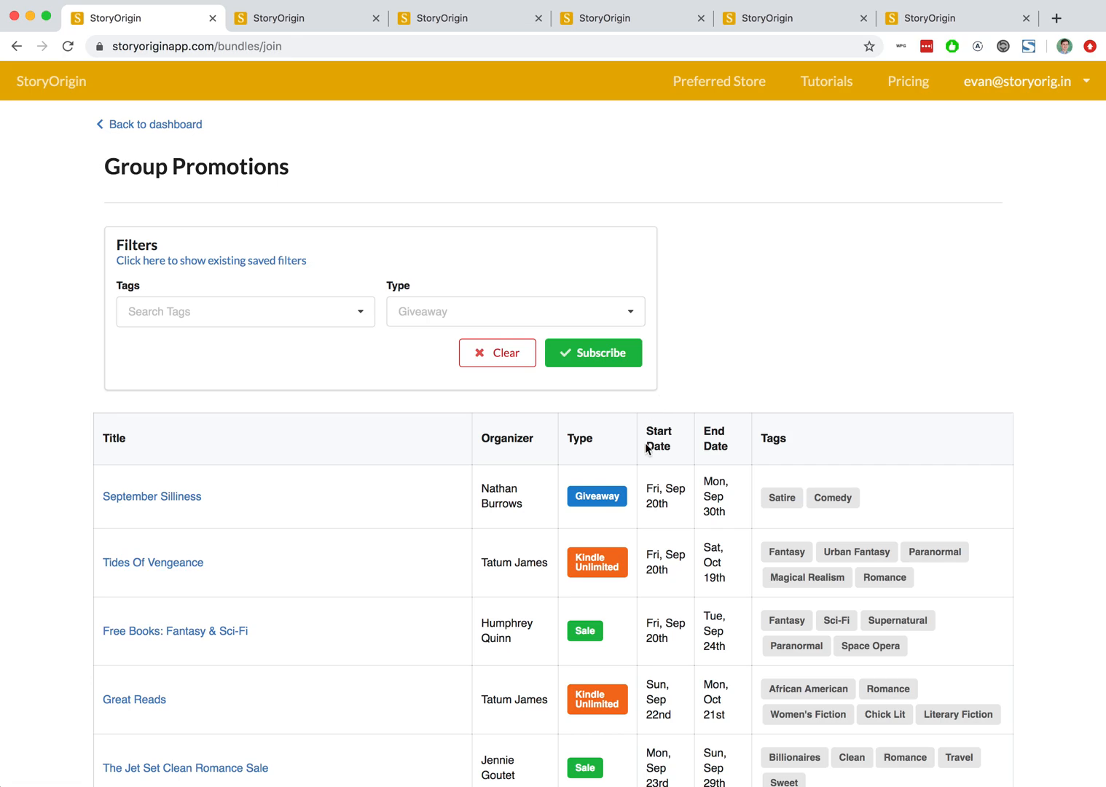
{"action": "scroll", "scroll_direction": "down", "scroll_amount": 3}
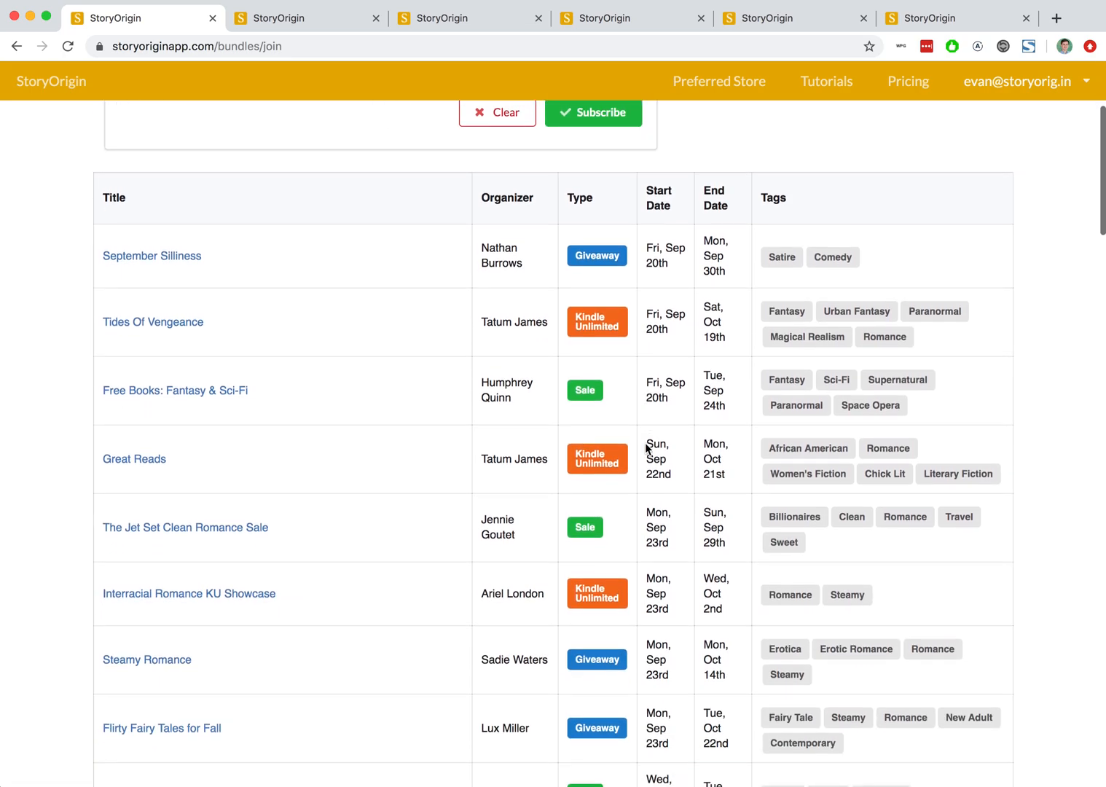
{"action": "scroll", "scroll_direction": "down", "scroll_amount": 3}
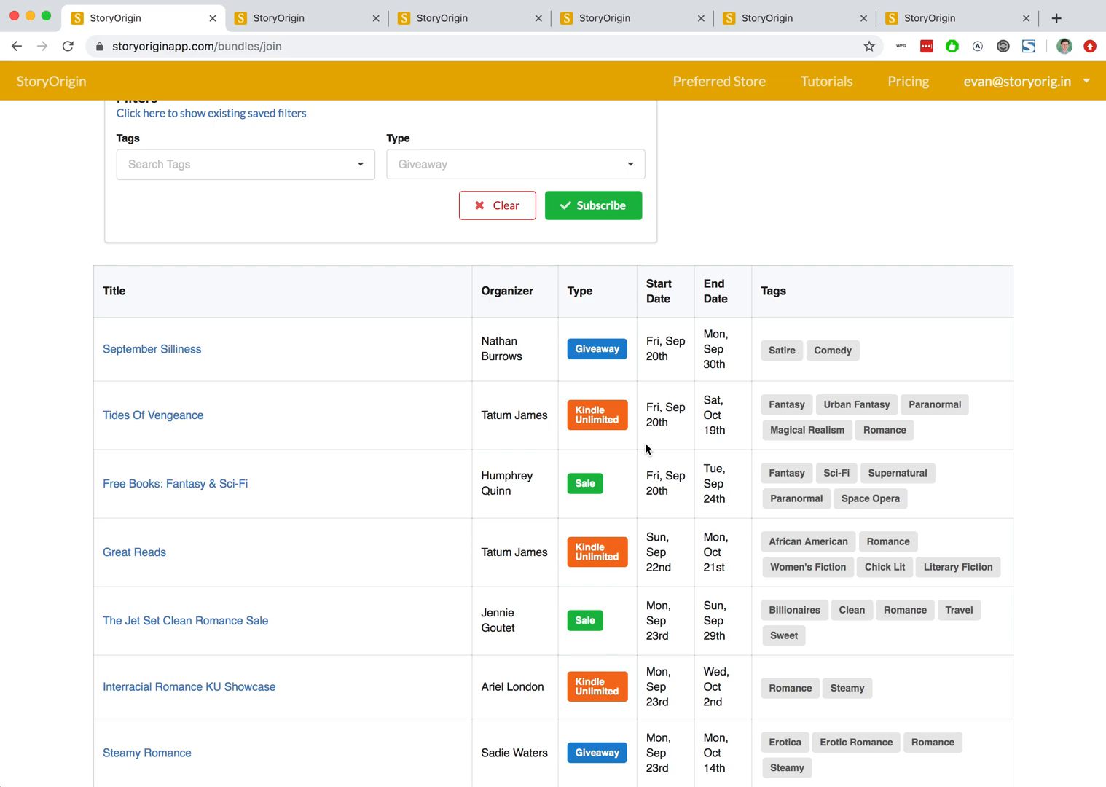
{"action": "mouse_move", "coordinate": [345, 344]}
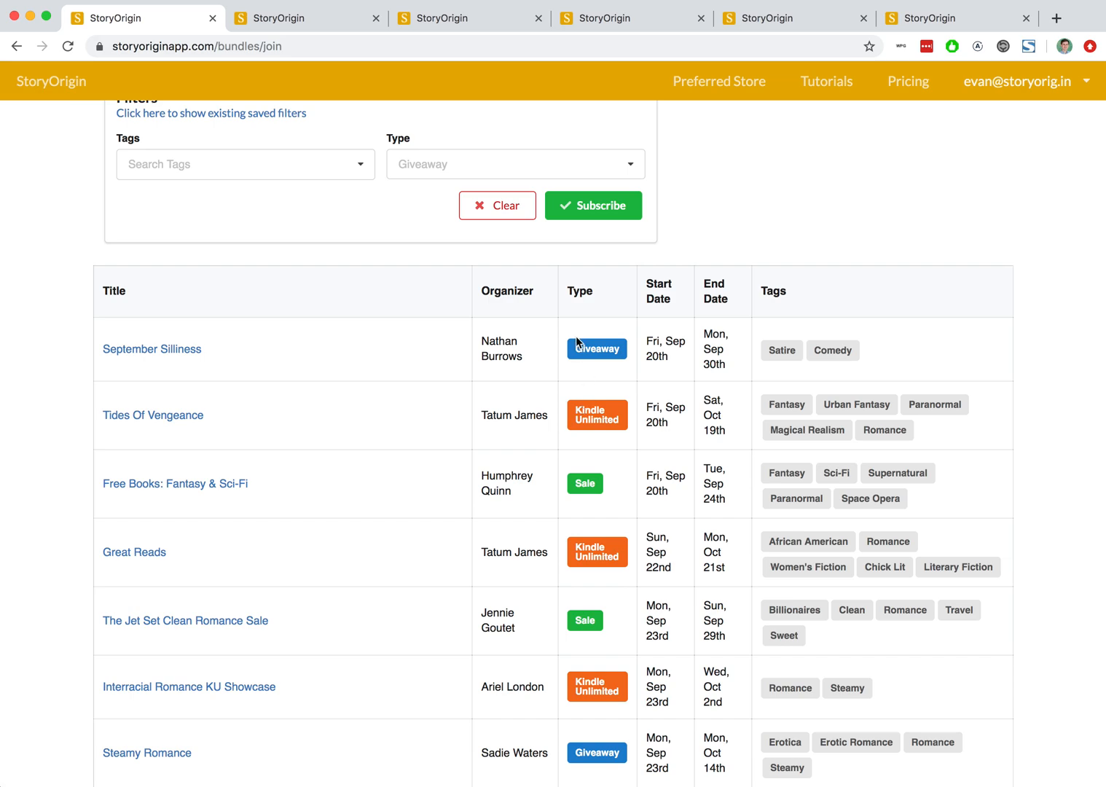
{"action": "mouse_move", "coordinate": [575, 353]}
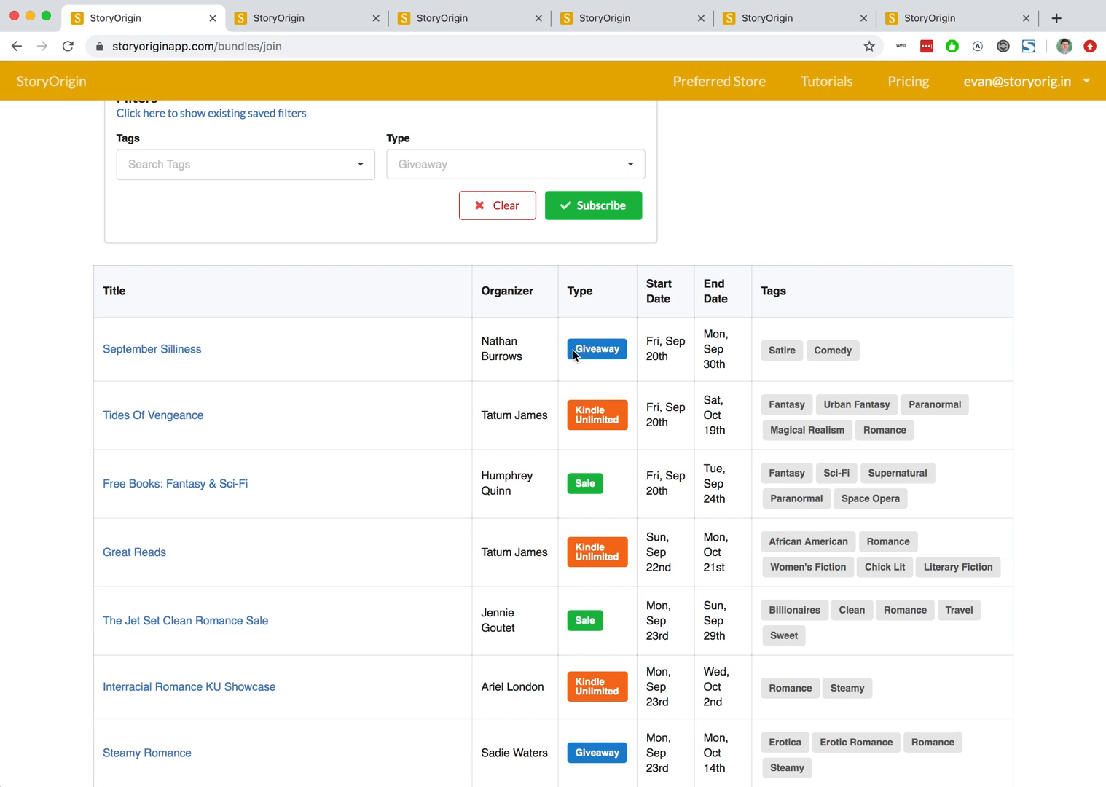
{"action": "mouse_move", "coordinate": [625, 353]}
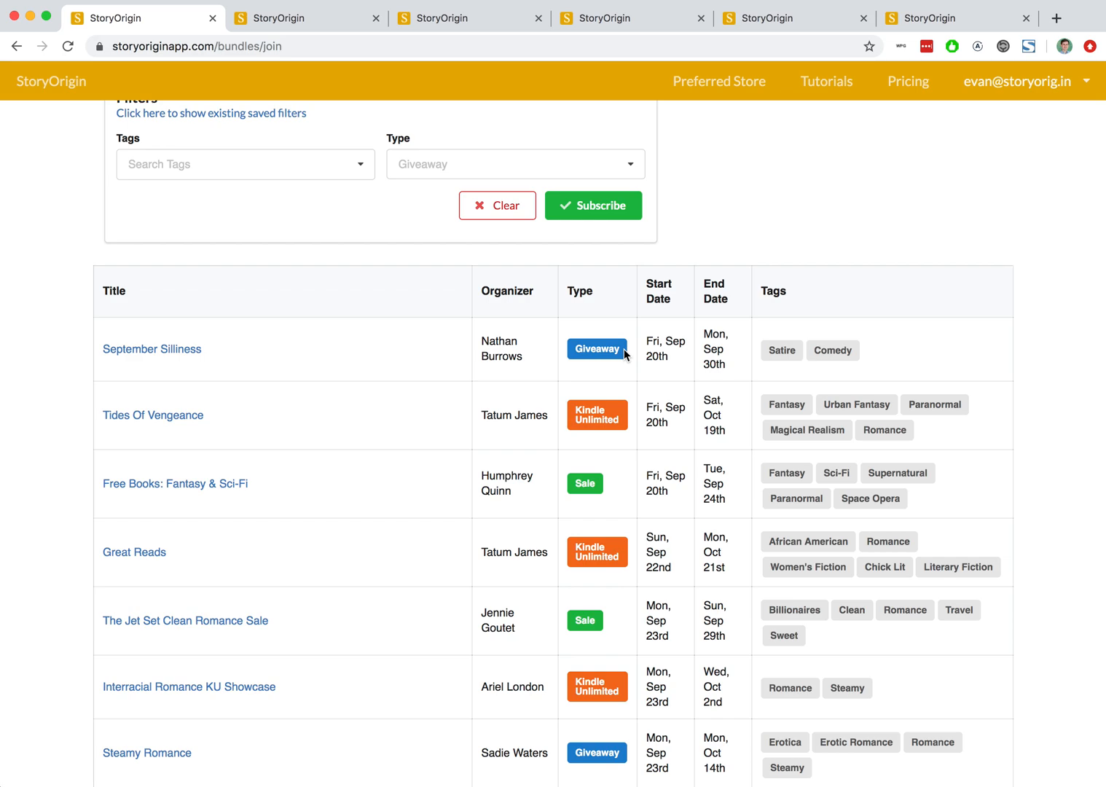
{"action": "mouse_move", "coordinate": [561, 369]}
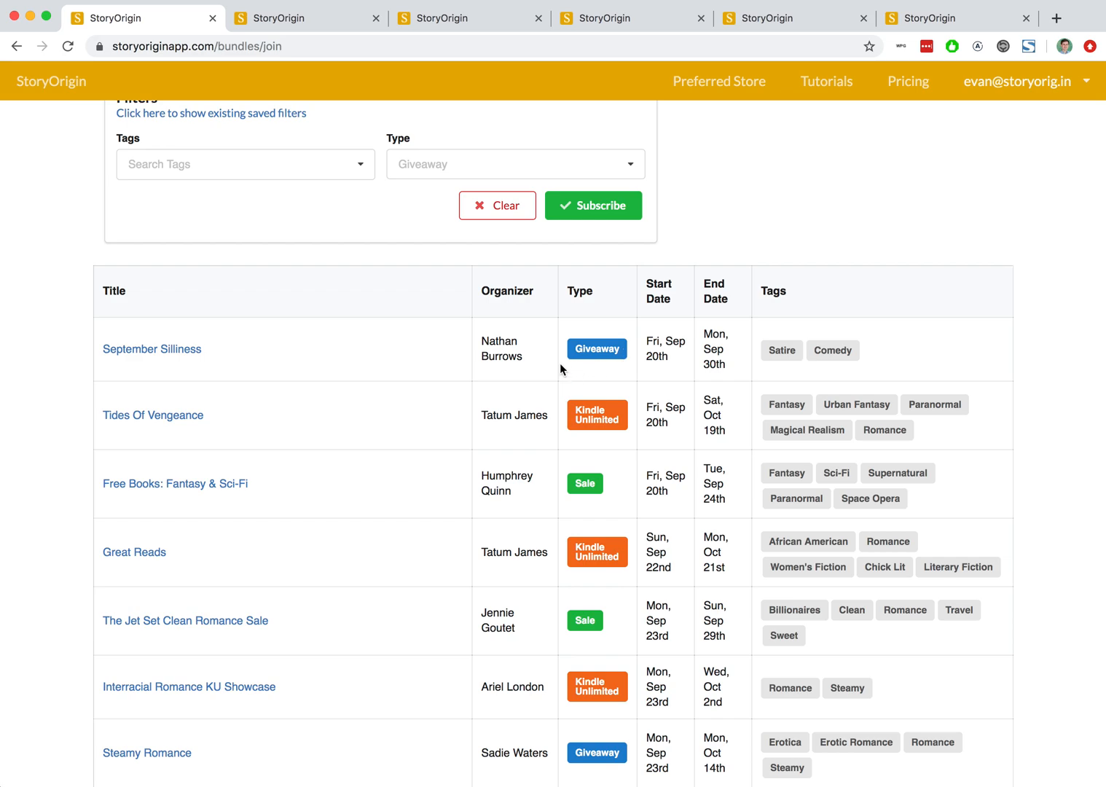
{"action": "mouse_move", "coordinate": [573, 373]}
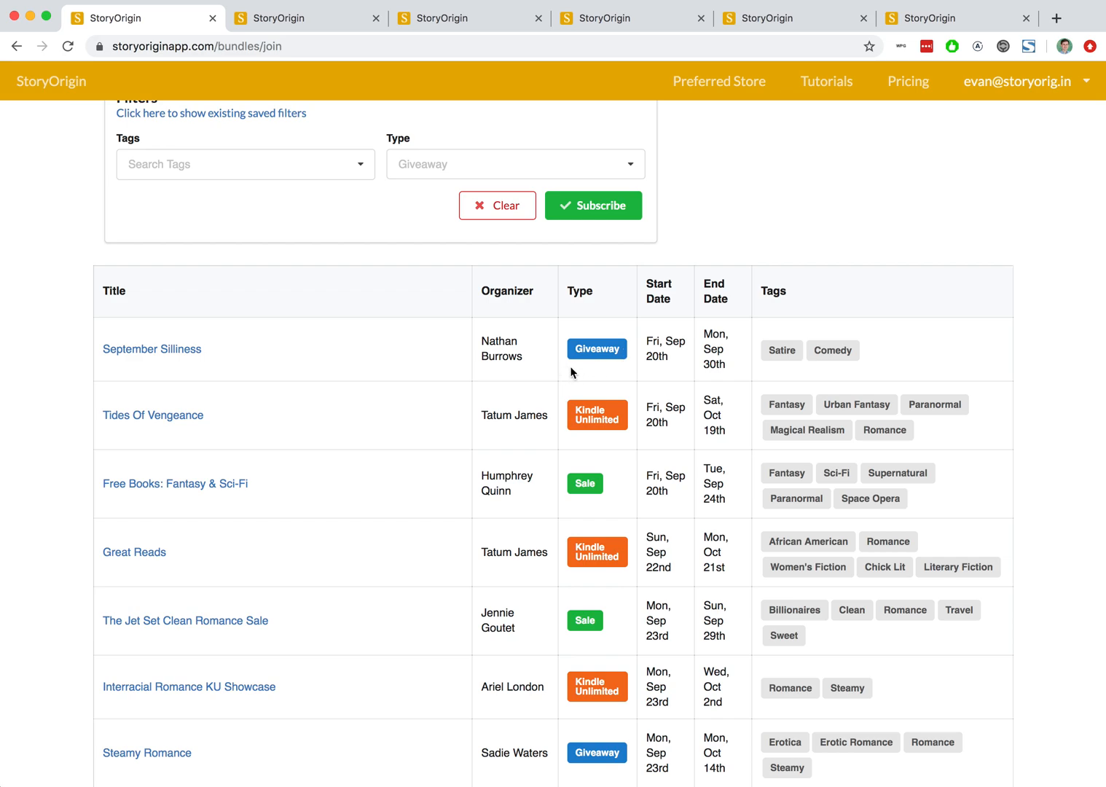
{"action": "mouse_move", "coordinate": [569, 410]}
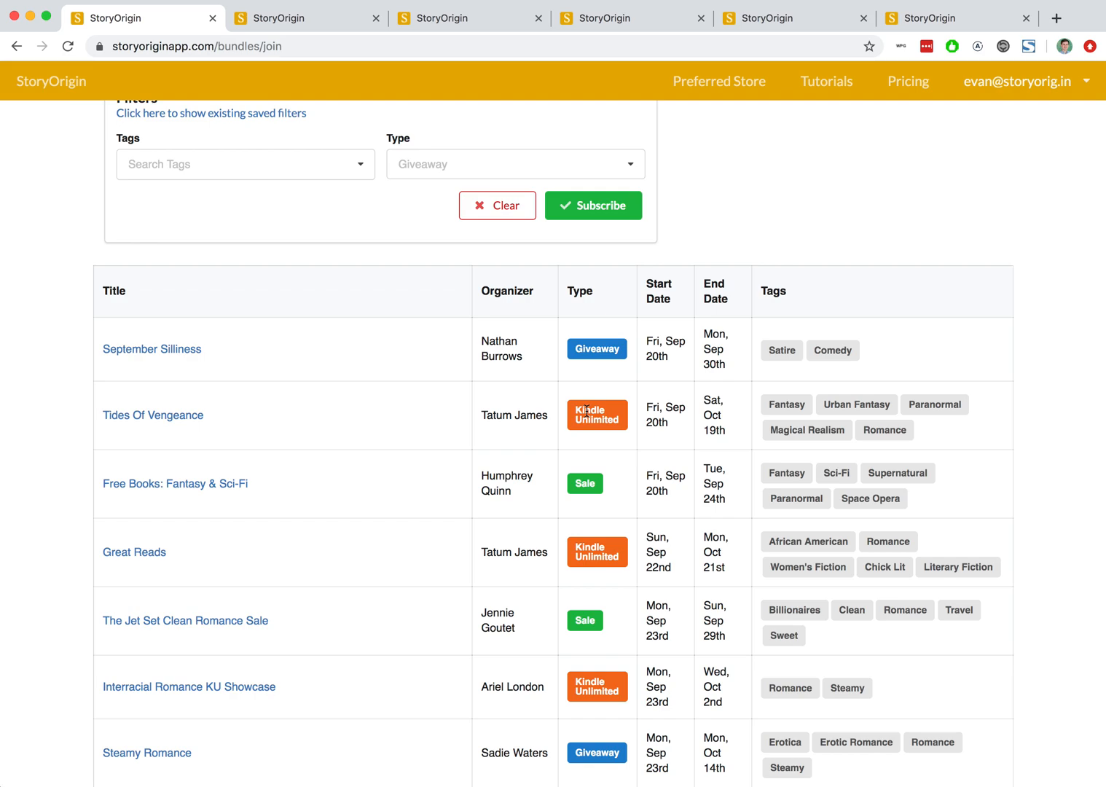
{"action": "mouse_move", "coordinate": [561, 490]}
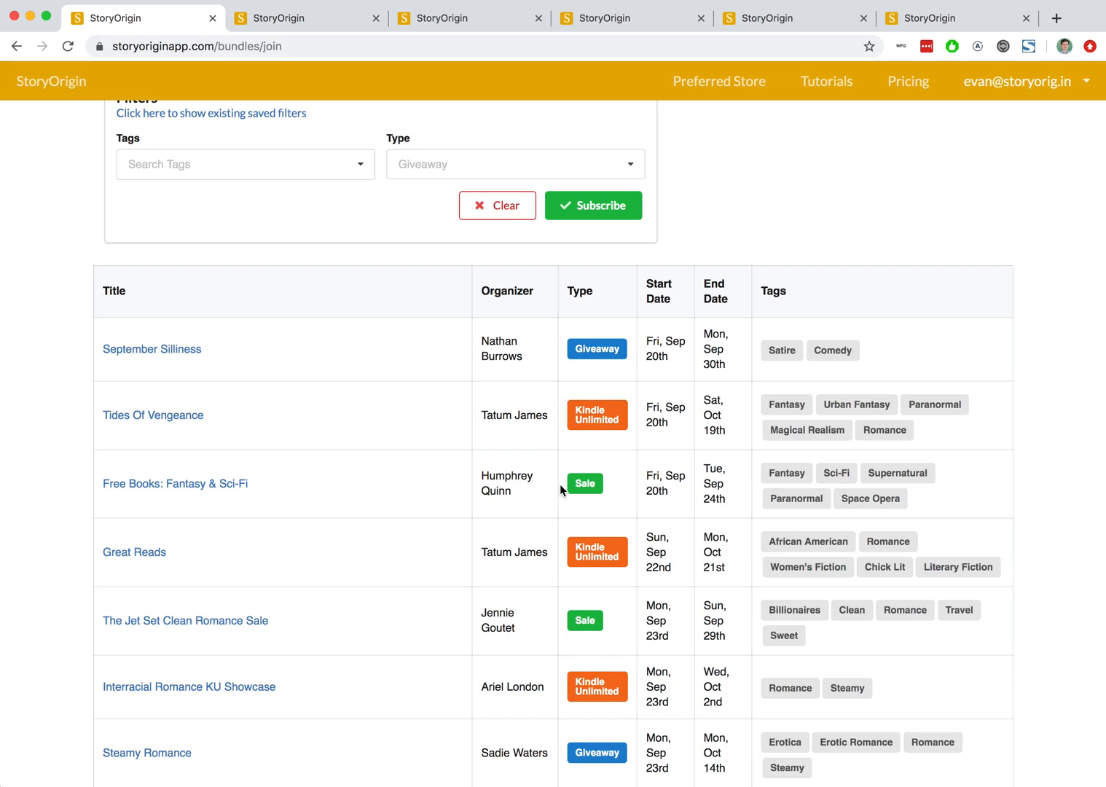
{"action": "mouse_move", "coordinate": [618, 500]}
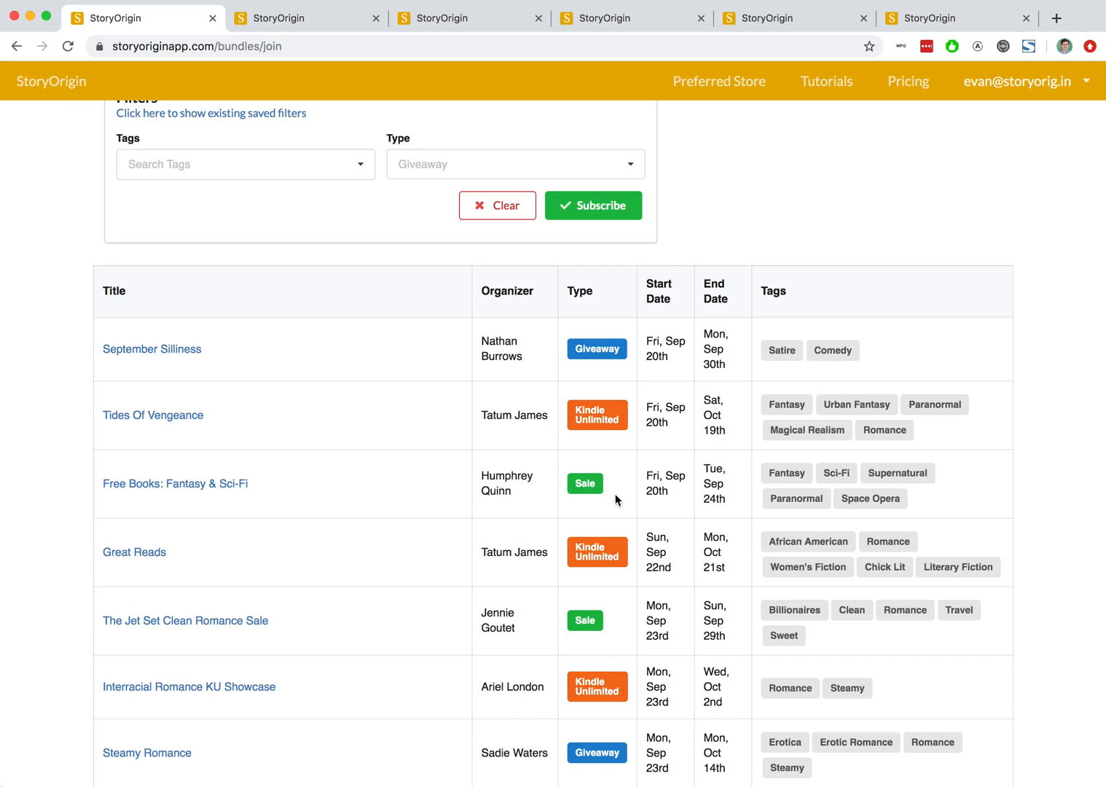
{"action": "mouse_move", "coordinate": [617, 485]}
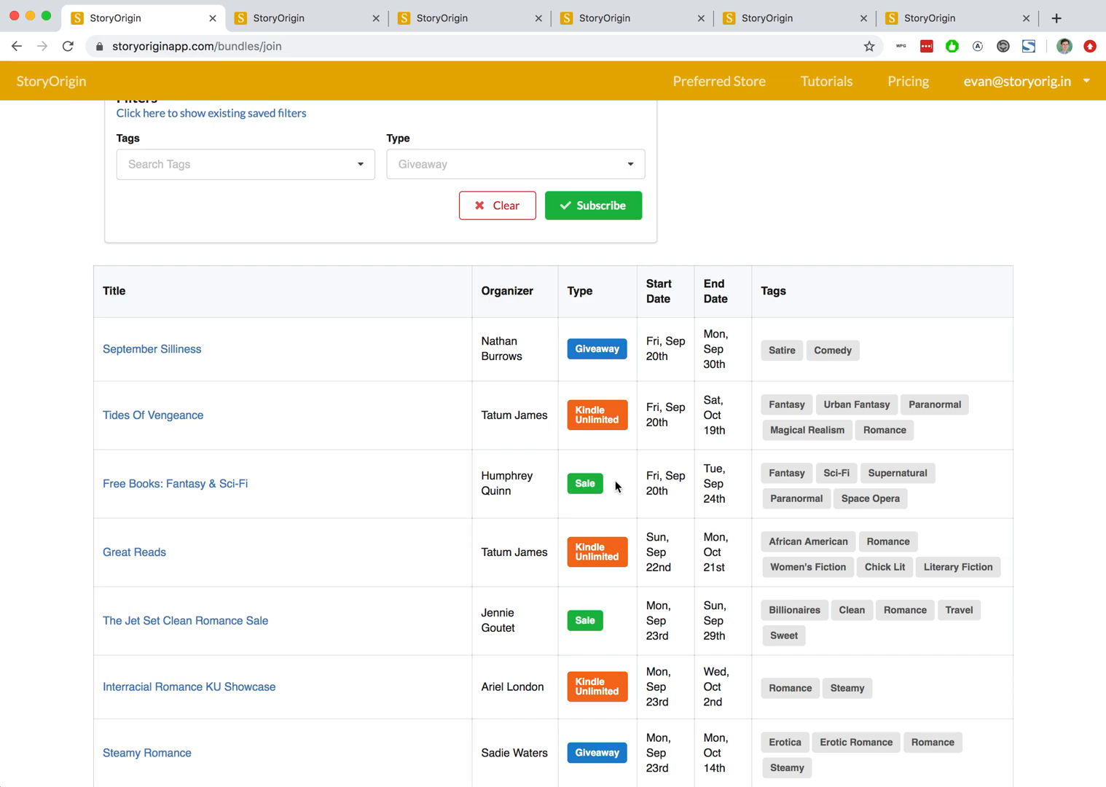
{"action": "mouse_move", "coordinate": [599, 486]}
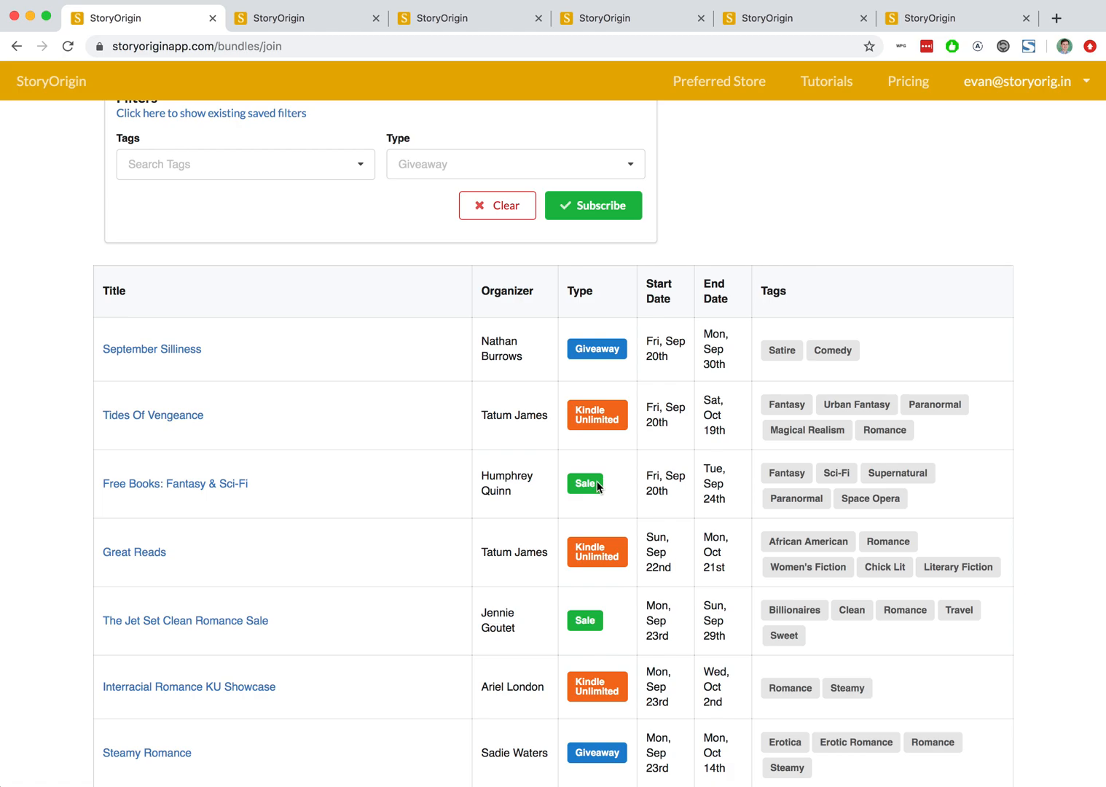
- Filter promotions by type: Reviews, then Giveaway, finally Kindle Unlimited
{"action": "left_click", "coordinate": [514, 164]}
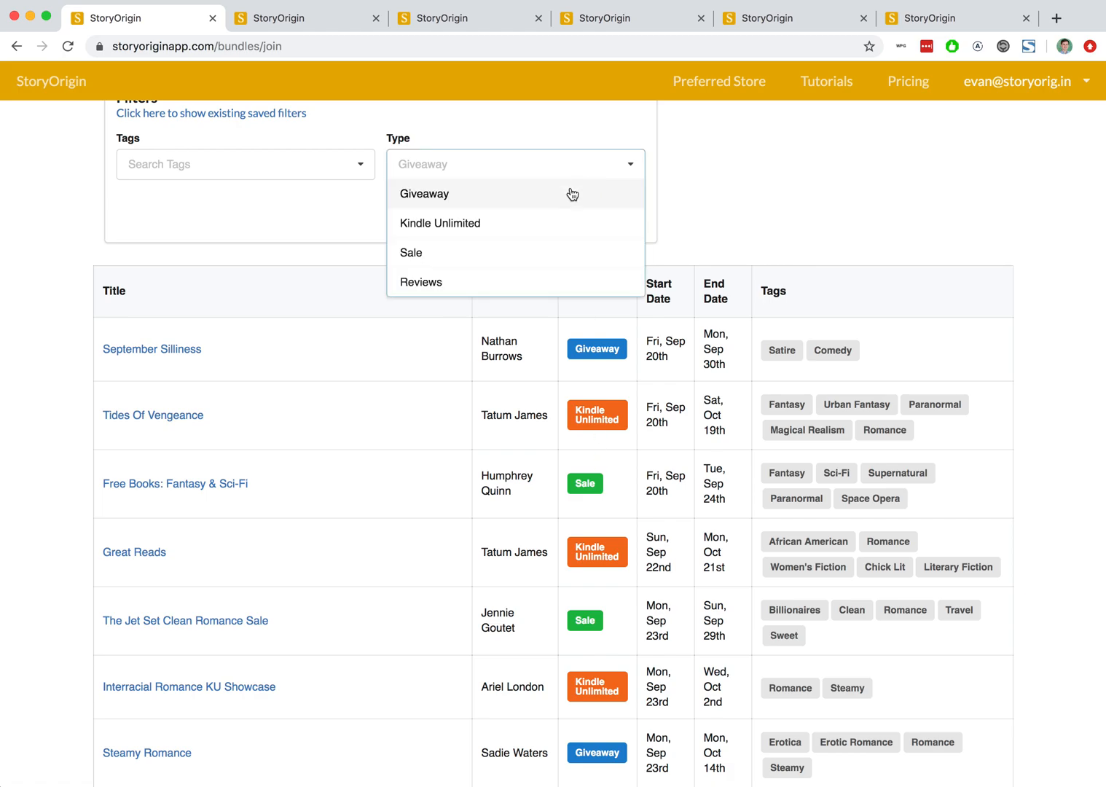
{"action": "left_click", "coordinate": [420, 282]}
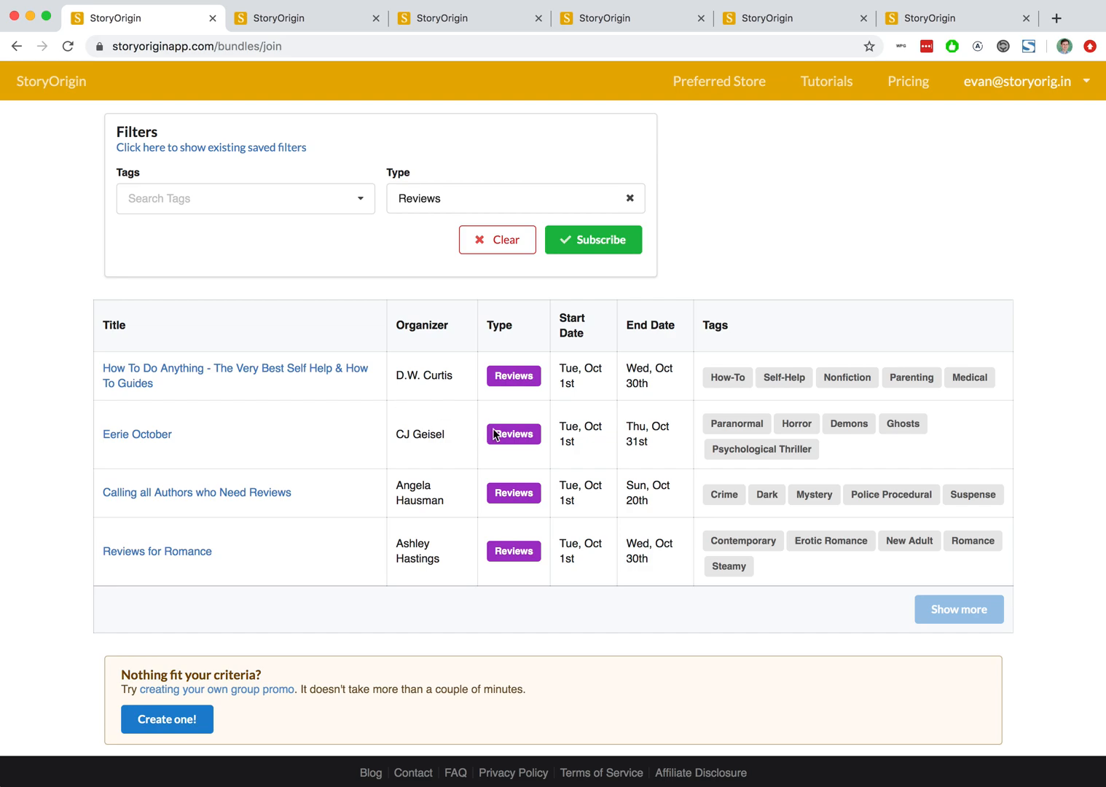
{"action": "mouse_move", "coordinate": [516, 399]}
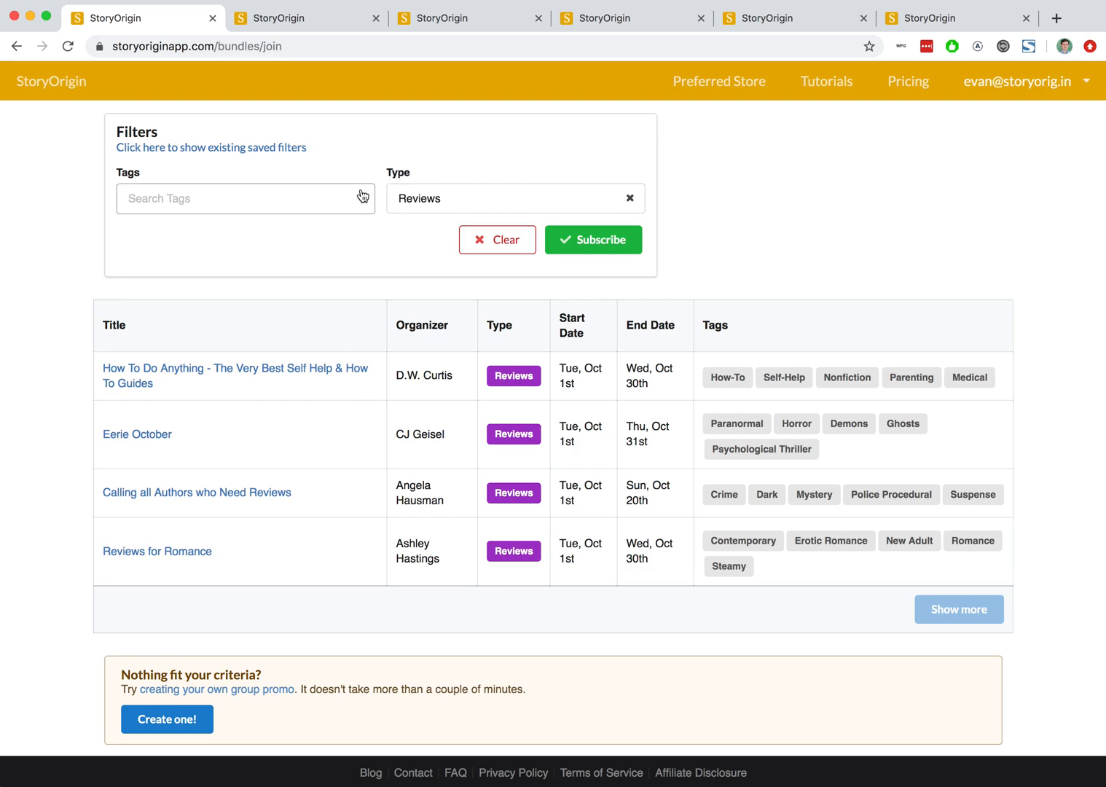
{"action": "left_click", "coordinate": [509, 198]}
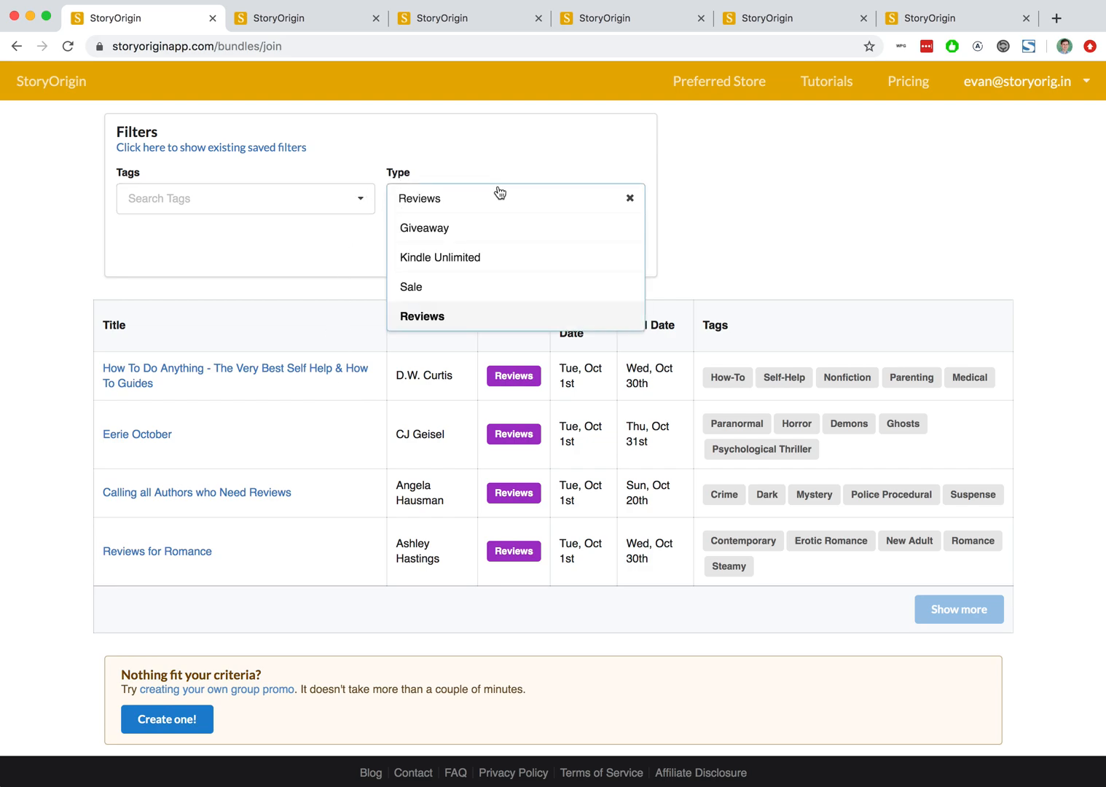
{"action": "mouse_move", "coordinate": [453, 244]}
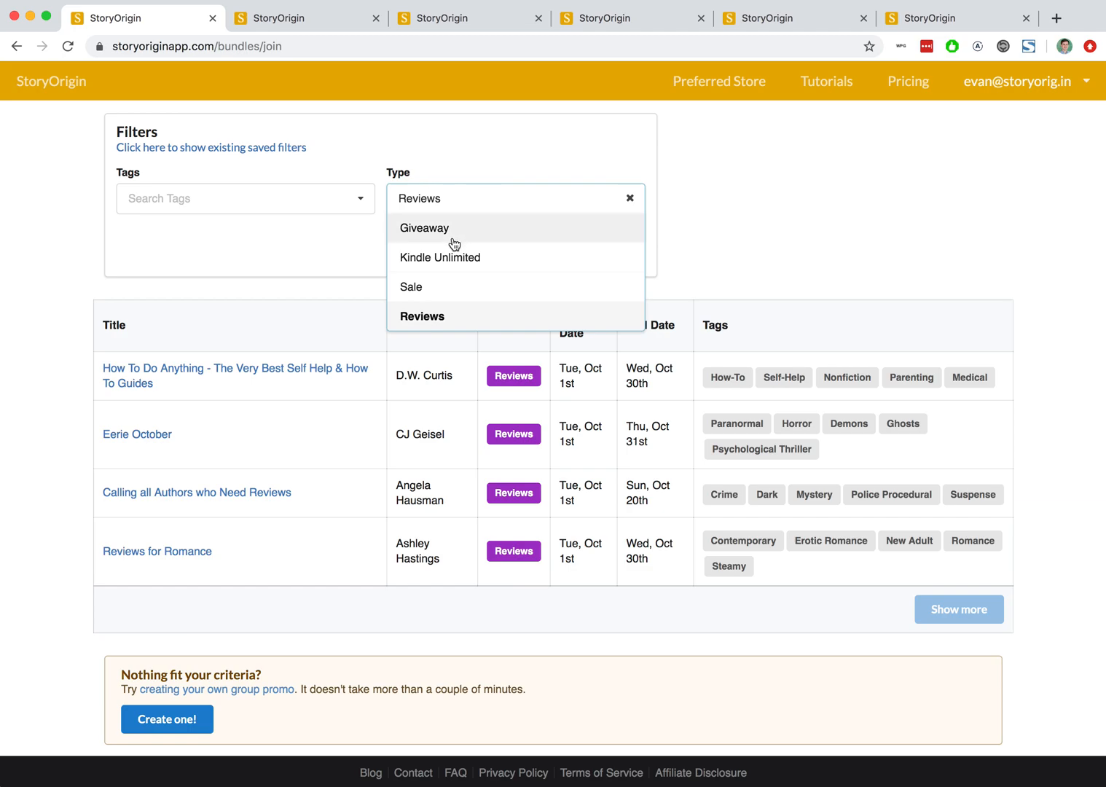
{"action": "left_click", "coordinate": [425, 227]}
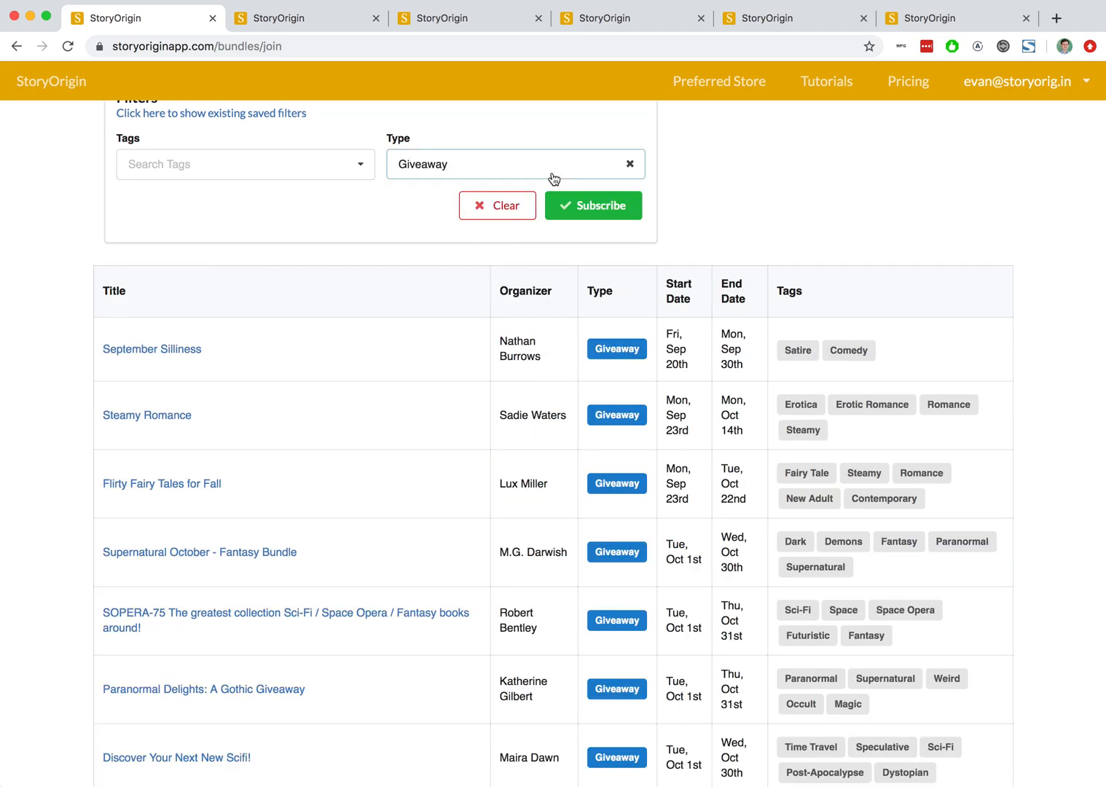
{"action": "left_click", "coordinate": [514, 164]}
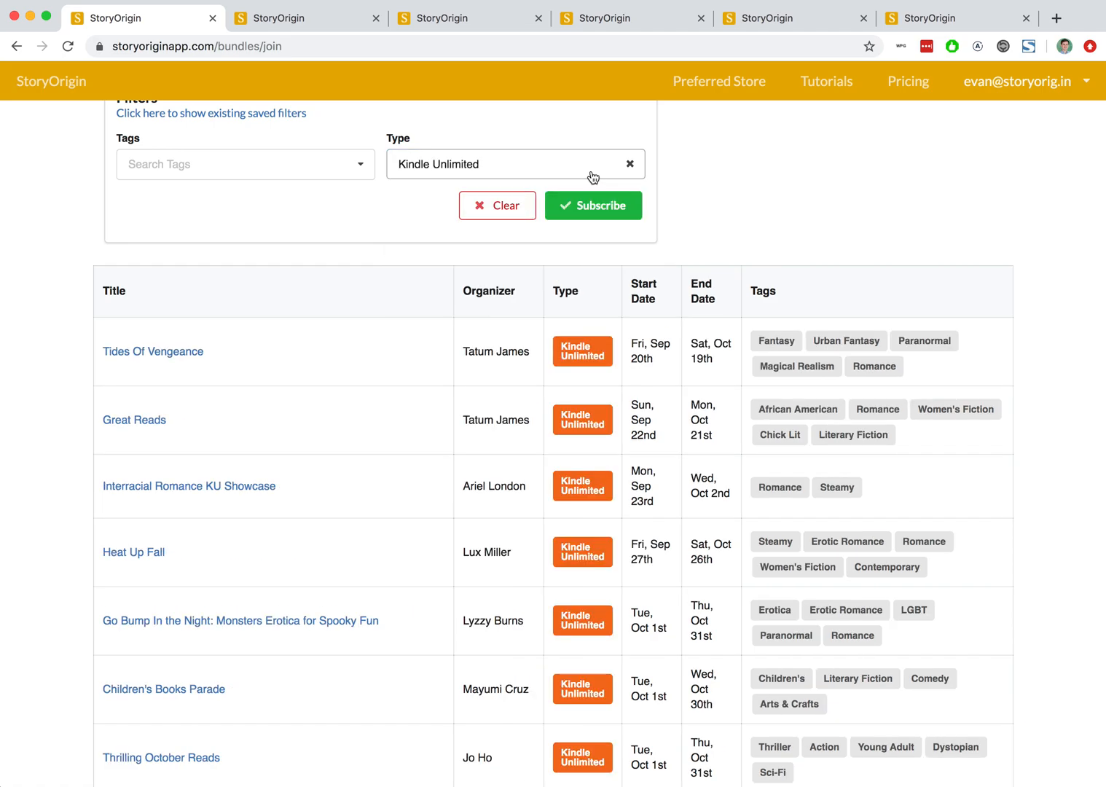
{"action": "left_click", "coordinate": [244, 164]}
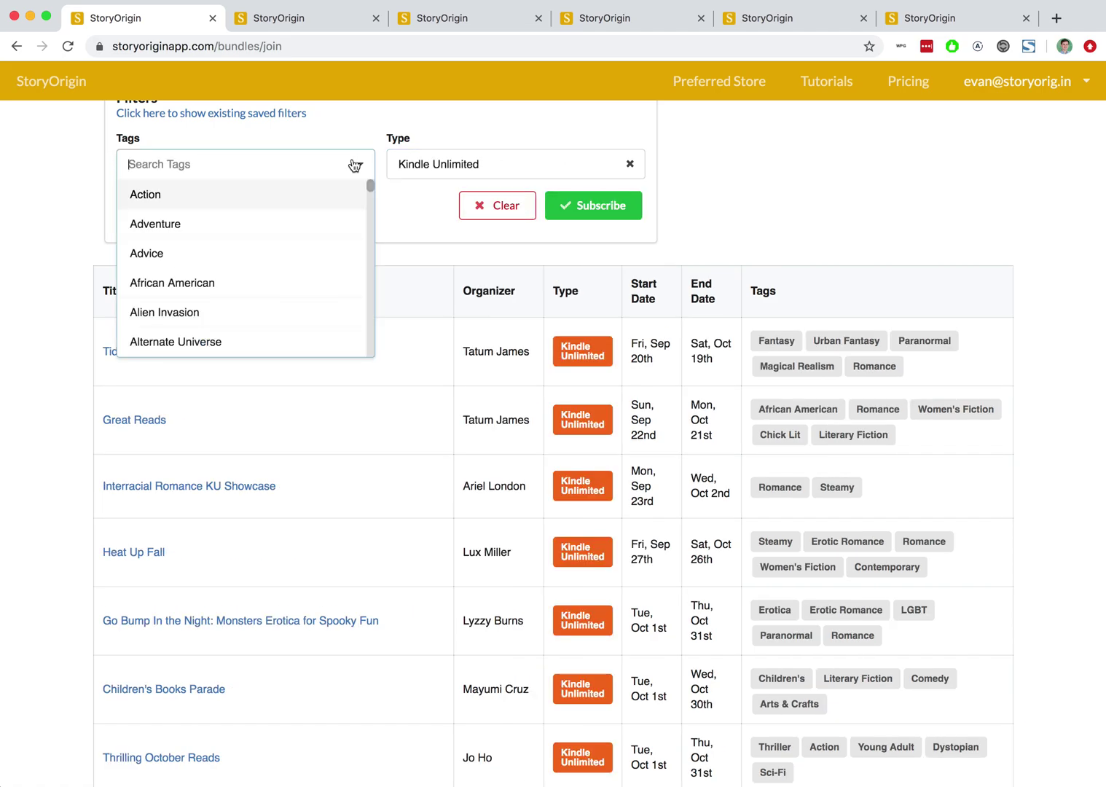
- Add Fantasy and Historical Fiction tags to narrow the list to one bundle
{"action": "left_click", "coordinate": [355, 165]}
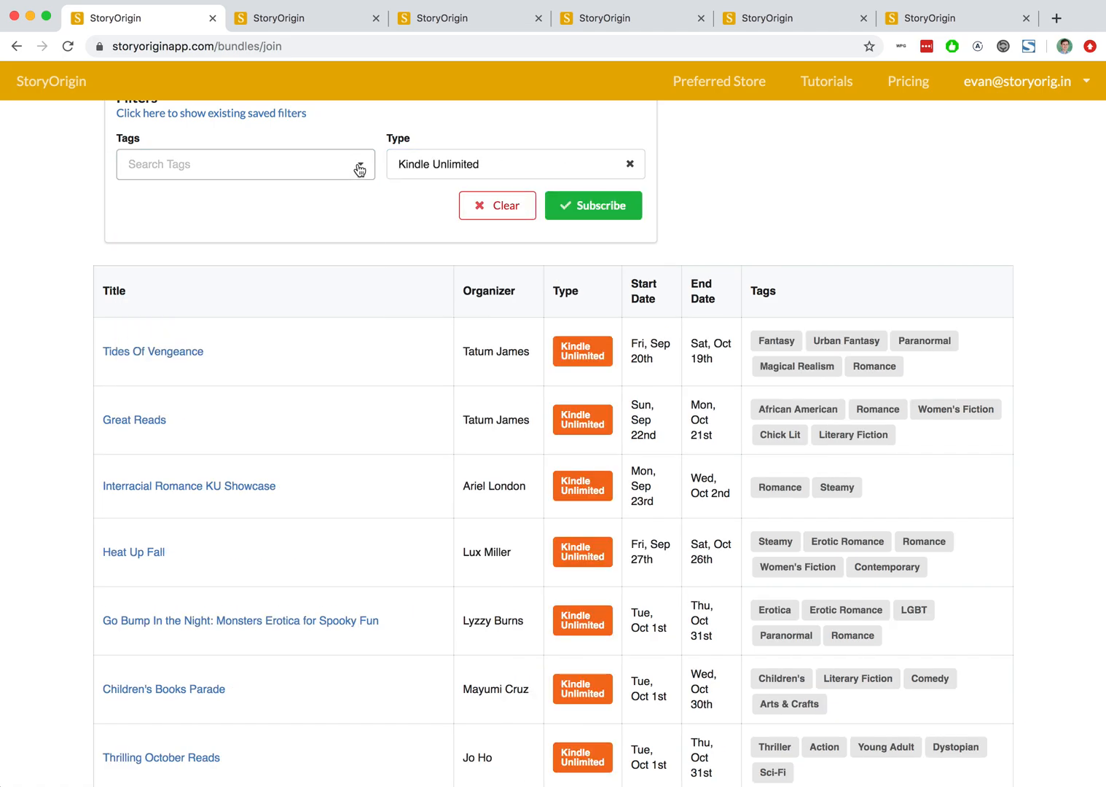
{"action": "mouse_move", "coordinate": [786, 342]}
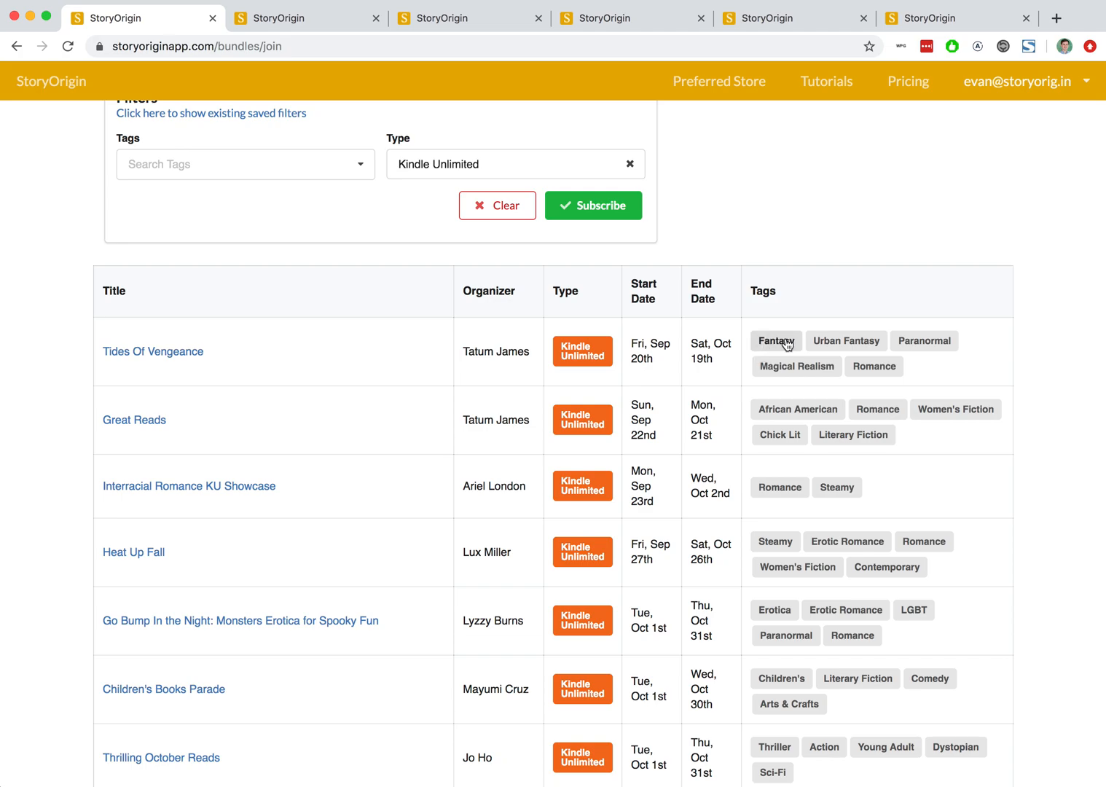
{"action": "left_click", "coordinate": [775, 341]}
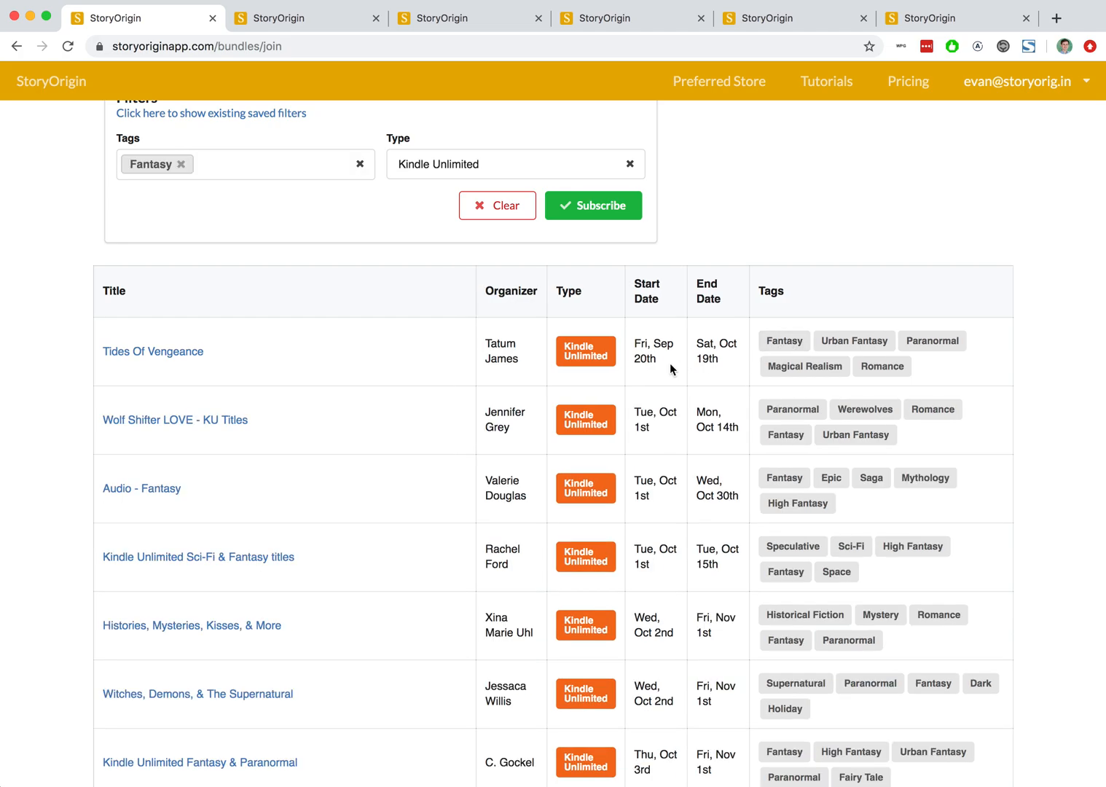
{"action": "mouse_move", "coordinate": [801, 413]}
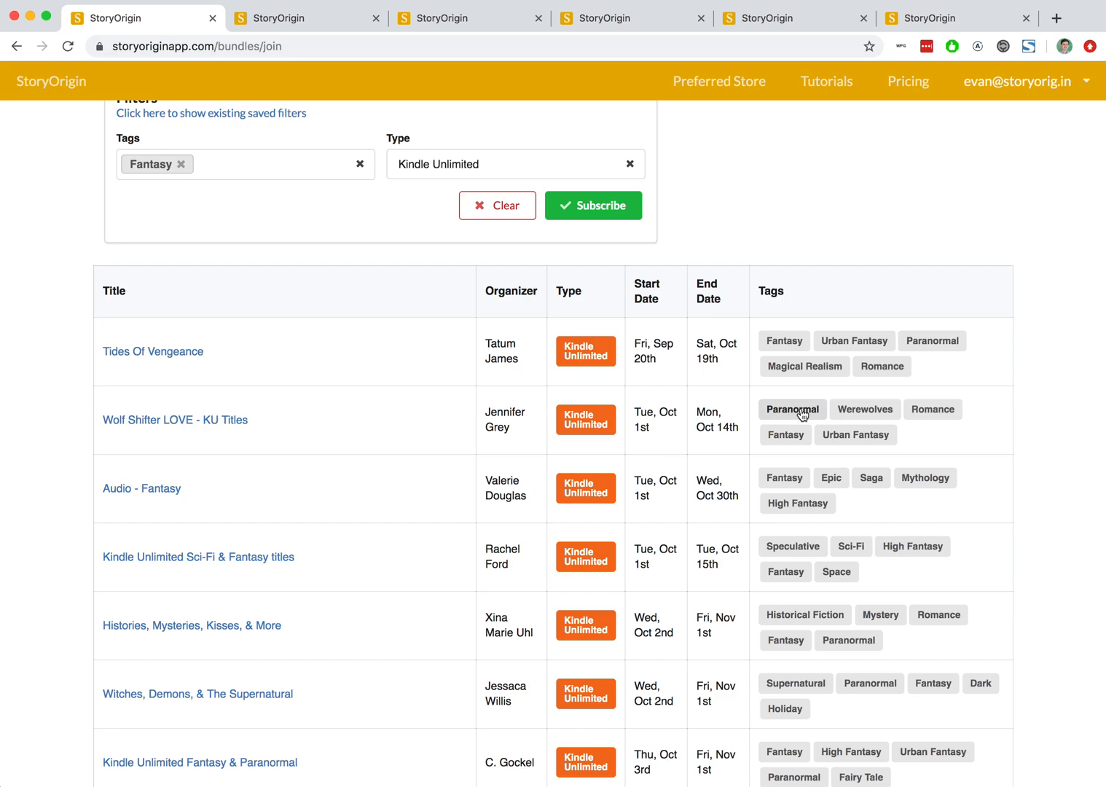
{"action": "left_click", "coordinate": [792, 409]}
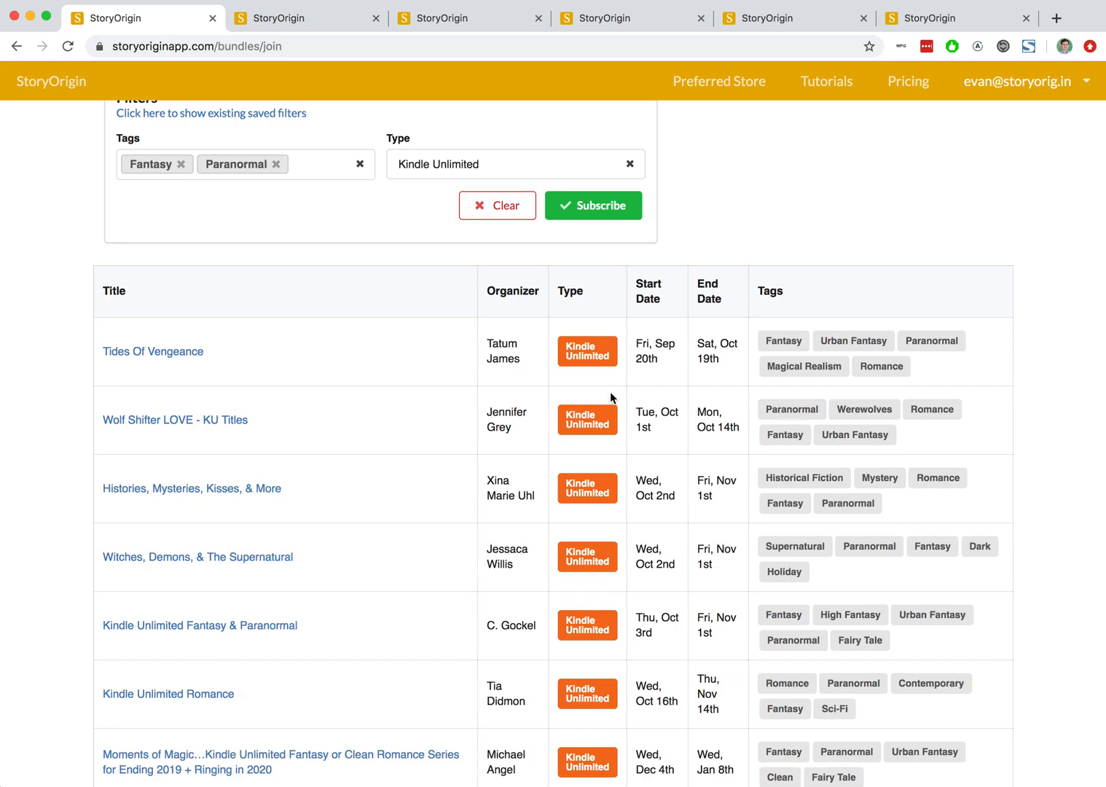
{"action": "scroll", "scroll_direction": "down", "scroll_amount": 3}
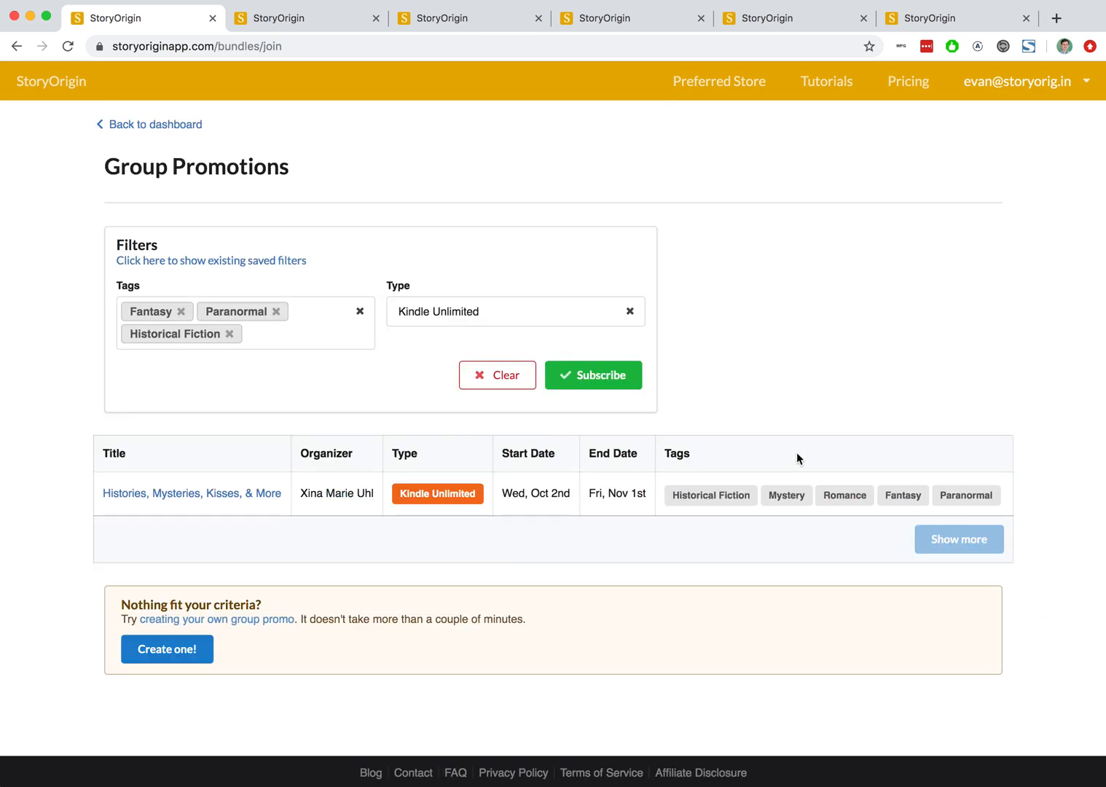
{"action": "mouse_move", "coordinate": [143, 503]}
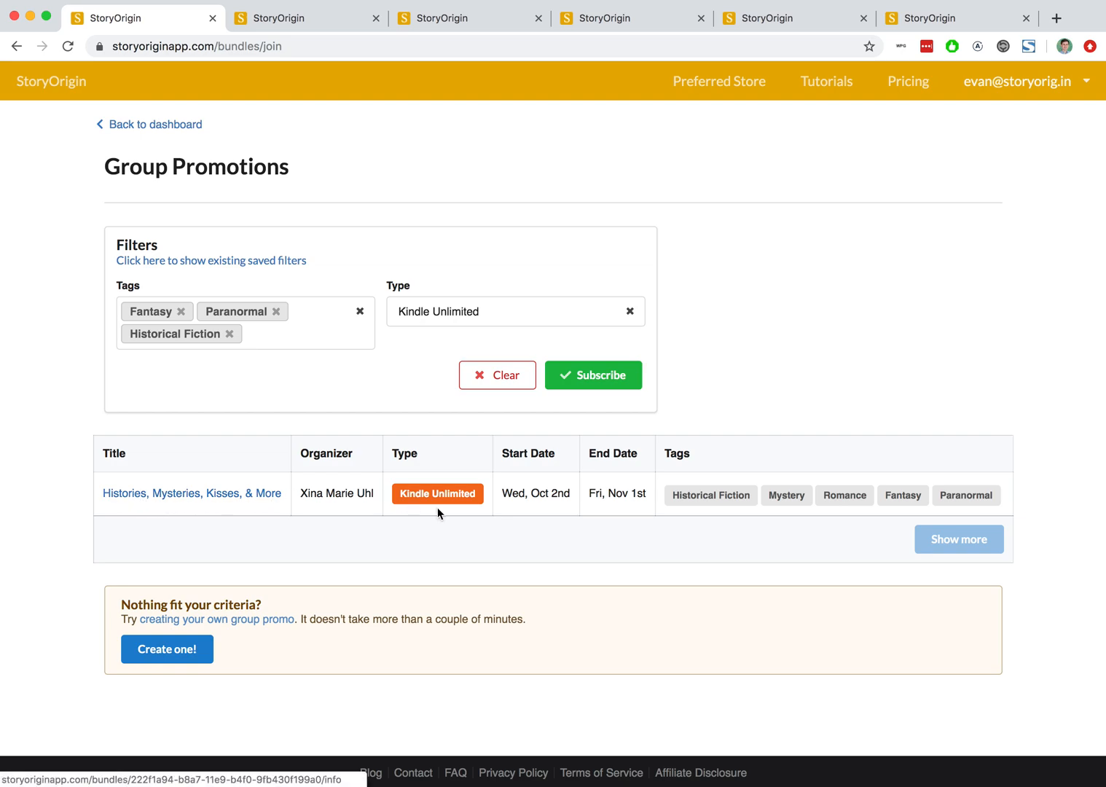
{"action": "mouse_move", "coordinate": [359, 315]}
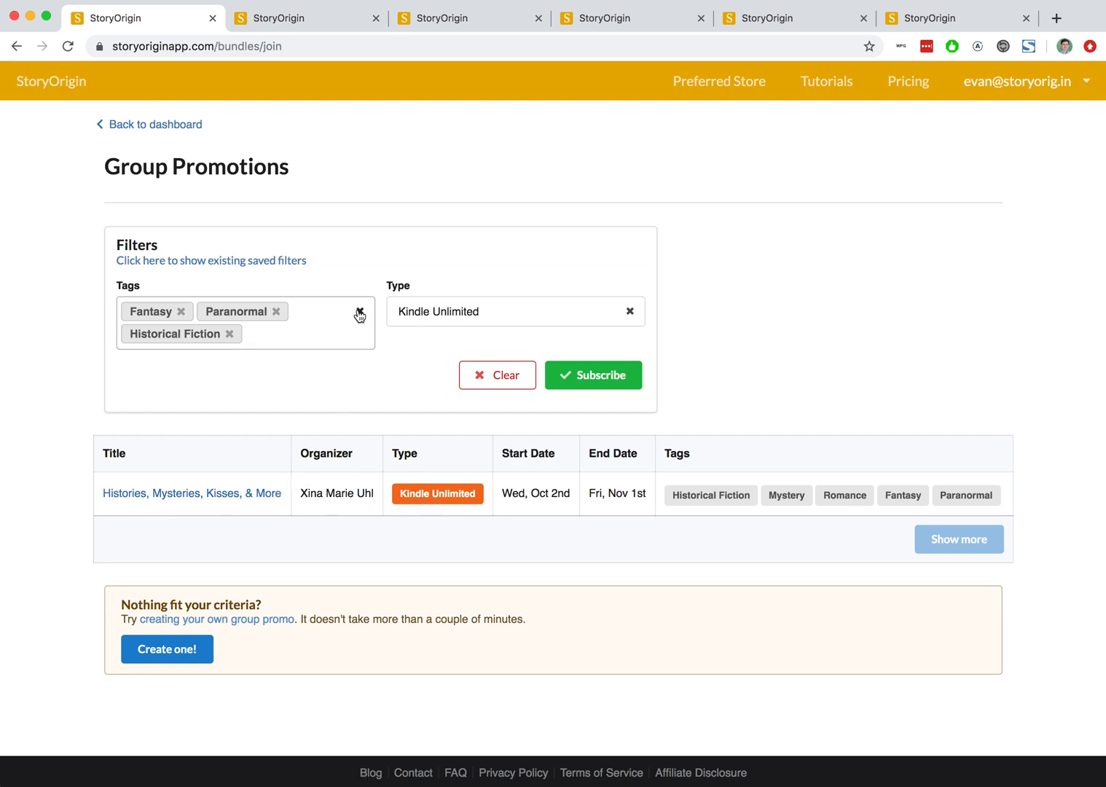
- Switch to the Supernatural October bundle tab and scroll down to the book covers
{"action": "left_click", "coordinate": [497, 375]}
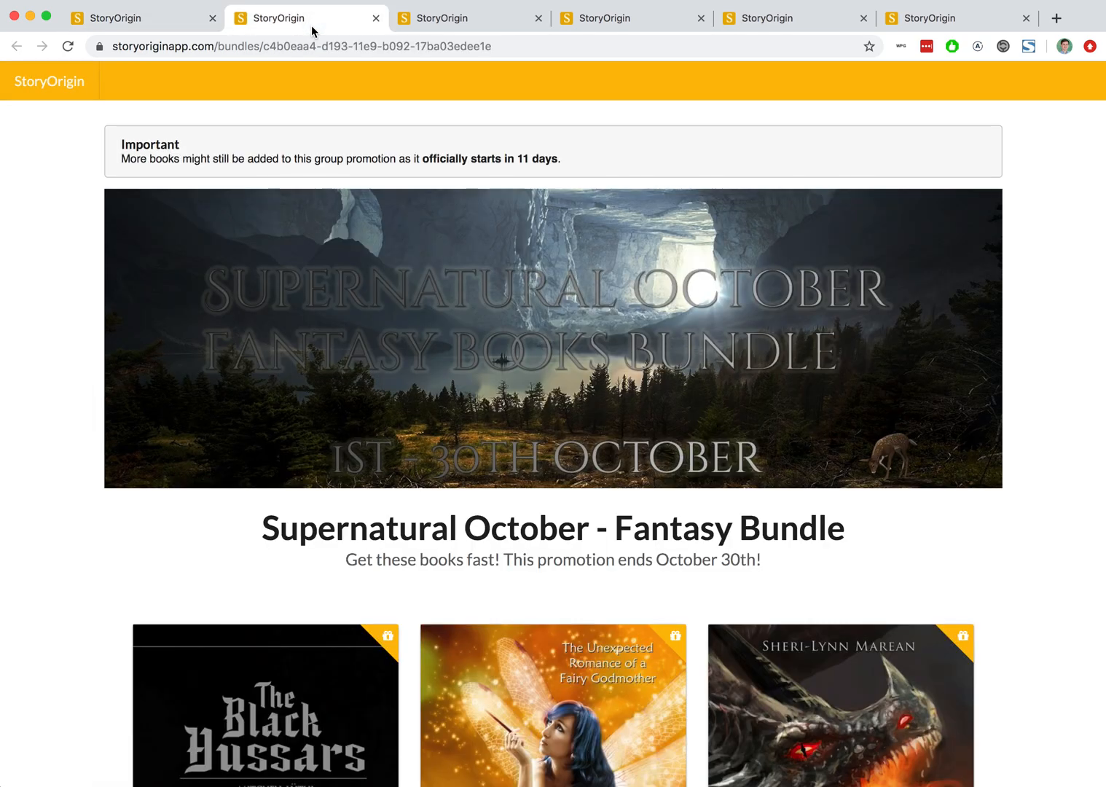
{"action": "scroll", "scroll_direction": "down", "scroll_amount": 3}
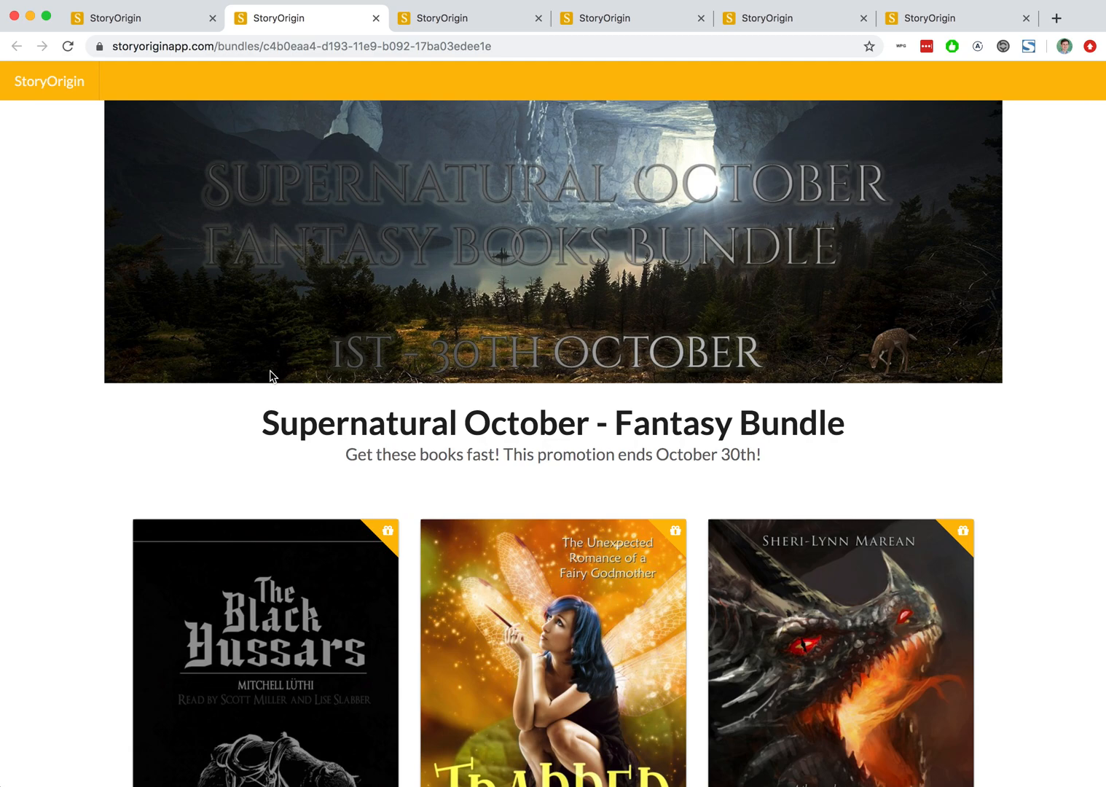
{"action": "mouse_move", "coordinate": [380, 545]}
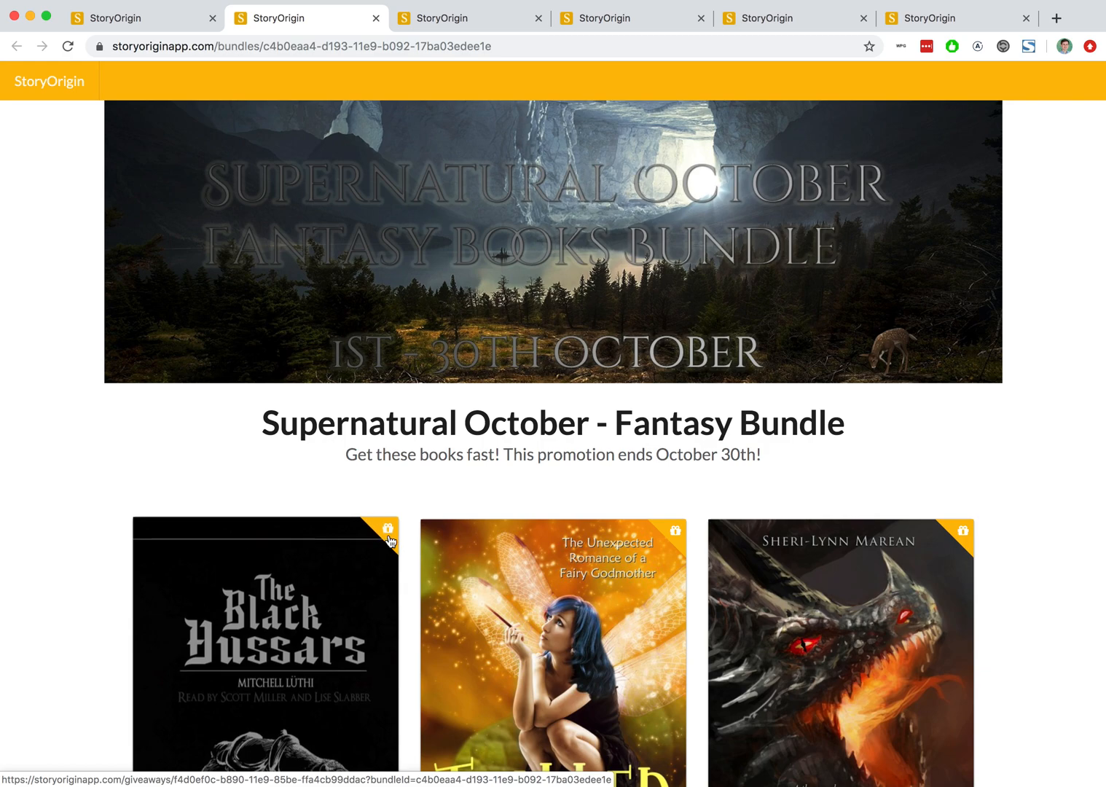
{"action": "mouse_move", "coordinate": [343, 576]}
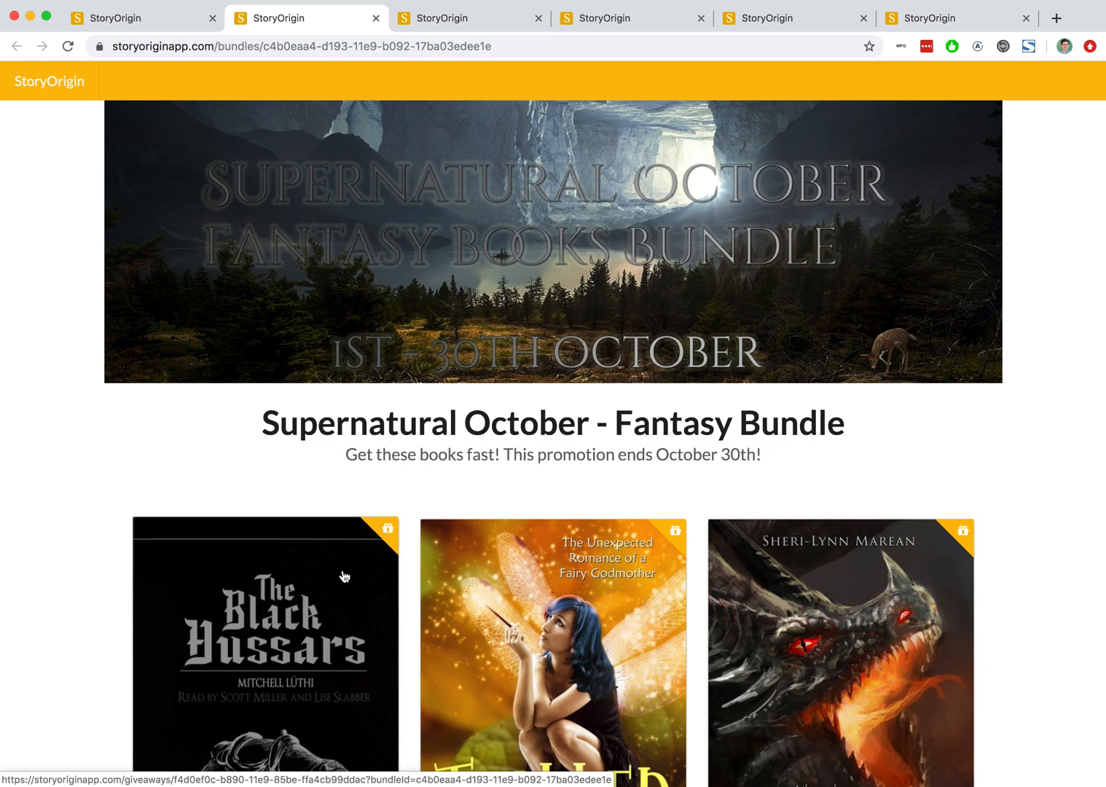
{"action": "mouse_move", "coordinate": [309, 630]}
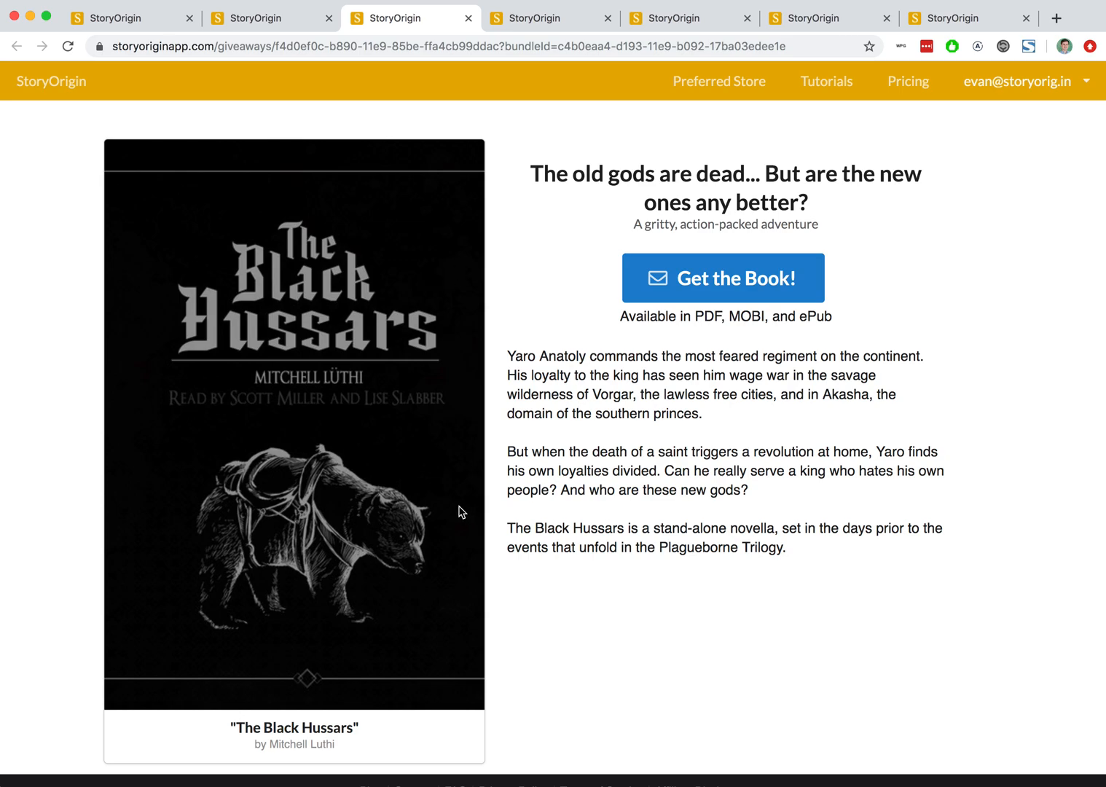
{"action": "mouse_move", "coordinate": [654, 271]}
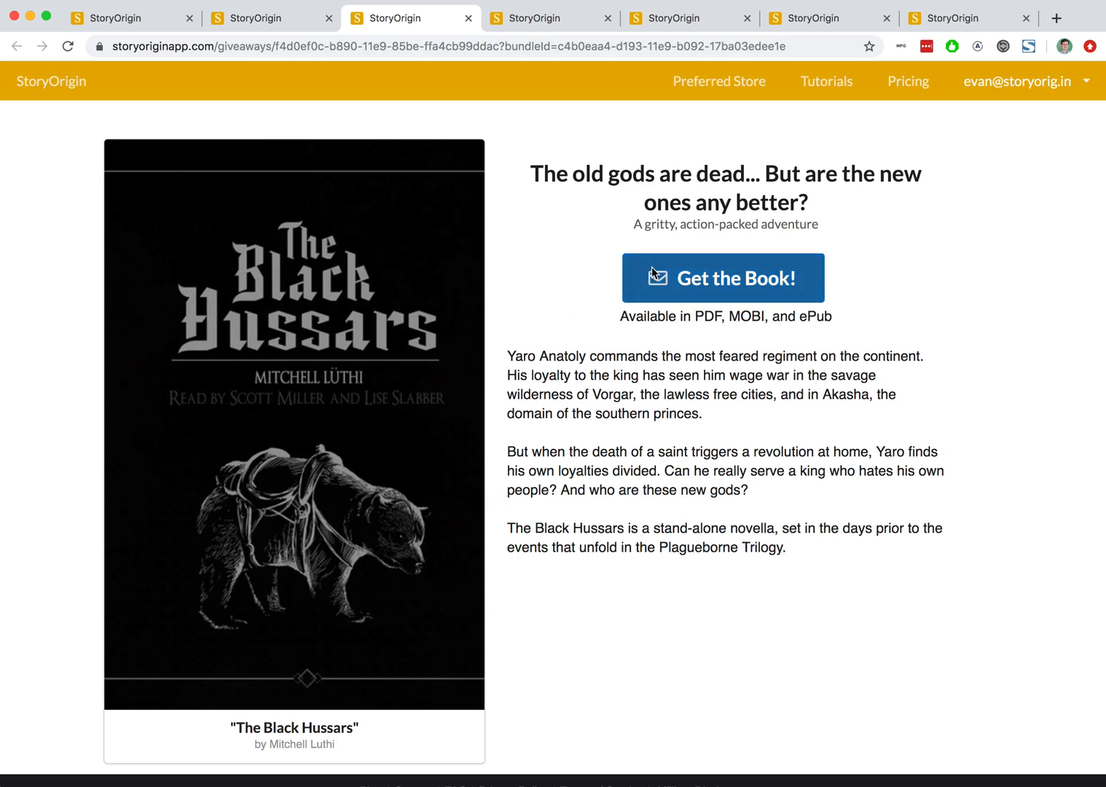
- Close The Black Hussars giveaway tab
{"action": "left_click", "coordinate": [723, 278]}
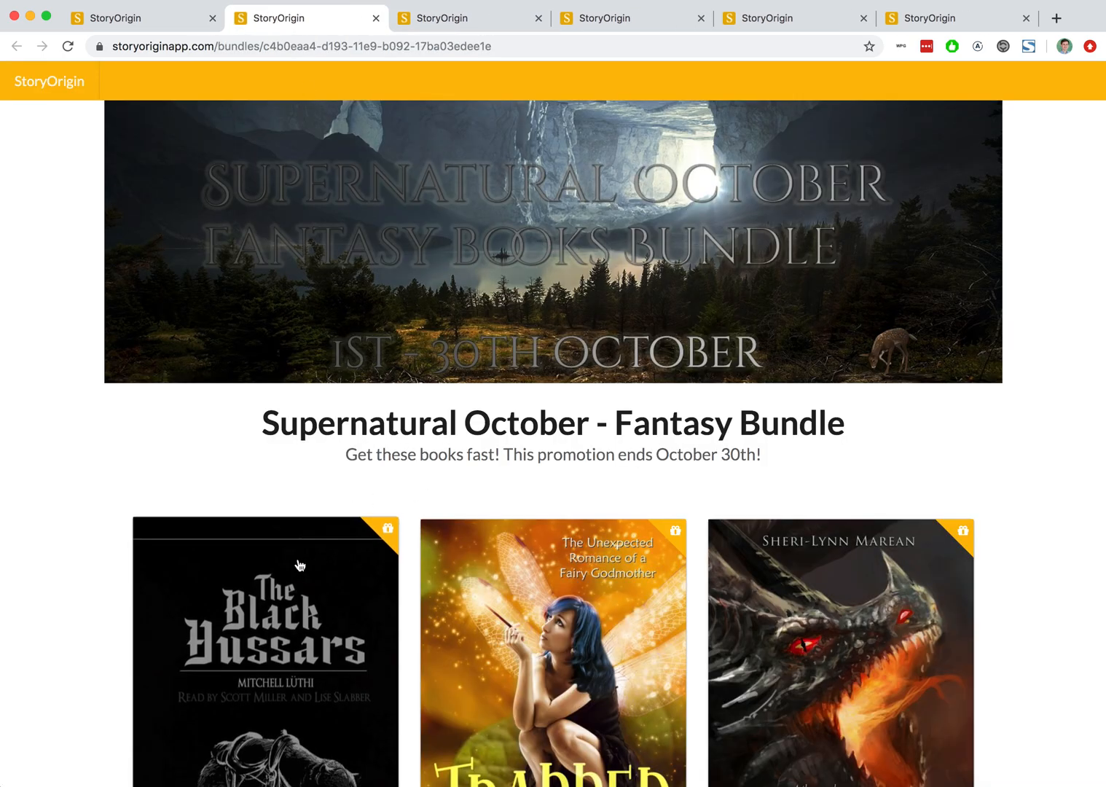
{"action": "mouse_move", "coordinate": [671, 511]}
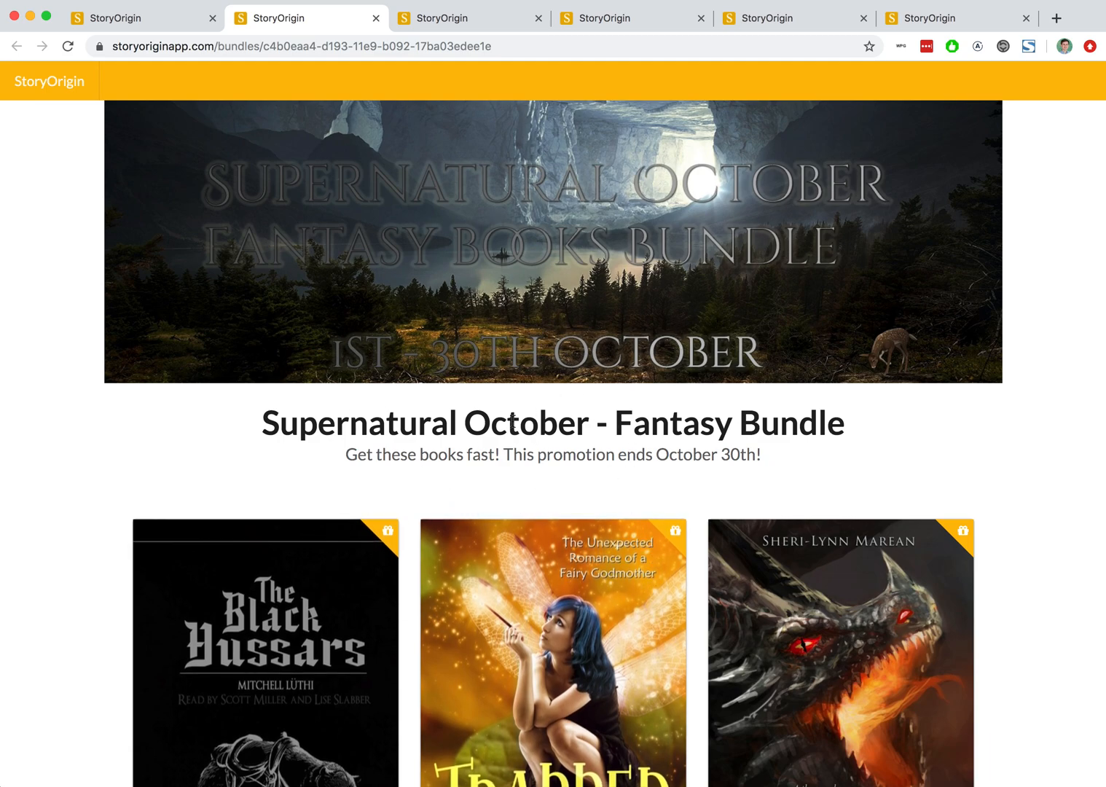
{"action": "mouse_move", "coordinate": [573, 475]}
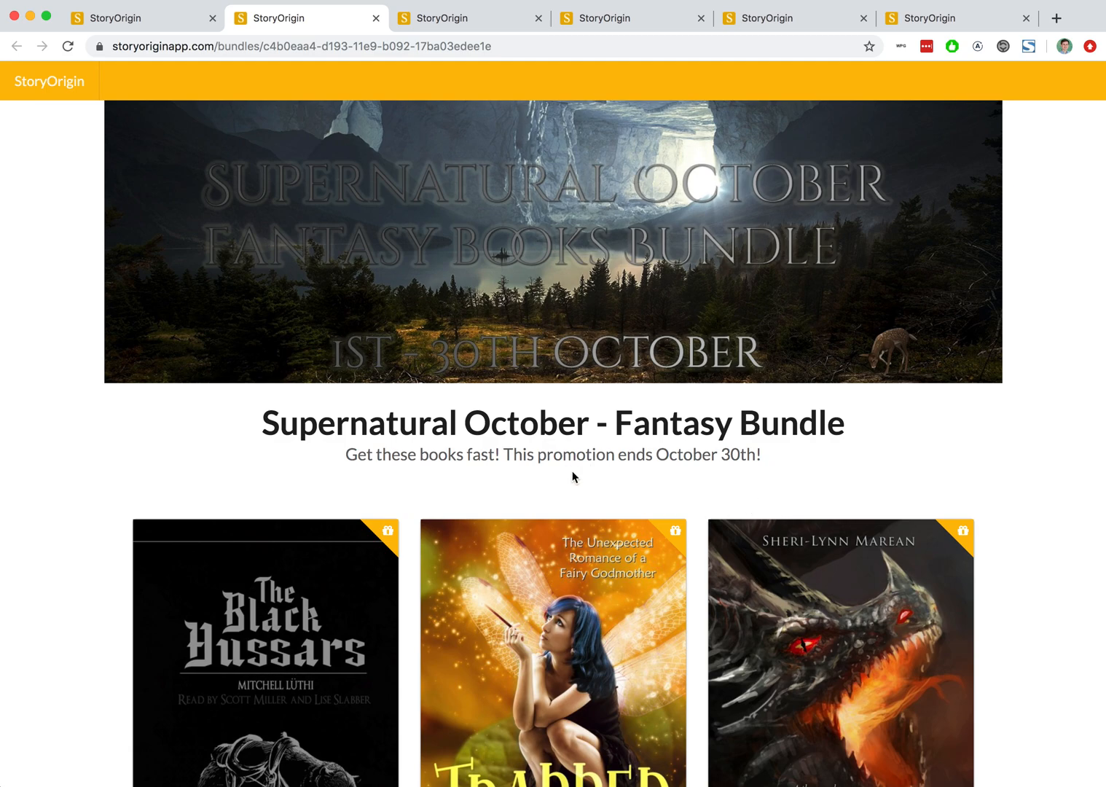
{"action": "mouse_move", "coordinate": [692, 394]}
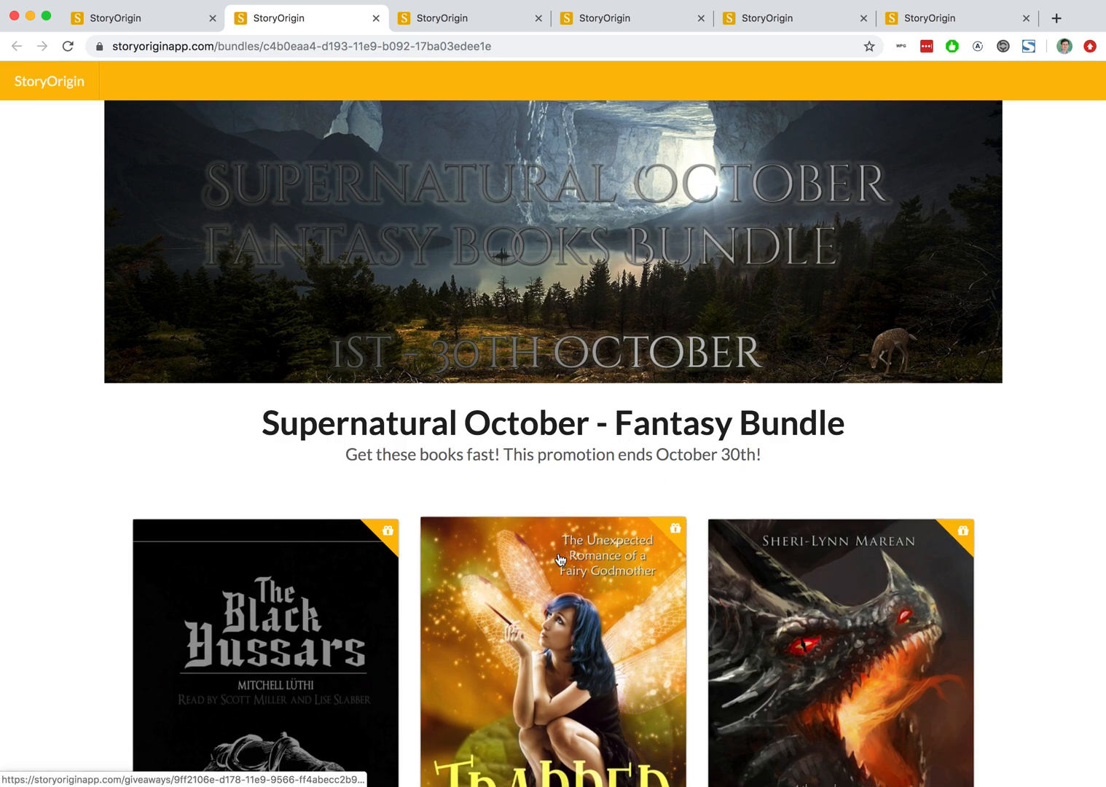
{"action": "mouse_move", "coordinate": [393, 87]}
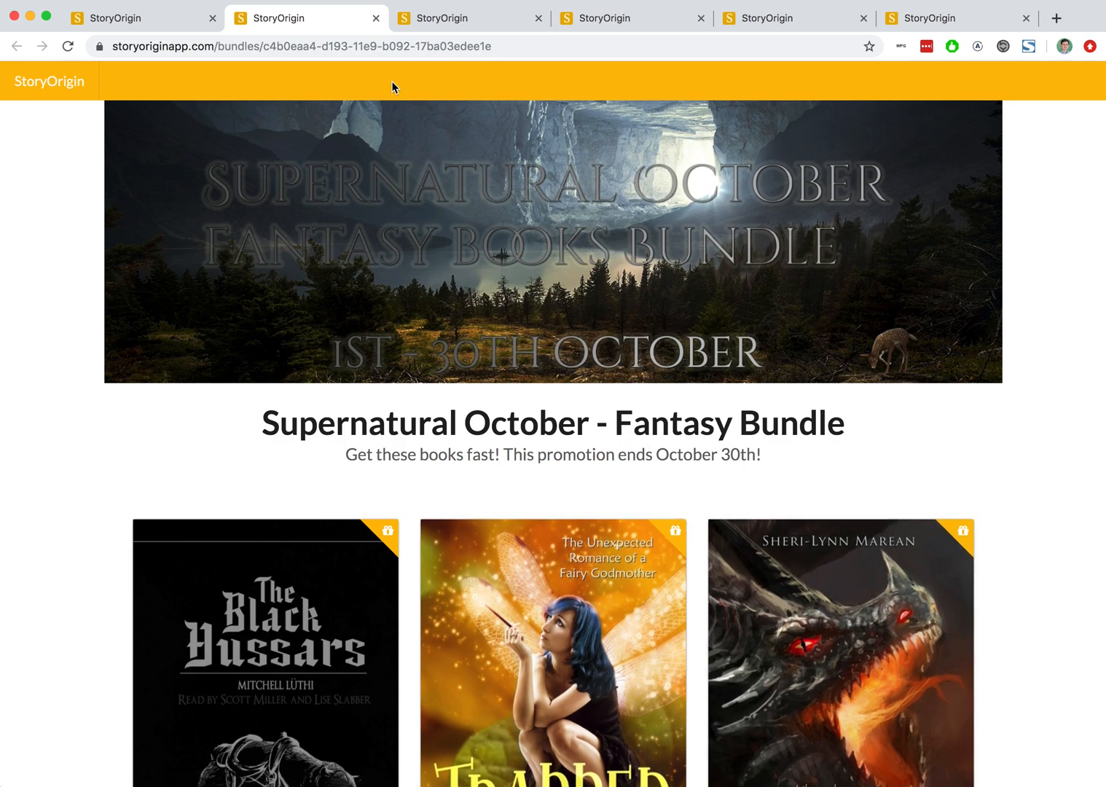
- View the Tides Of Vengeance bundle and close Plagueborne's Amazon page
{"action": "left_click", "coordinate": [463, 18]}
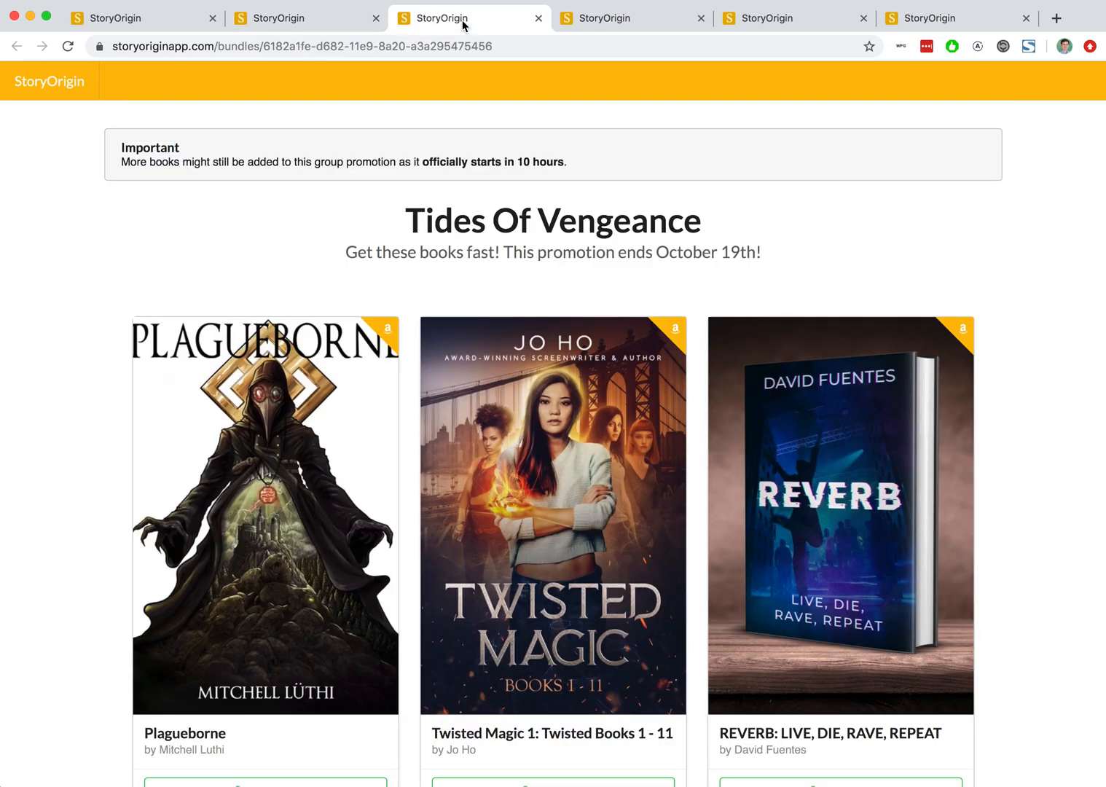
{"action": "mouse_move", "coordinate": [268, 244]}
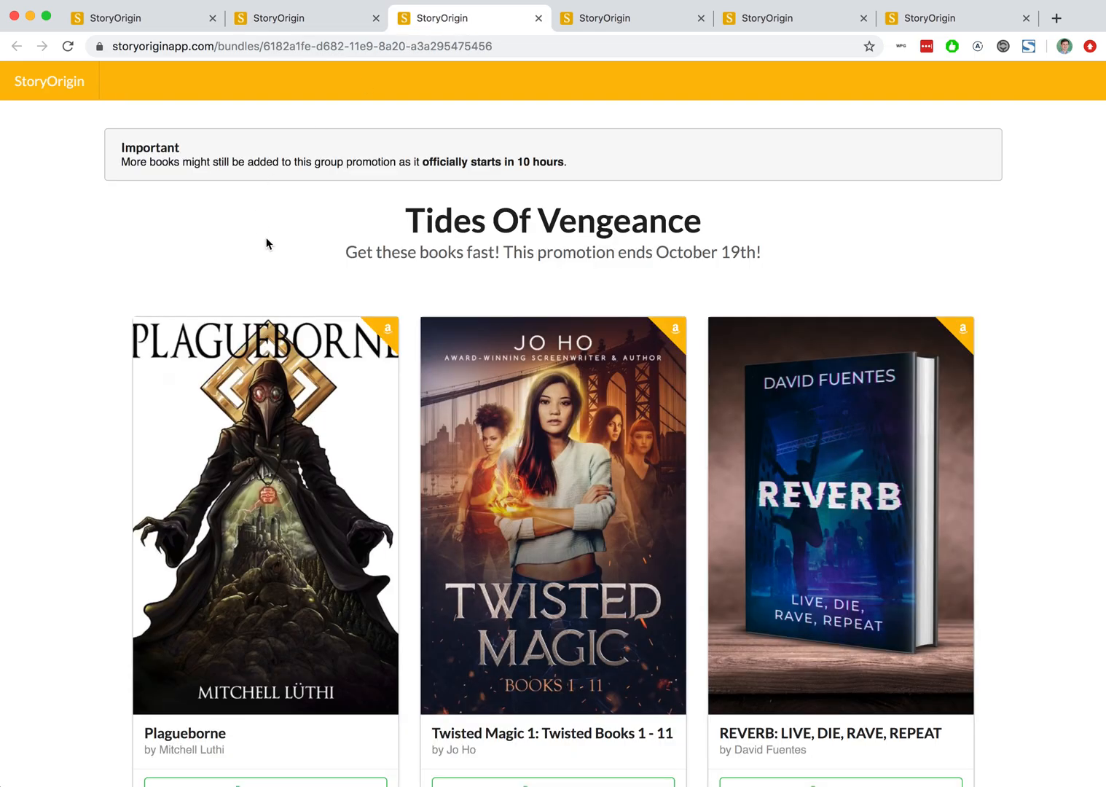
{"action": "mouse_move", "coordinate": [397, 307]}
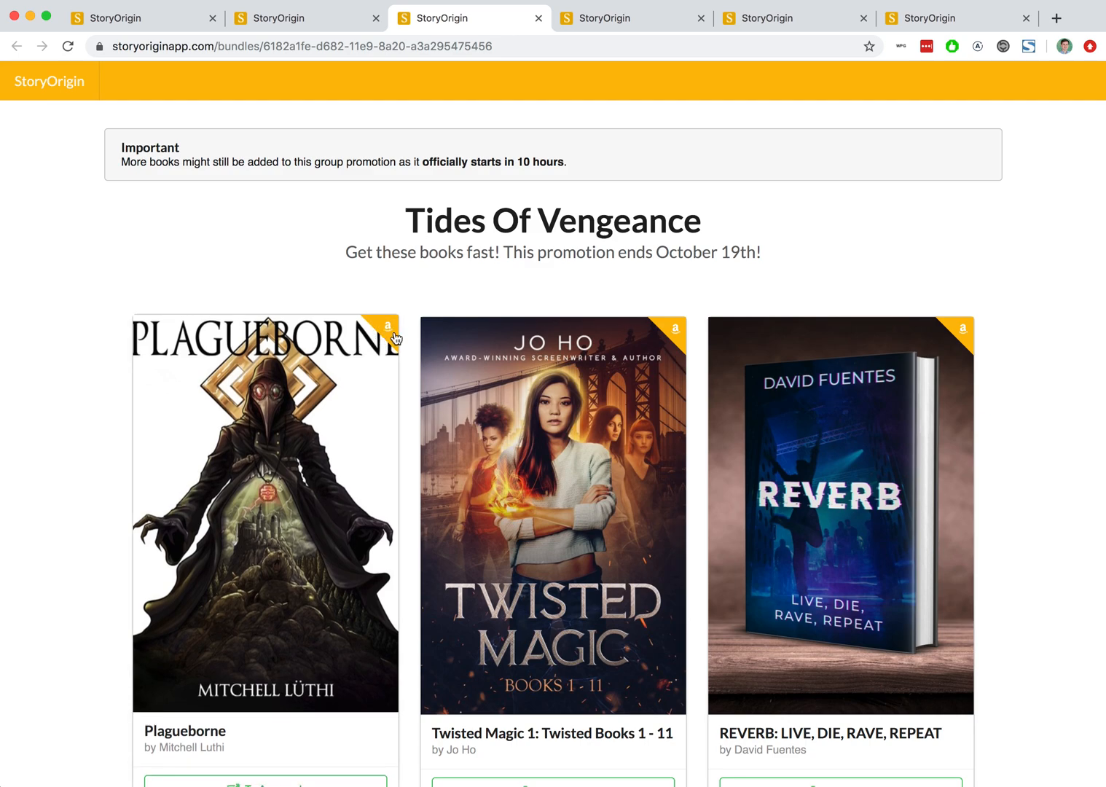
{"action": "mouse_move", "coordinate": [343, 384]}
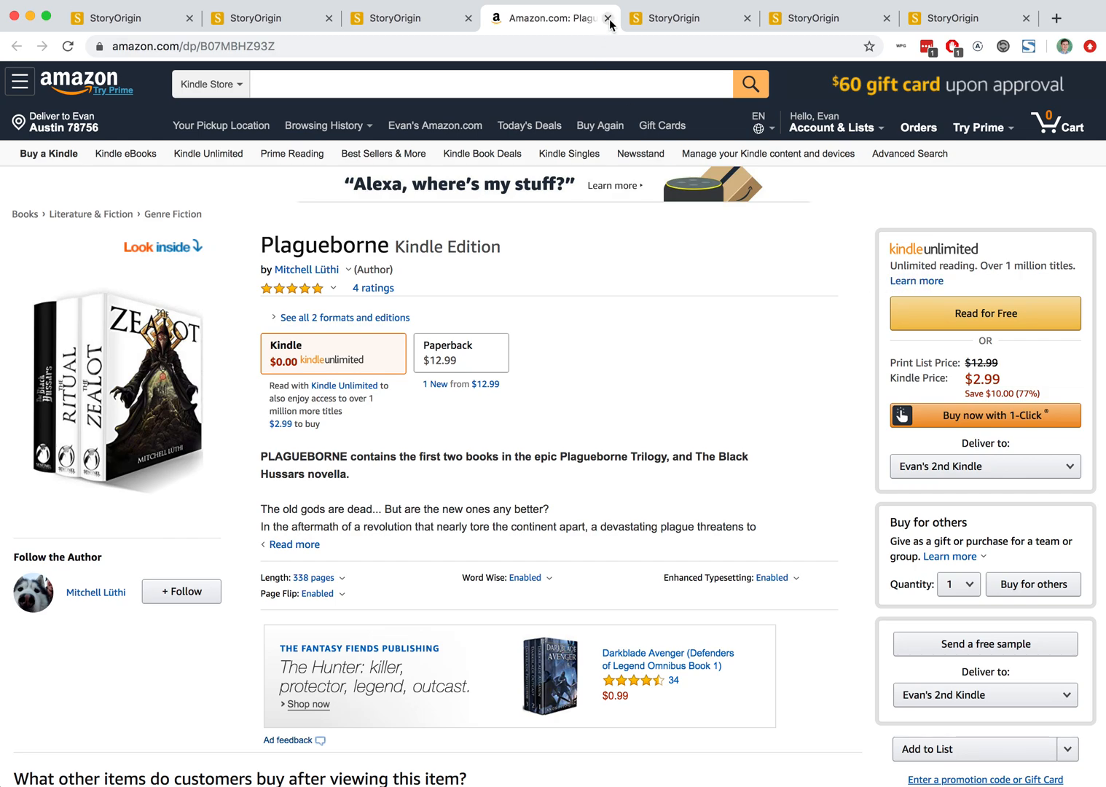
{"action": "left_click", "coordinate": [608, 17]}
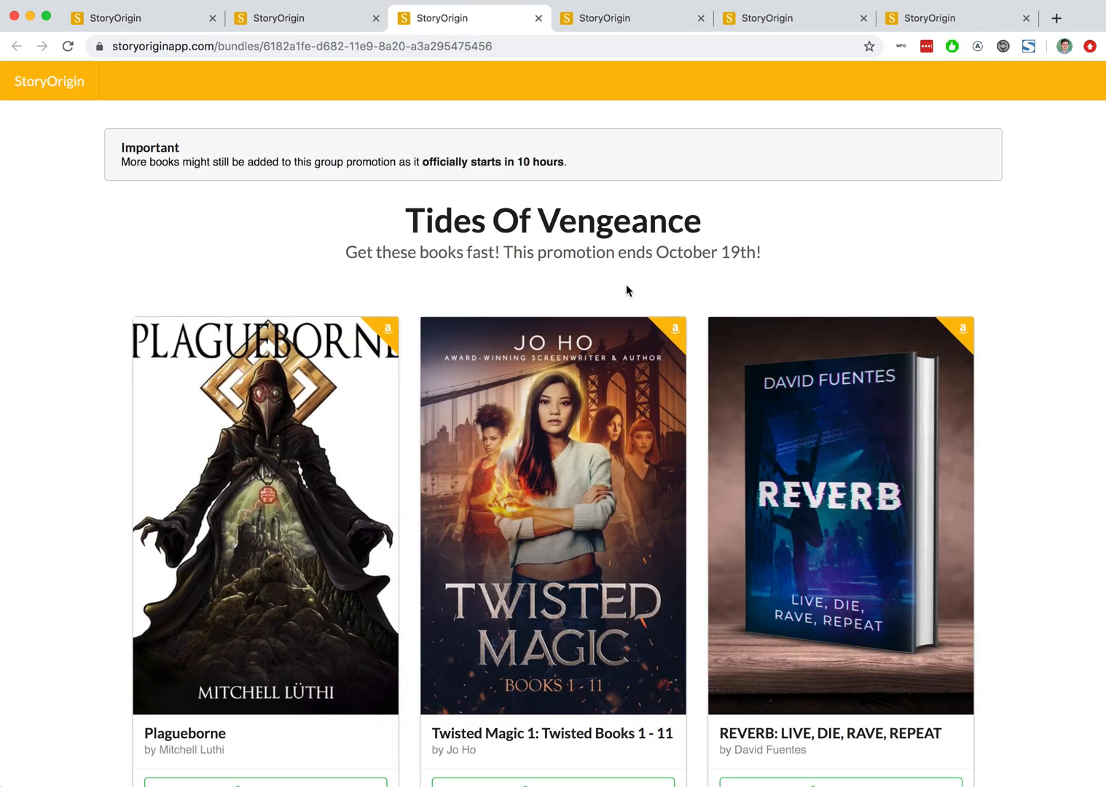
{"action": "mouse_move", "coordinate": [557, 271]}
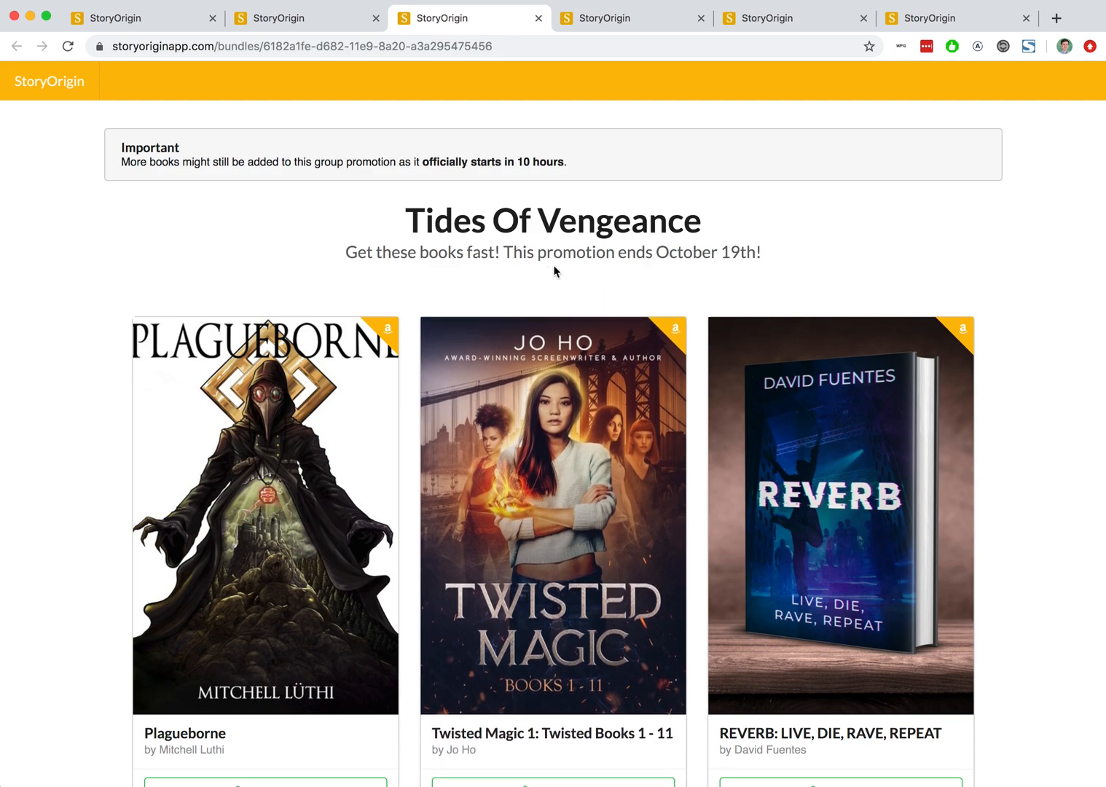
{"action": "mouse_move", "coordinate": [676, 237]}
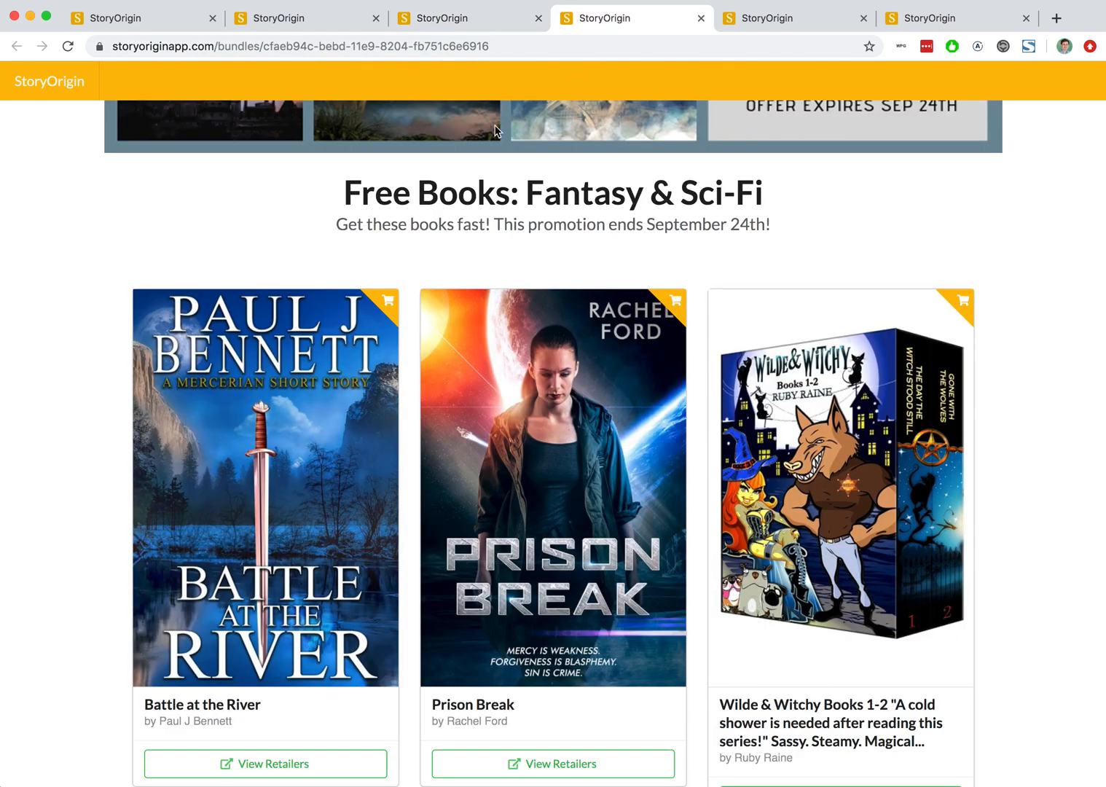
- Scroll back up the bundle page
{"action": "scroll", "scroll_direction": "up", "scroll_amount": 3}
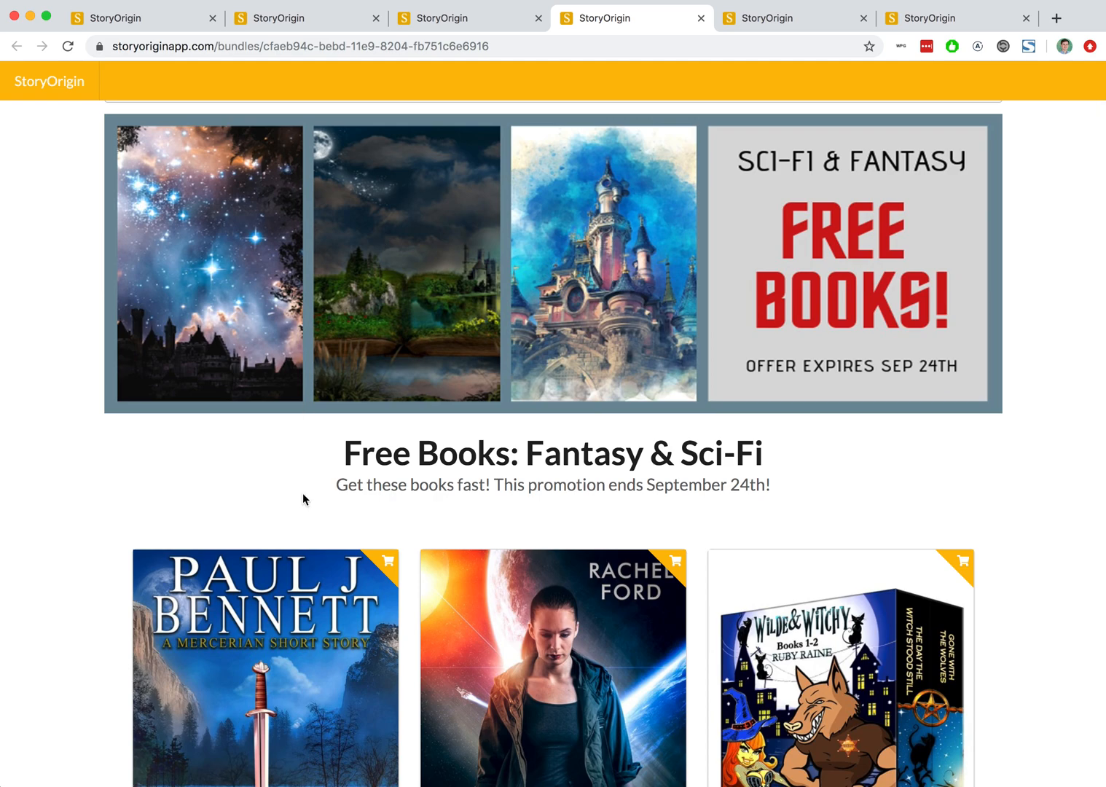
{"action": "mouse_move", "coordinate": [387, 572]}
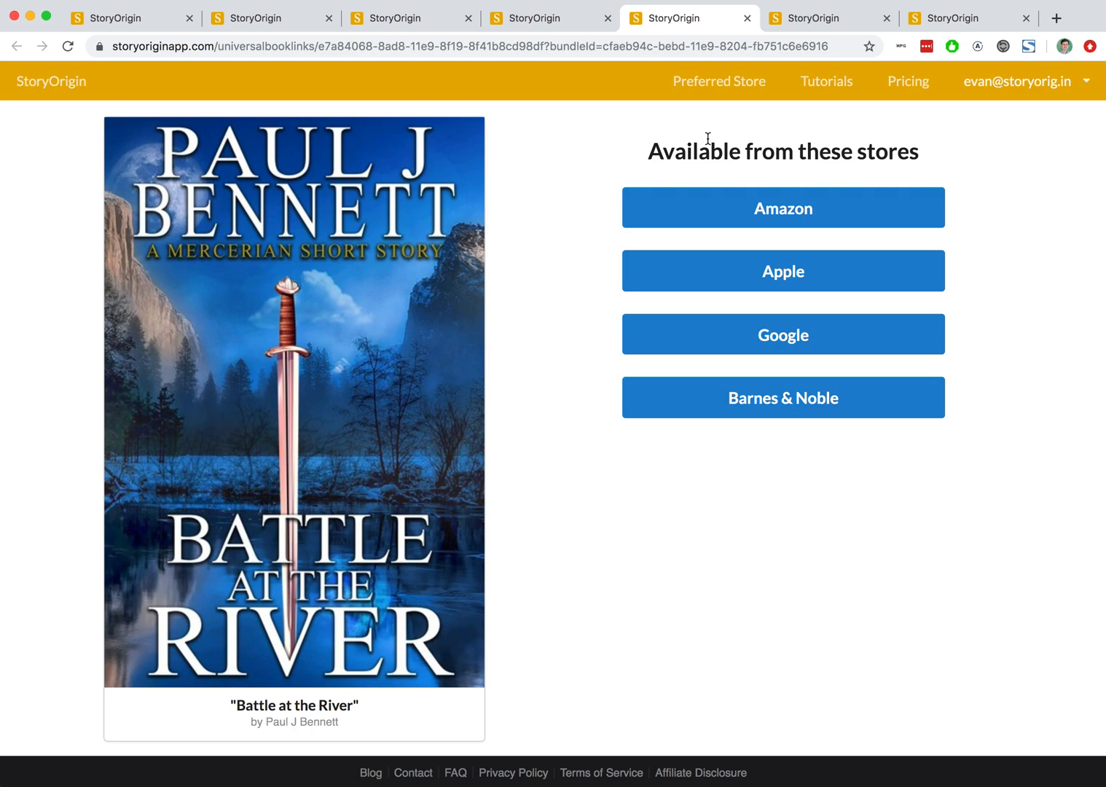
{"action": "mouse_move", "coordinate": [829, 224]}
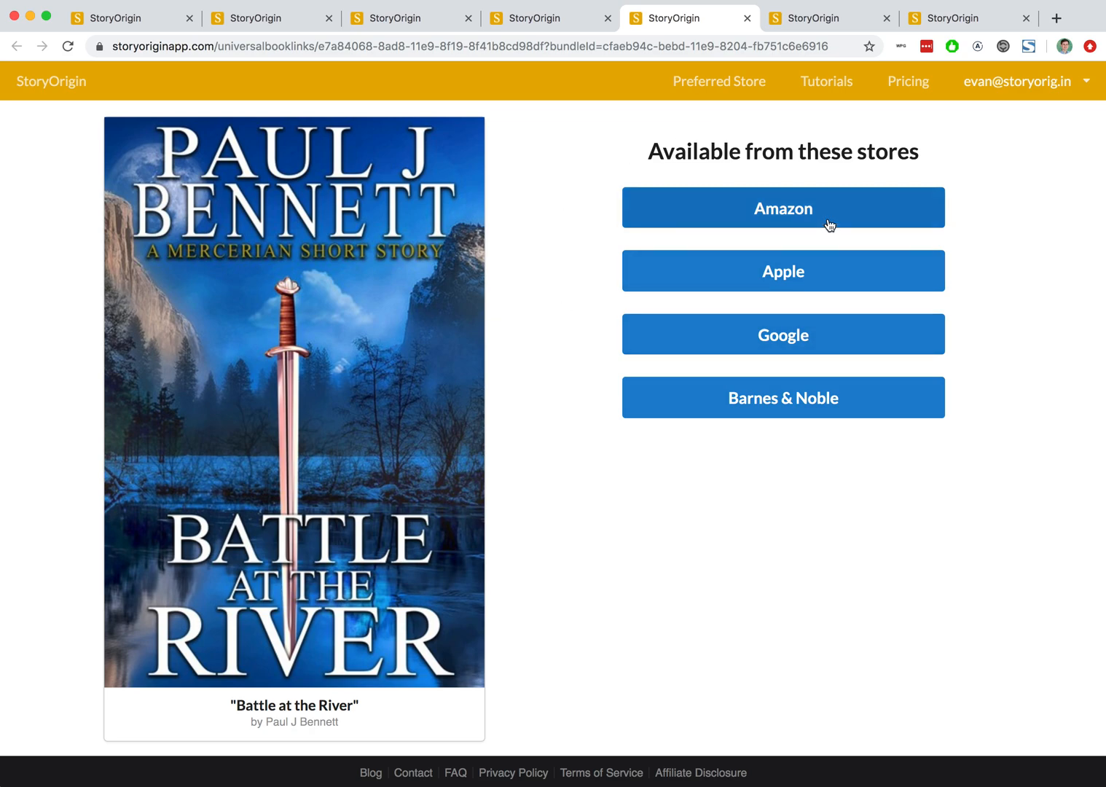
{"action": "mouse_move", "coordinate": [686, 216]}
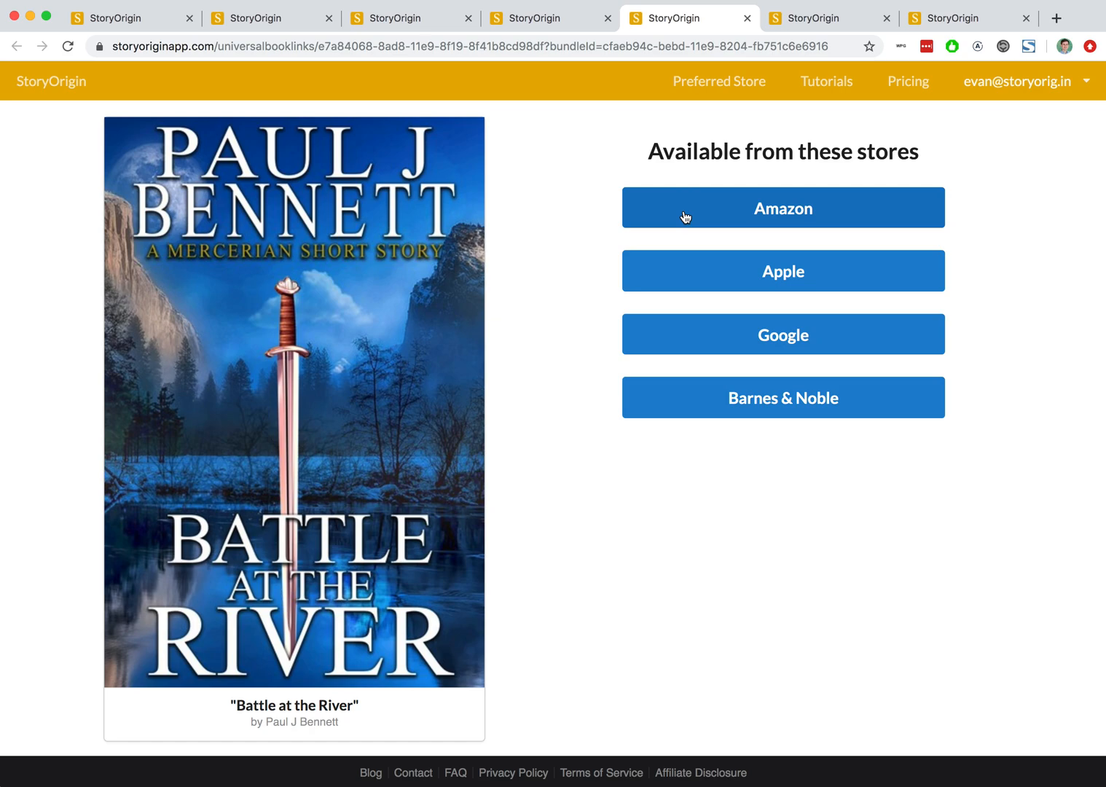
{"action": "mouse_move", "coordinate": [739, 371]}
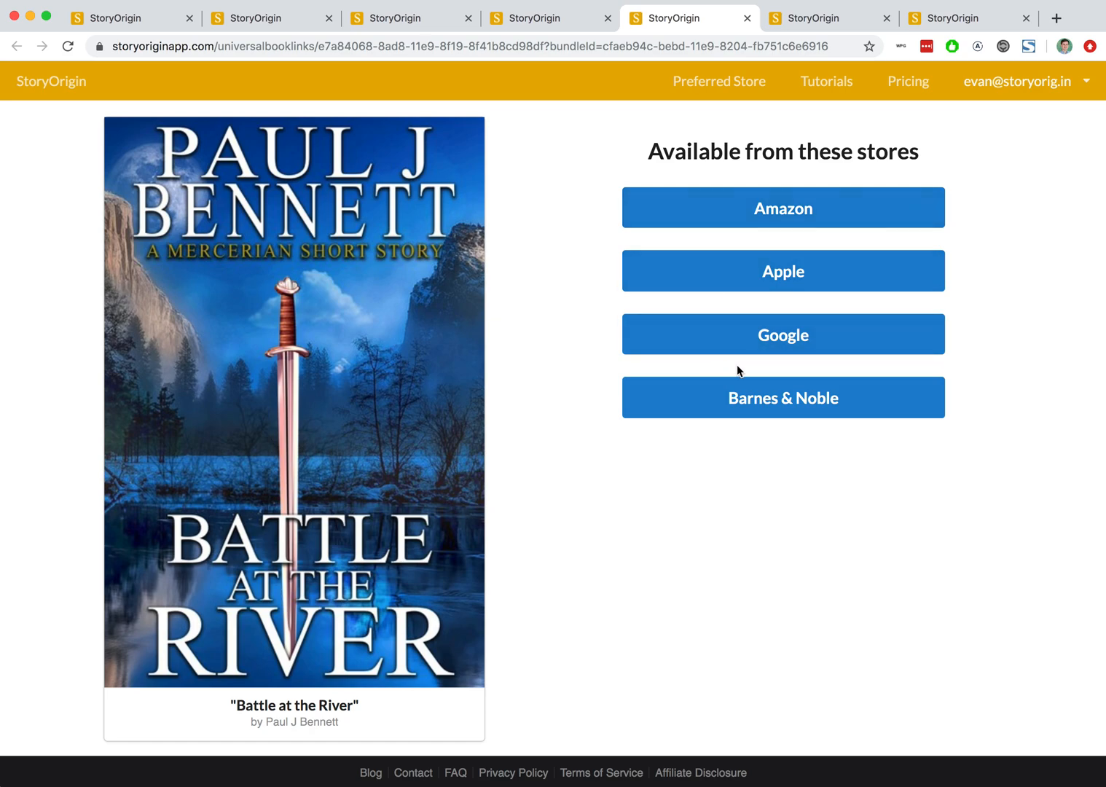
{"action": "mouse_move", "coordinate": [746, 18]}
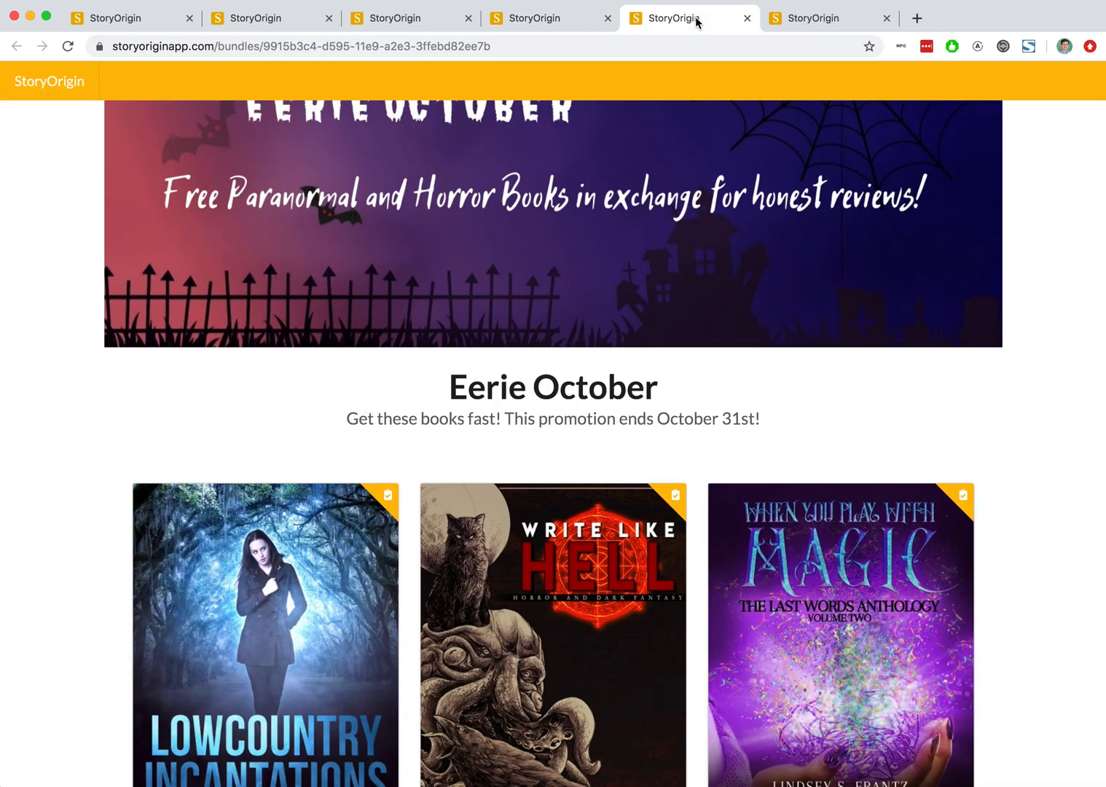
- View Lowcountry Incantations' review-copy request form, then return to its description page
{"action": "scroll", "scroll_direction": "up", "scroll_amount": 3}
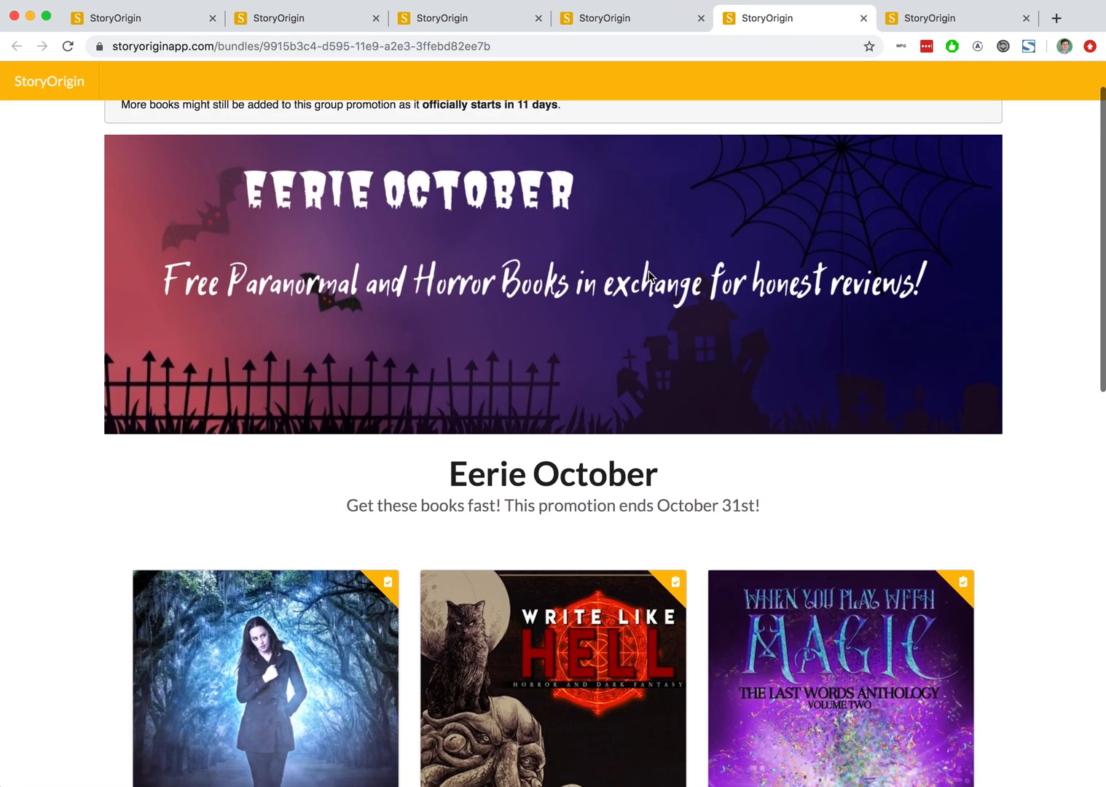
{"action": "scroll", "scroll_direction": "down", "scroll_amount": 3}
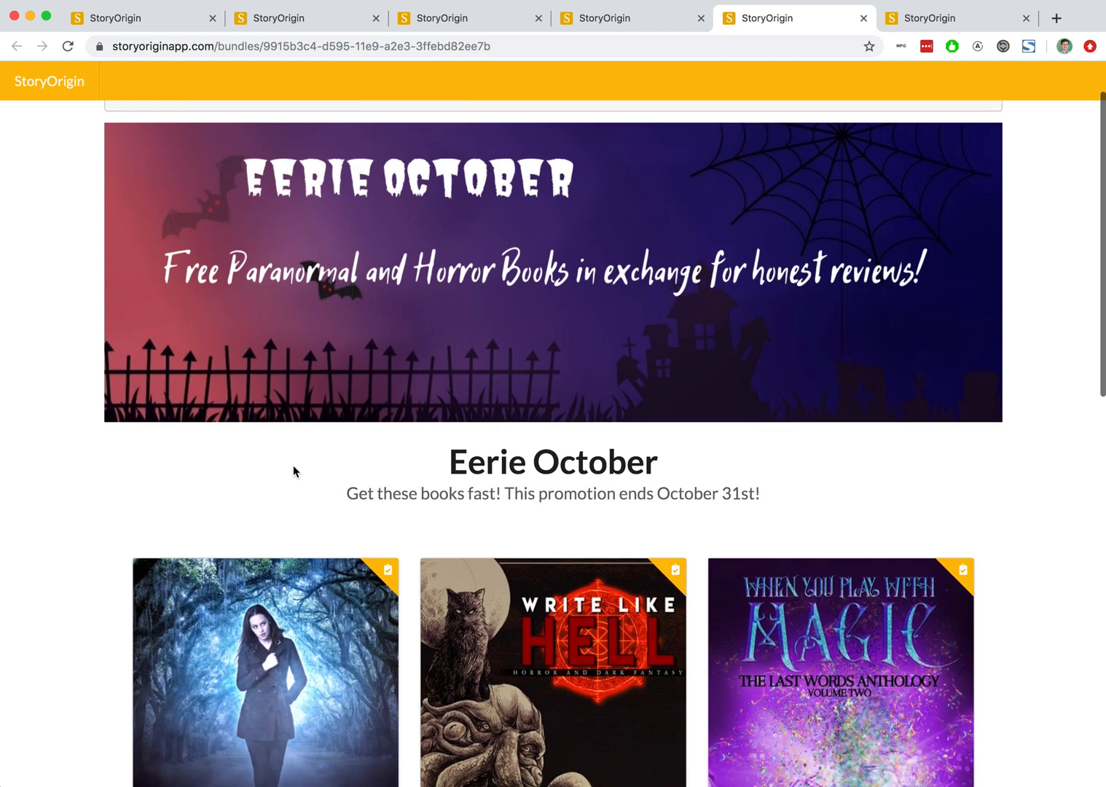
{"action": "scroll", "scroll_direction": "down", "scroll_amount": 3}
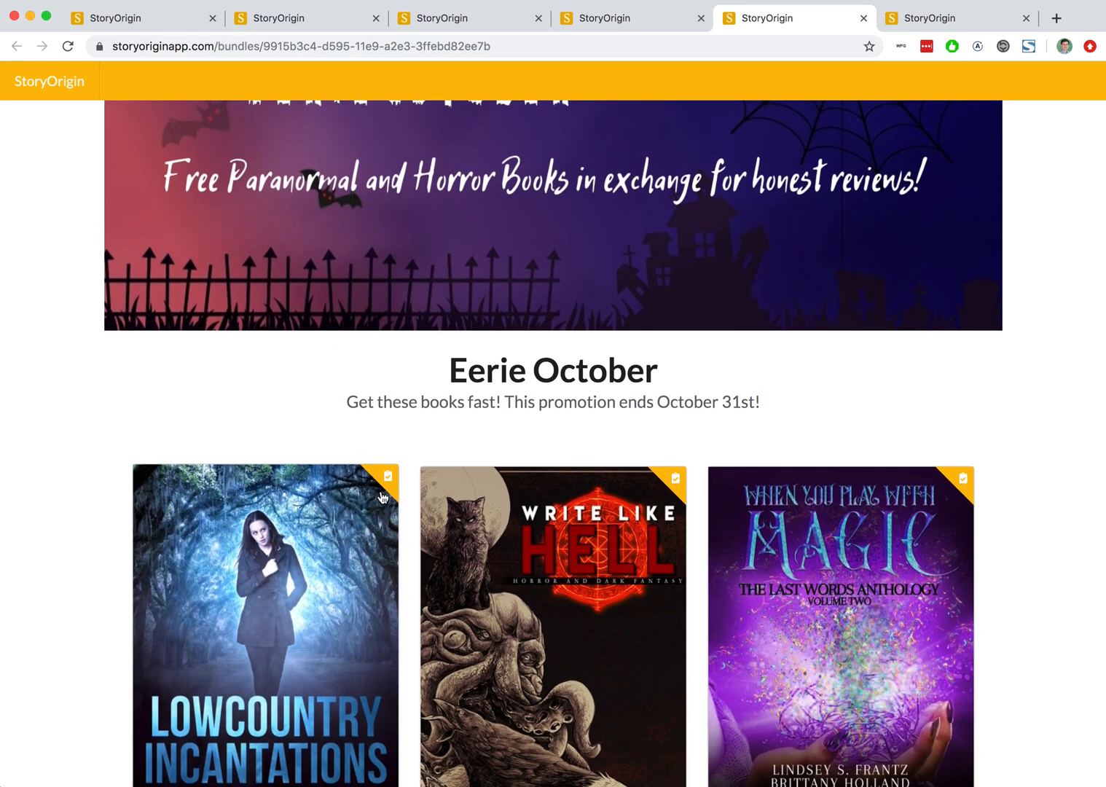
{"action": "mouse_move", "coordinate": [388, 494]}
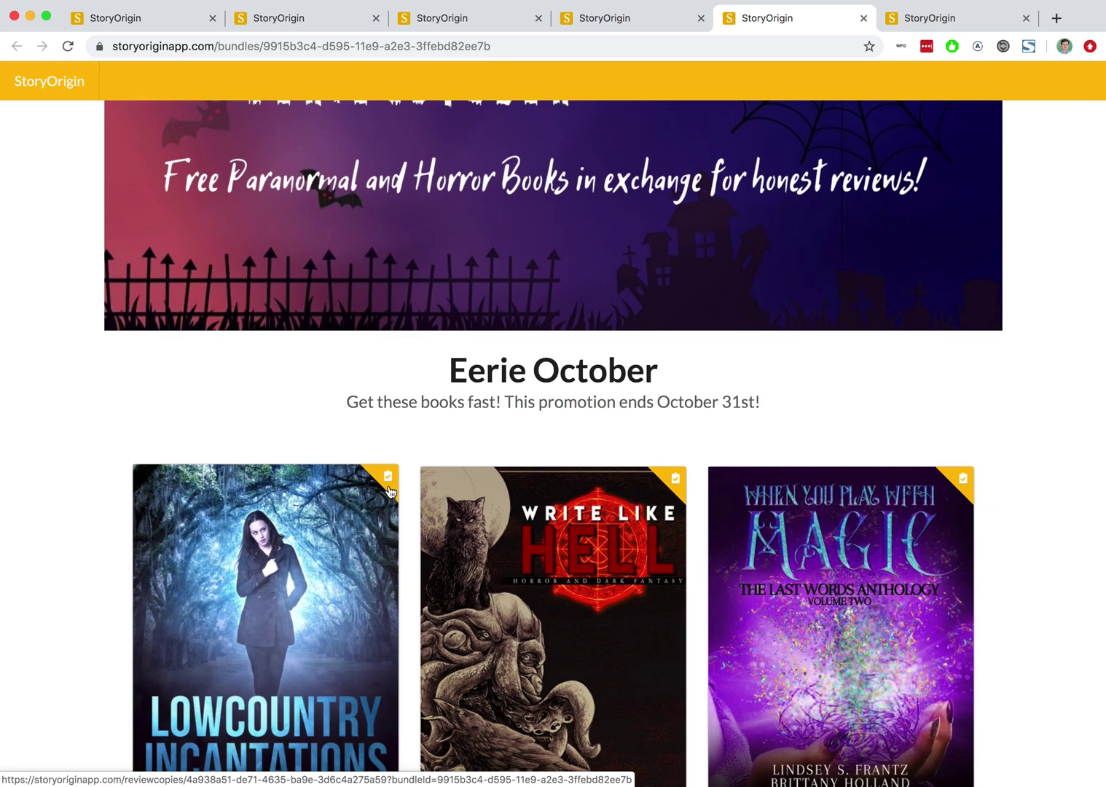
{"action": "mouse_move", "coordinate": [351, 514]}
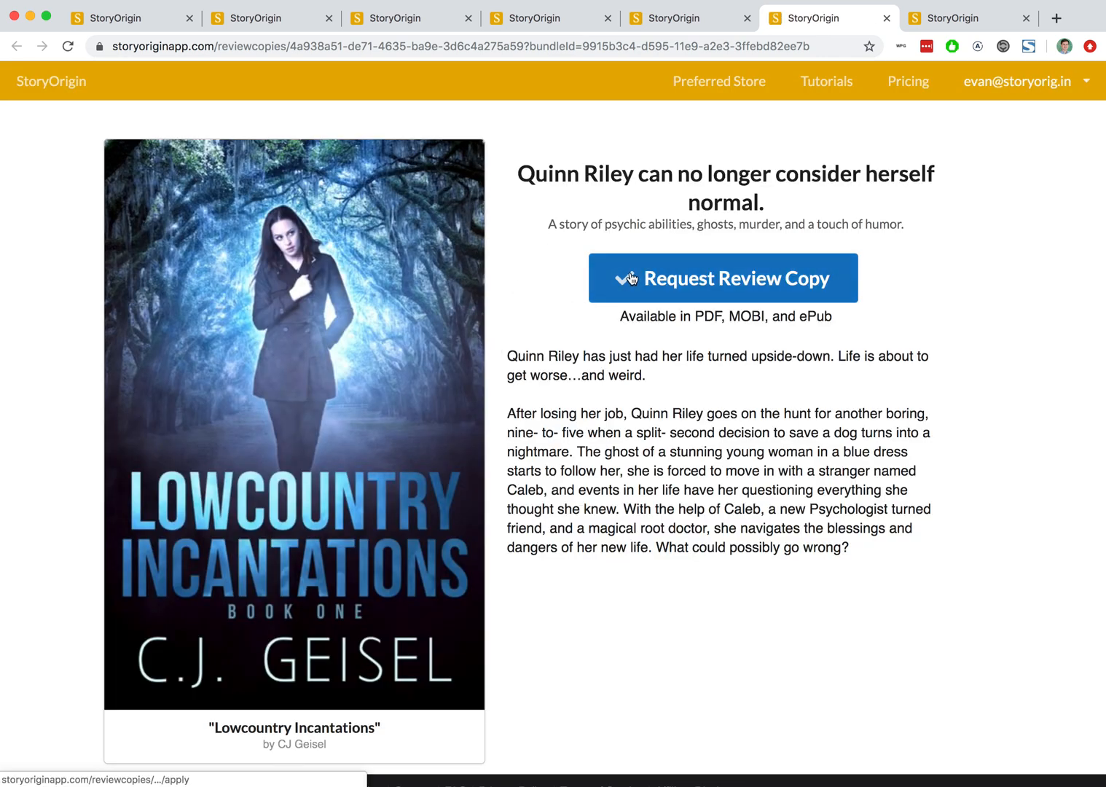
{"action": "left_click", "coordinate": [724, 277]}
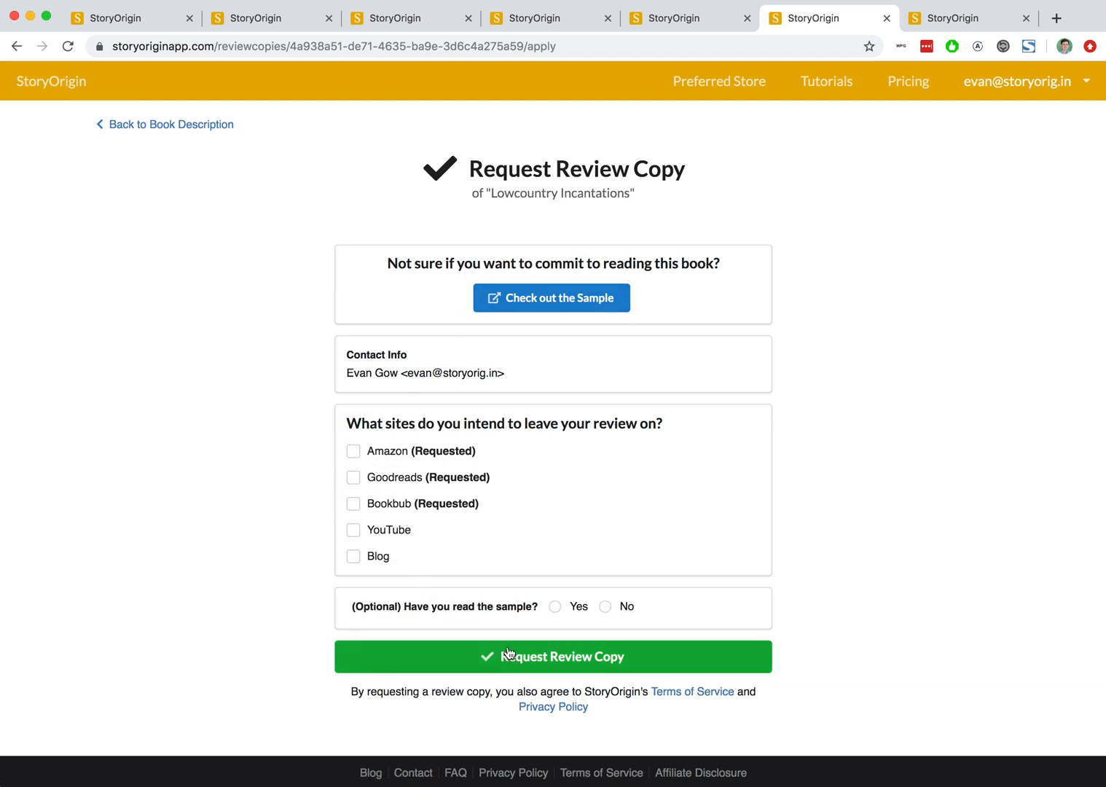
{"action": "mouse_move", "coordinate": [180, 126]}
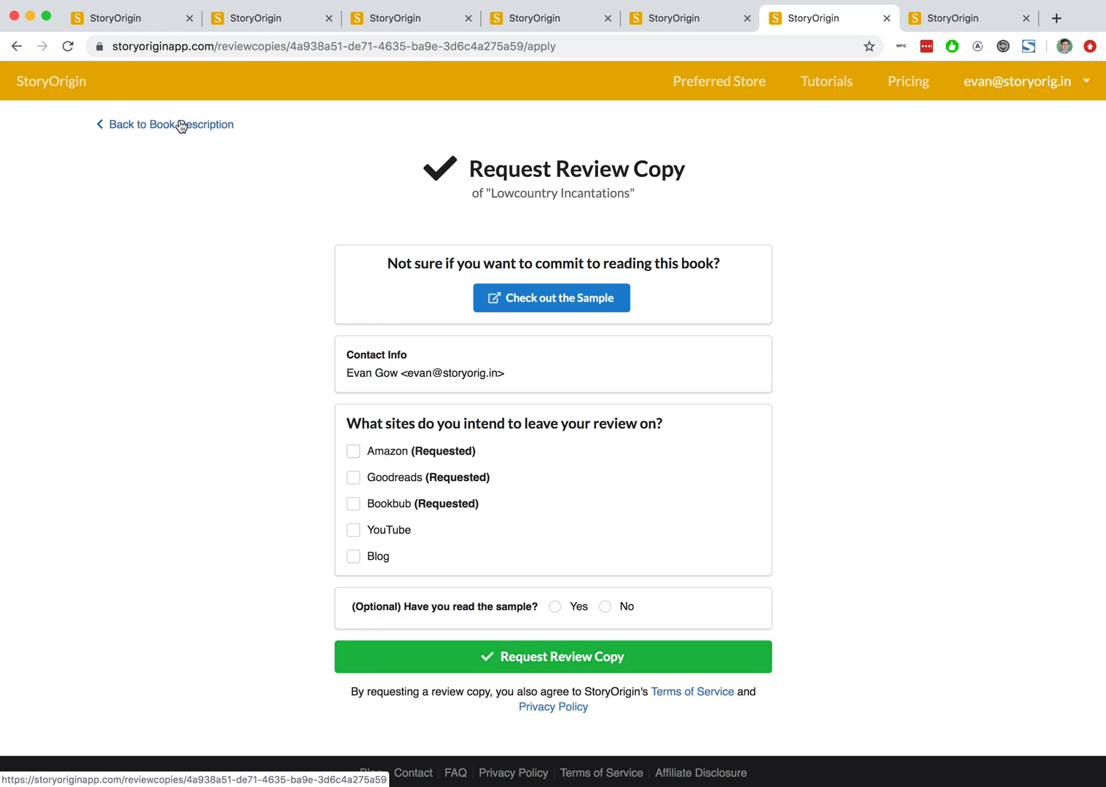
{"action": "left_click", "coordinate": [170, 123]}
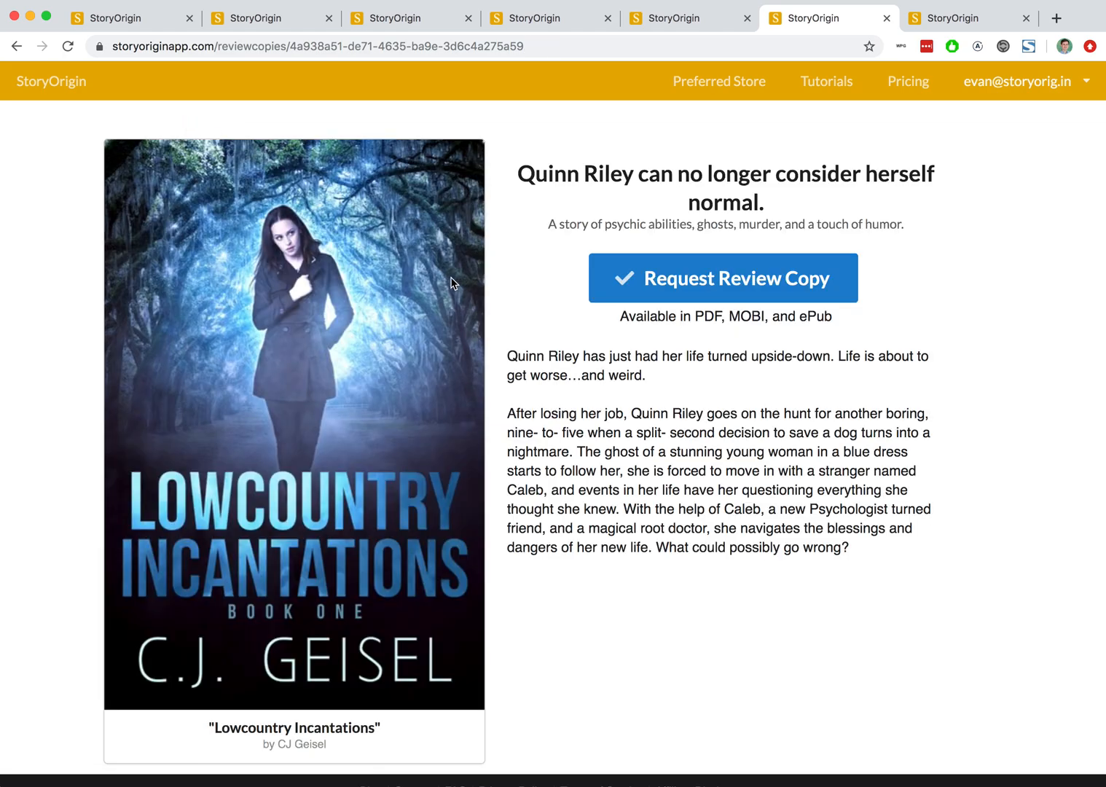
{"action": "mouse_move", "coordinate": [899, 132]}
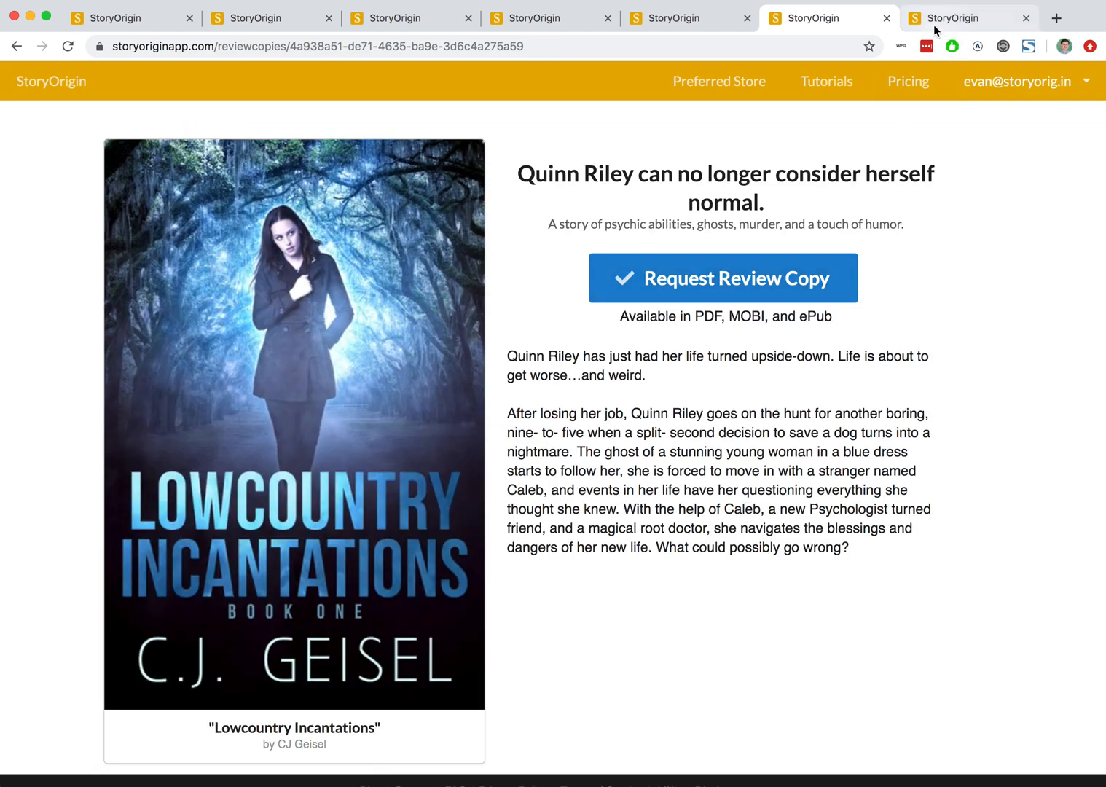
{"action": "mouse_move", "coordinate": [920, 28]}
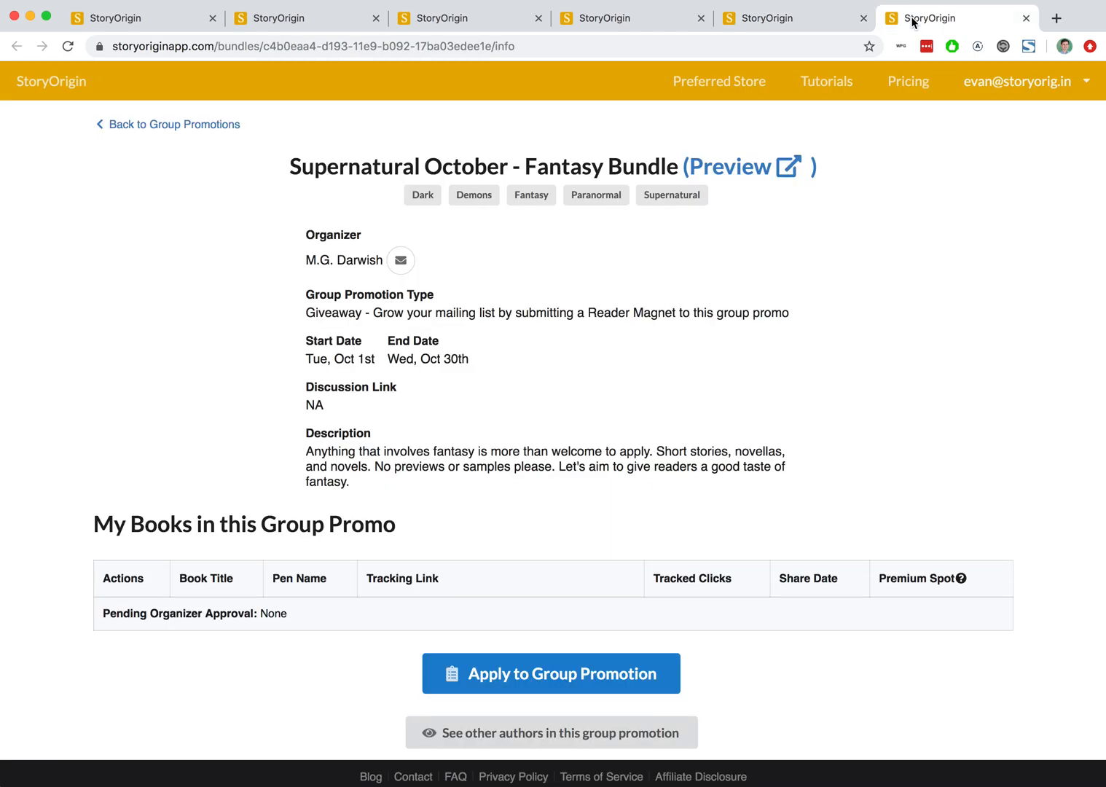
{"action": "mouse_move", "coordinate": [225, 173]}
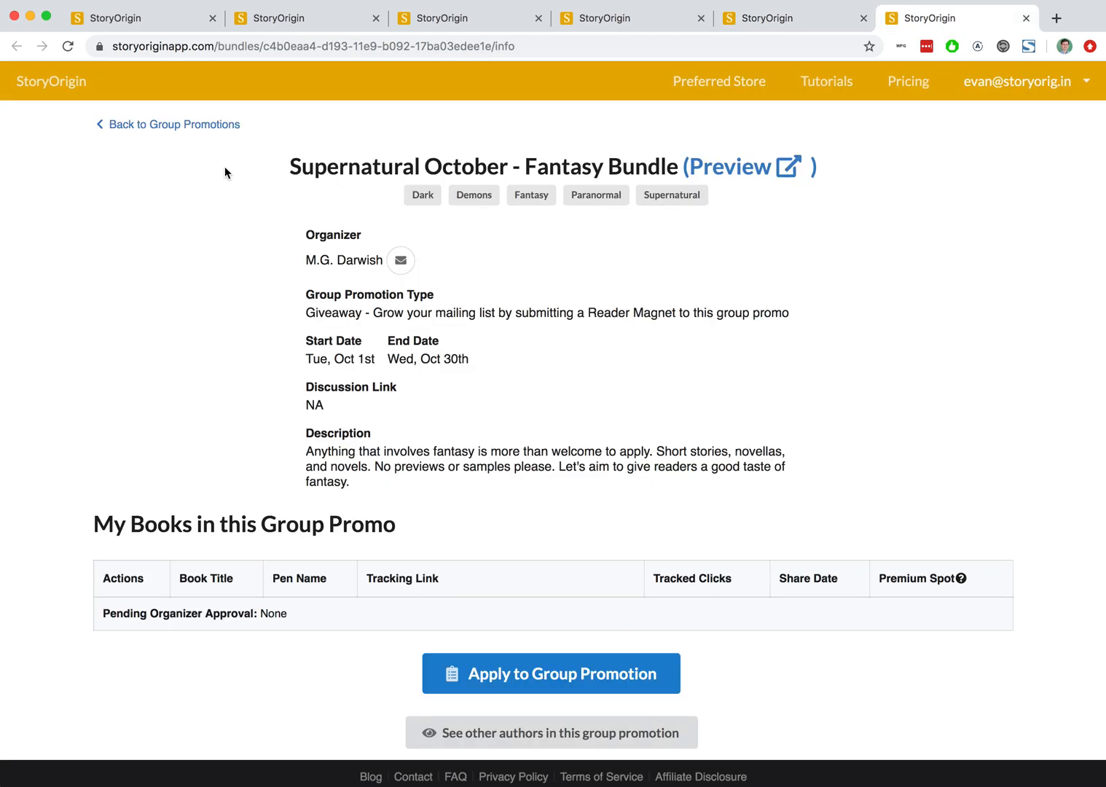
{"action": "mouse_move", "coordinate": [241, 177]}
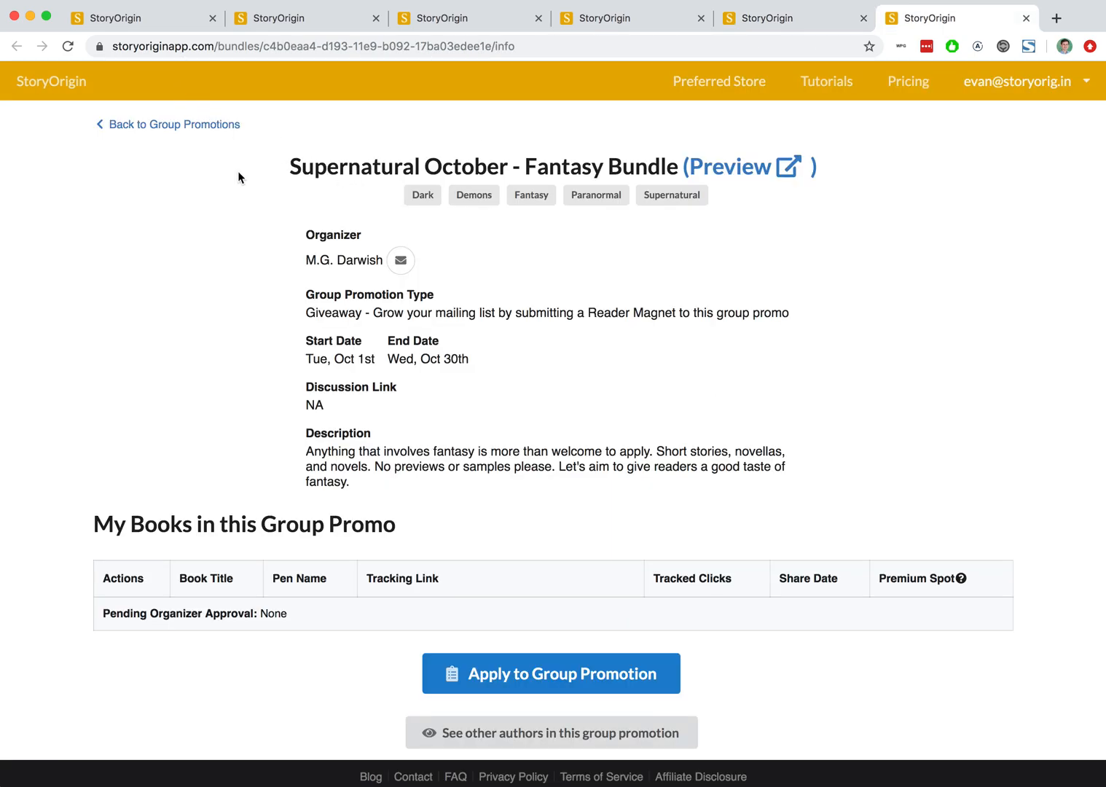
{"action": "mouse_move", "coordinate": [184, 130]}
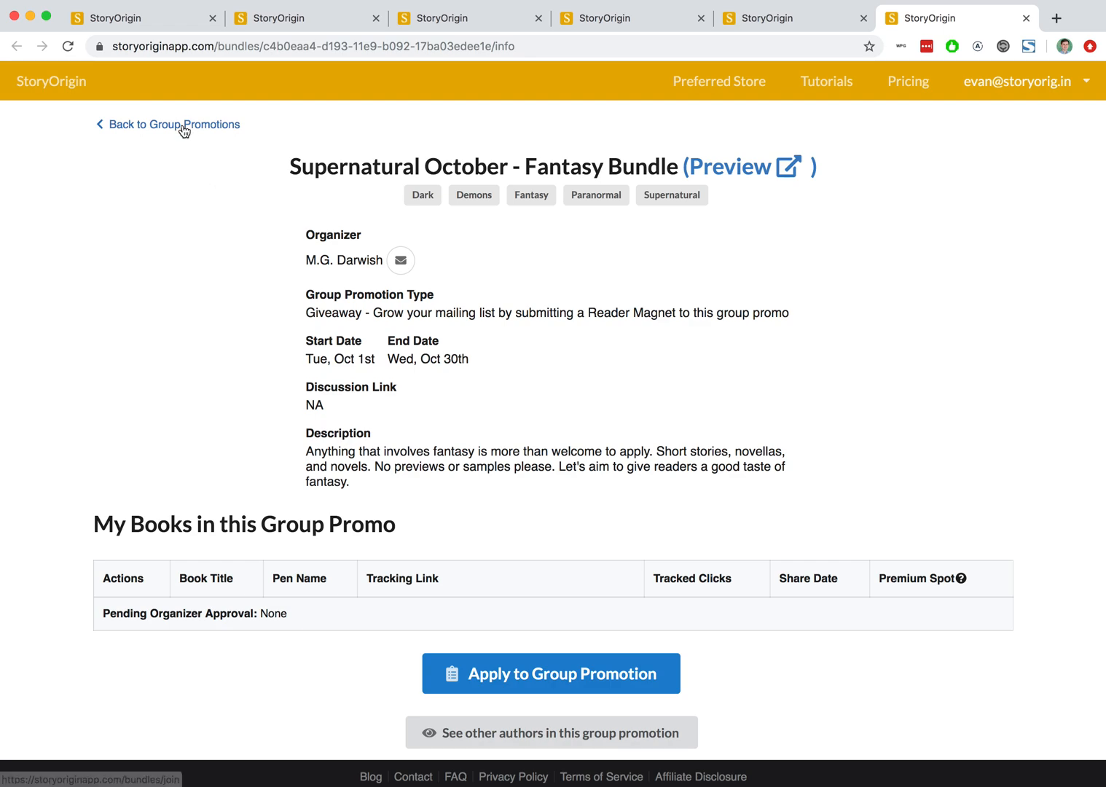
{"action": "mouse_move", "coordinate": [404, 300]}
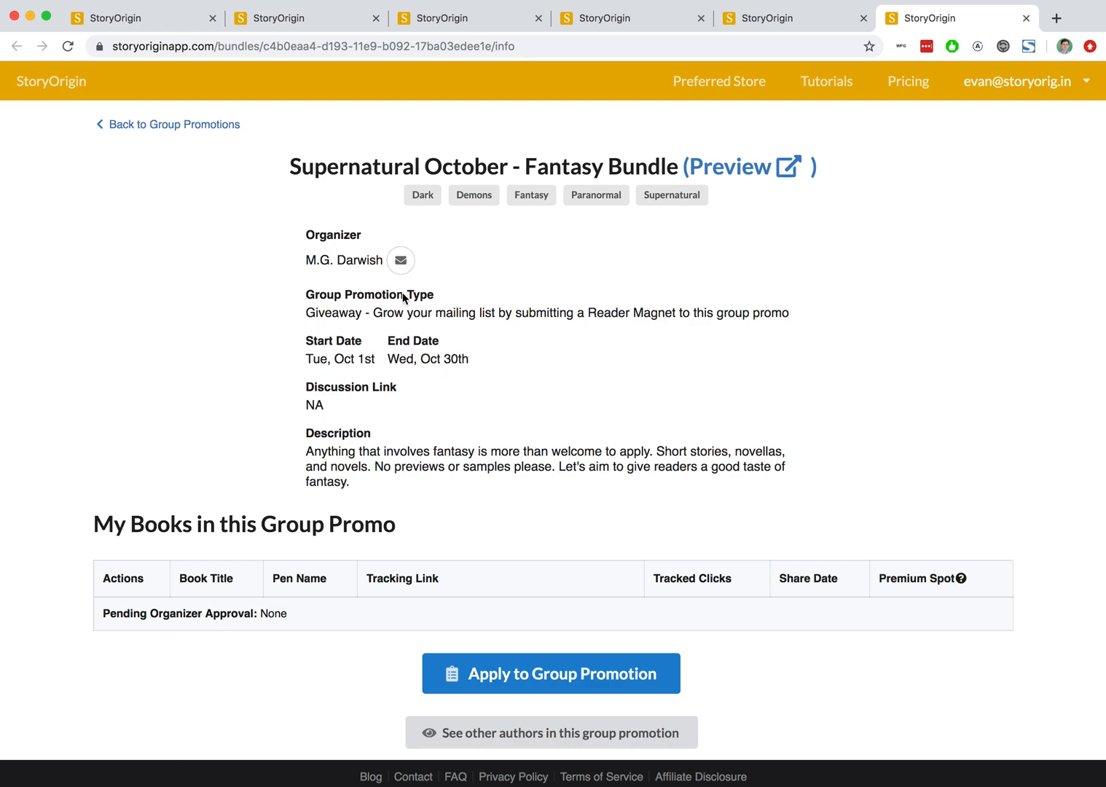
{"action": "mouse_move", "coordinate": [410, 344]}
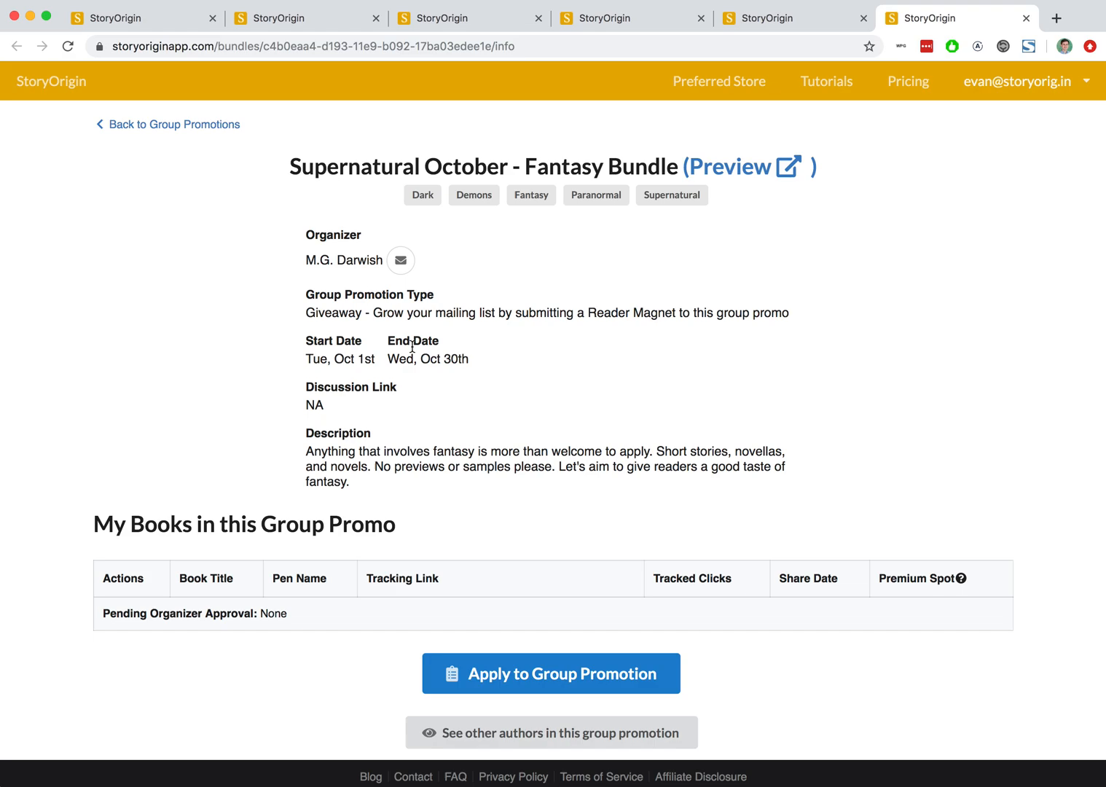
{"action": "mouse_move", "coordinate": [200, 133]}
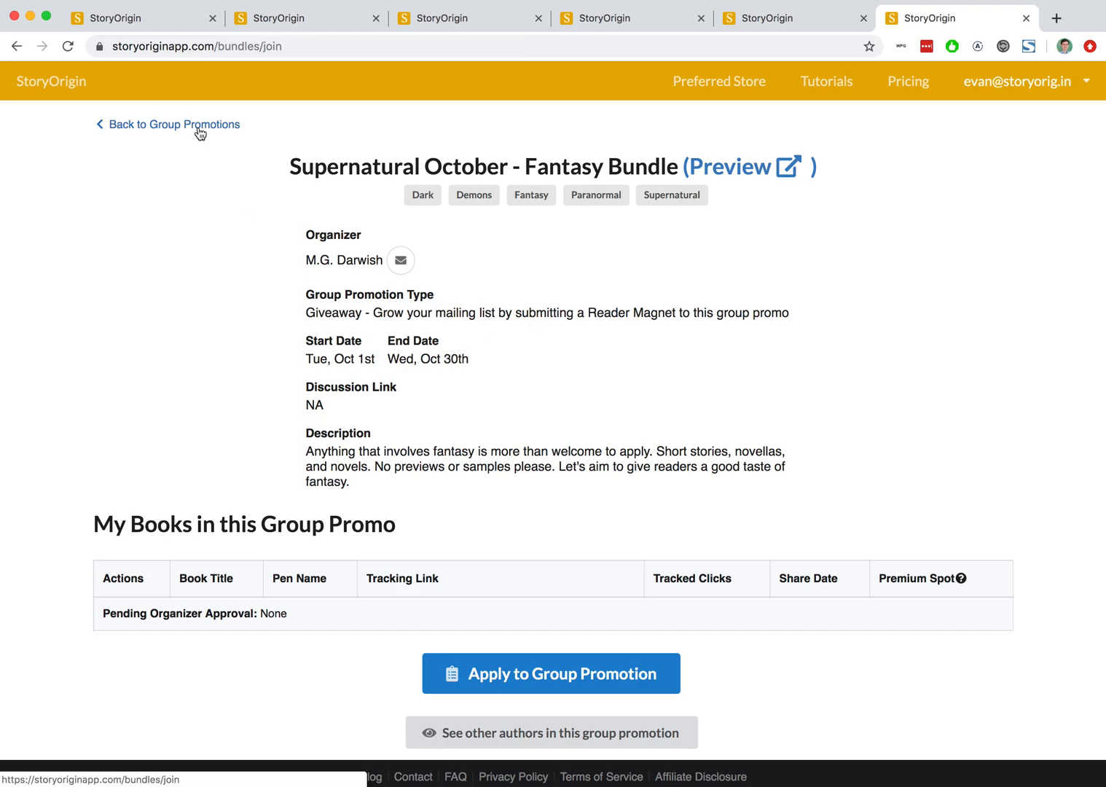
- Go back to the group promotions list from the bundle info page
{"action": "left_click", "coordinate": [173, 124]}
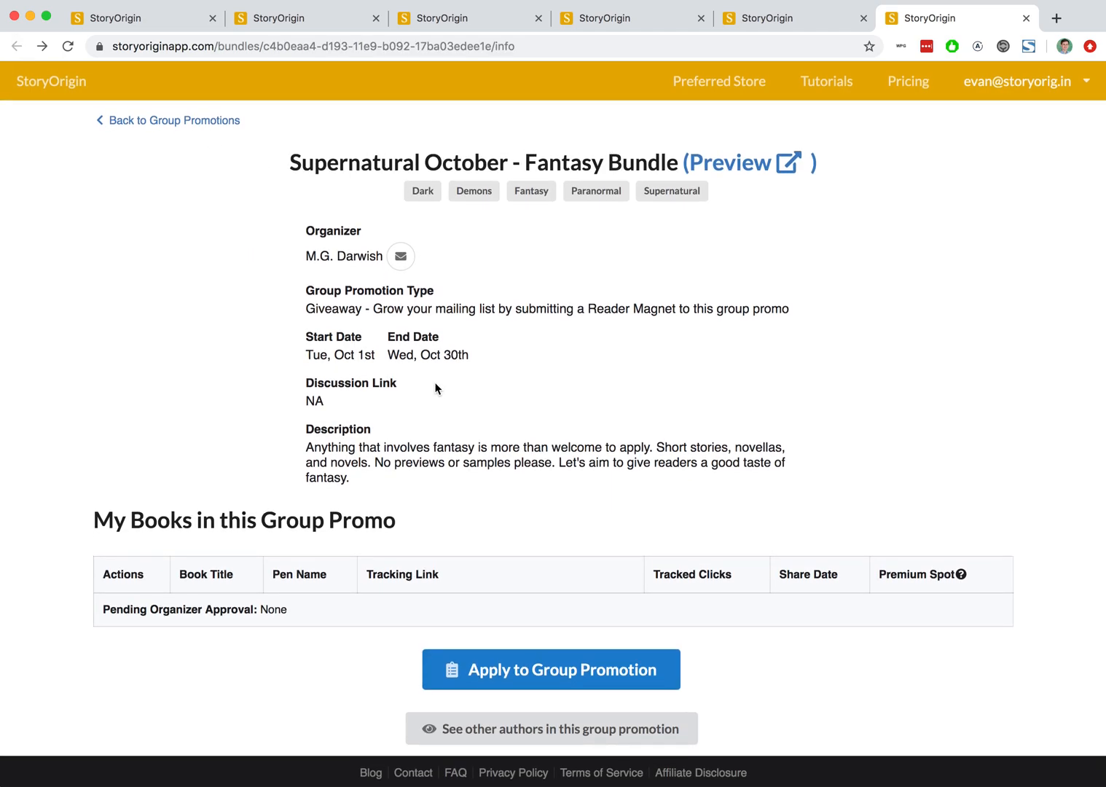
{"action": "mouse_move", "coordinate": [454, 665]}
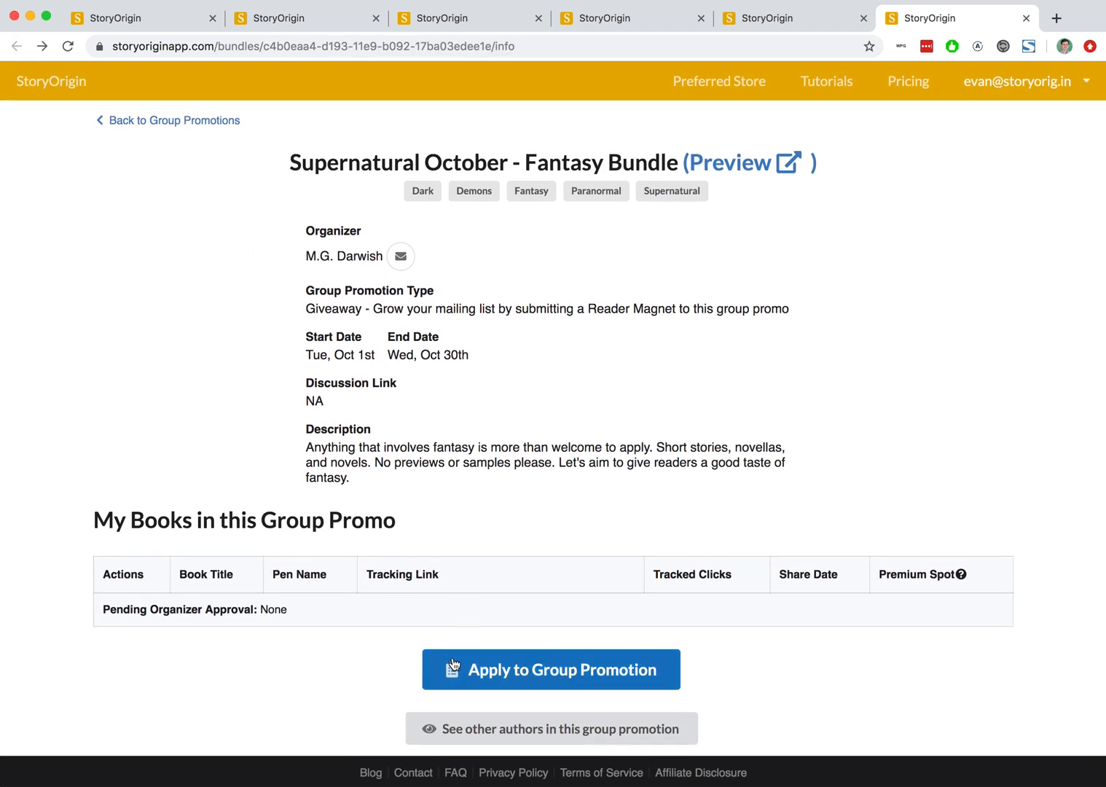
{"action": "left_click", "coordinate": [551, 669]}
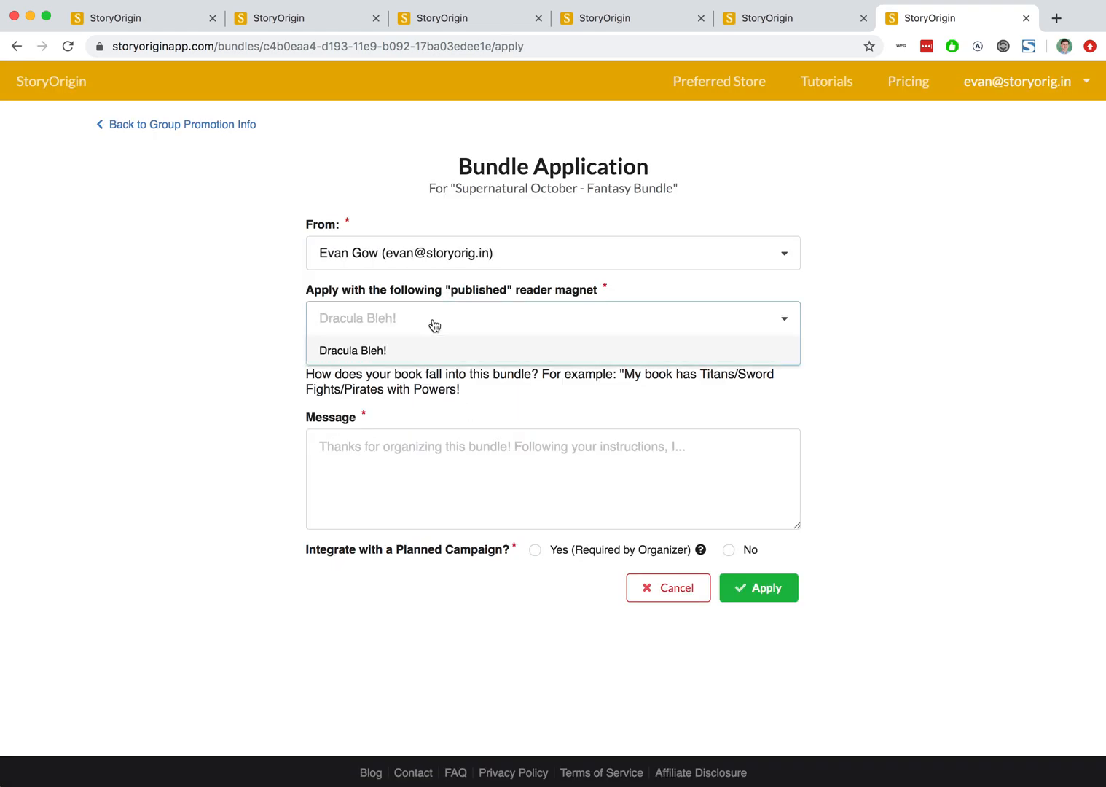
{"action": "mouse_move", "coordinate": [453, 319]}
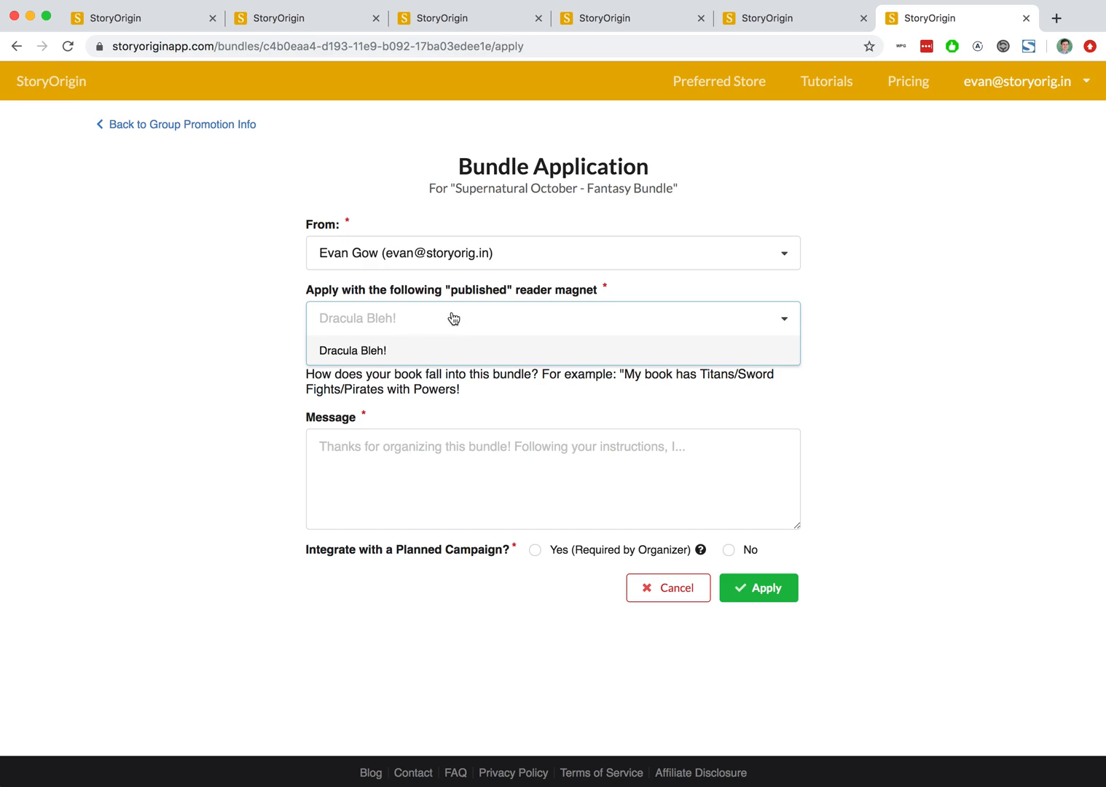
{"action": "mouse_move", "coordinate": [400, 320]}
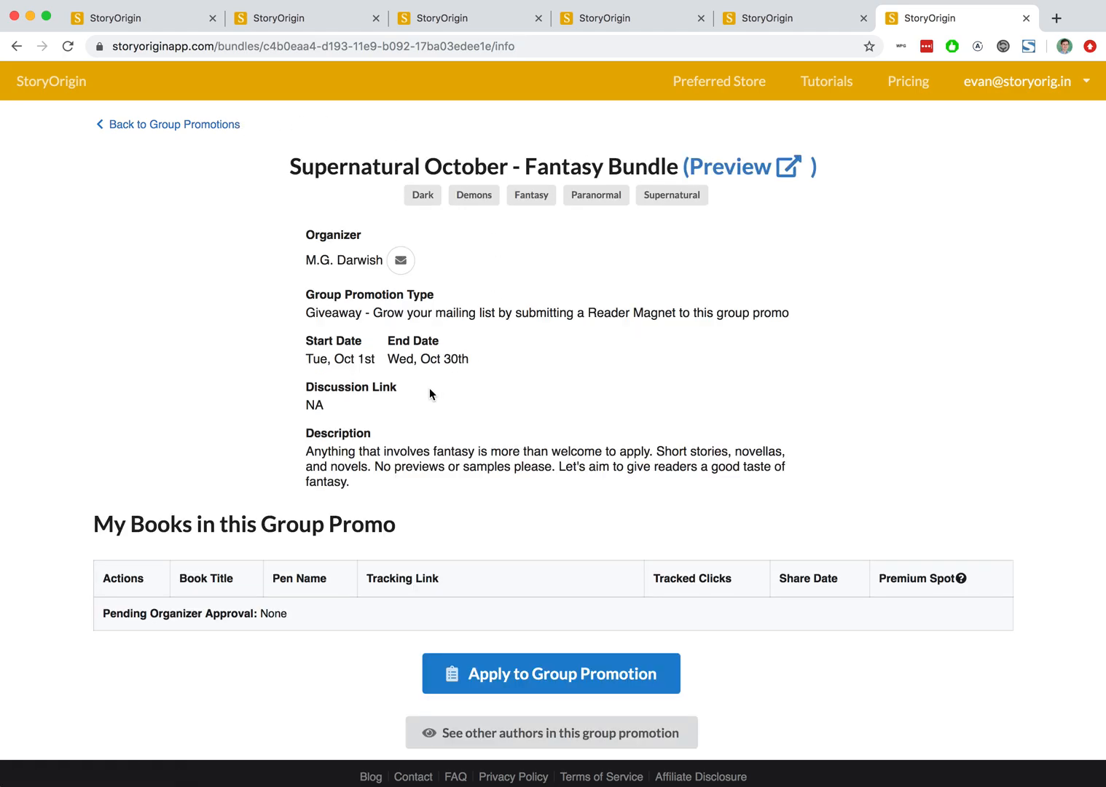
{"action": "left_click_drag", "start_coordinate": [305, 312], "coordinate": [788, 312]}
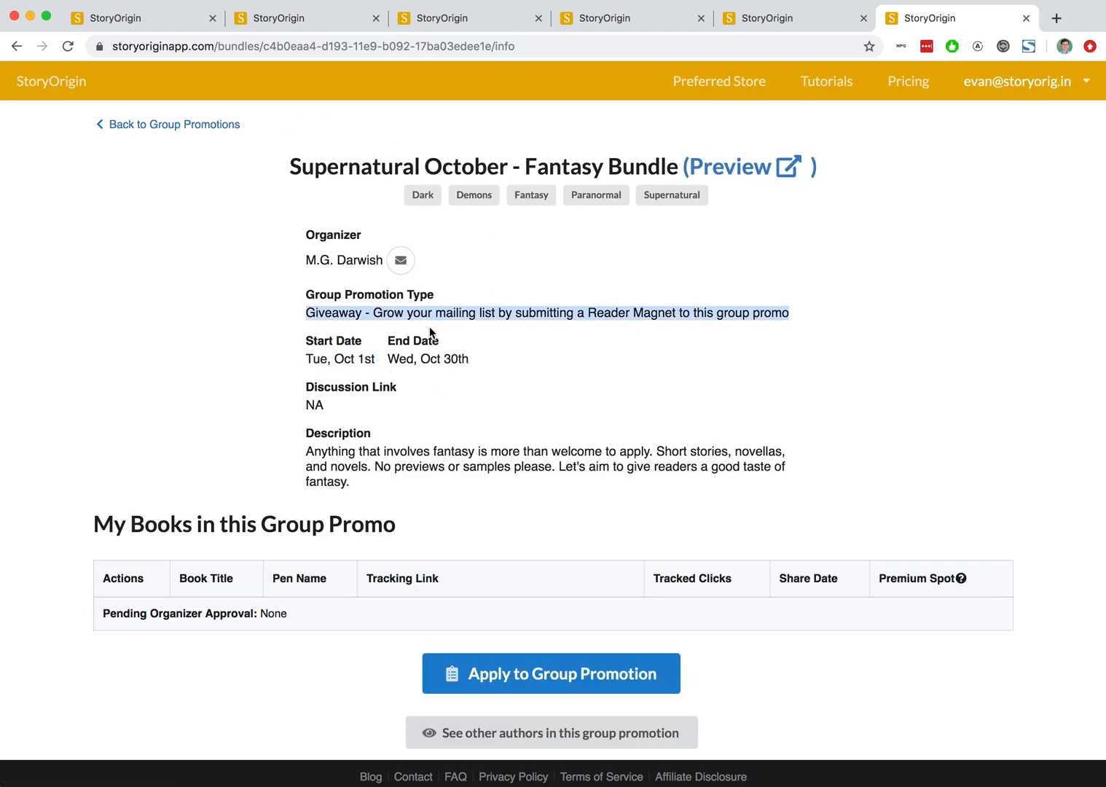
{"action": "mouse_move", "coordinate": [788, 329]}
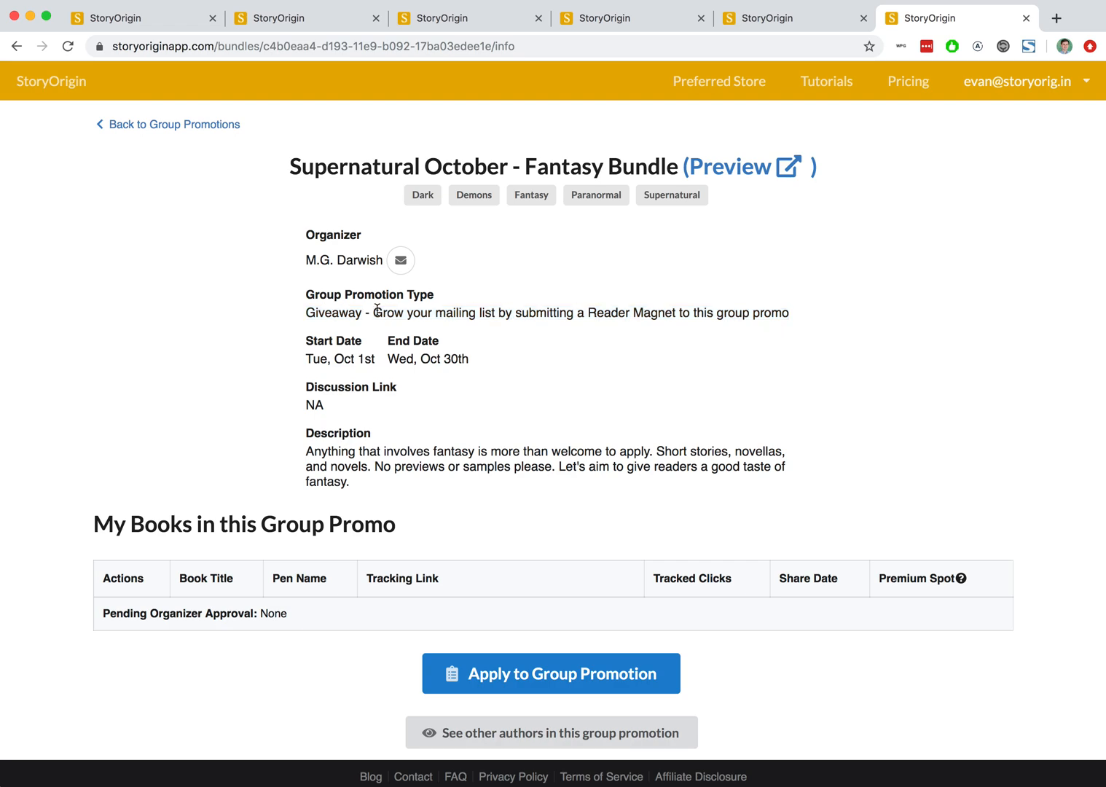
{"action": "left_click_drag", "start_coordinate": [376, 312], "coordinate": [775, 313]}
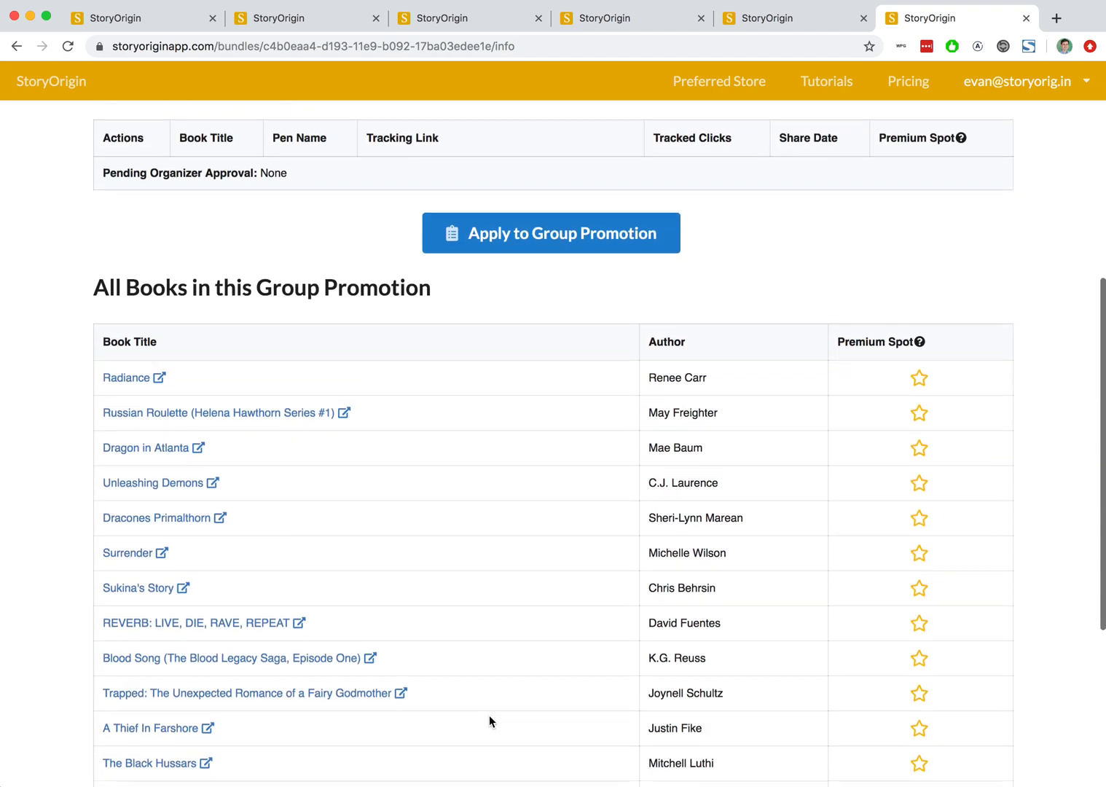
{"action": "scroll", "scroll_direction": "down", "scroll_amount": 3}
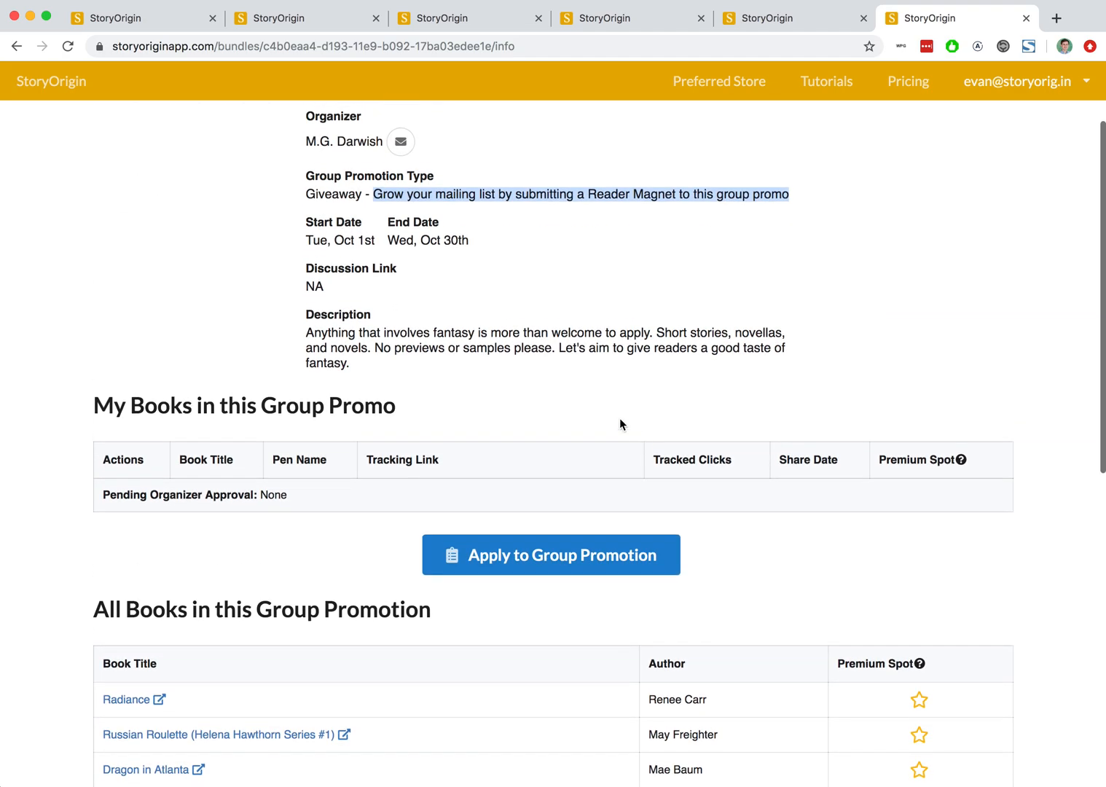
{"action": "mouse_move", "coordinate": [302, 245]}
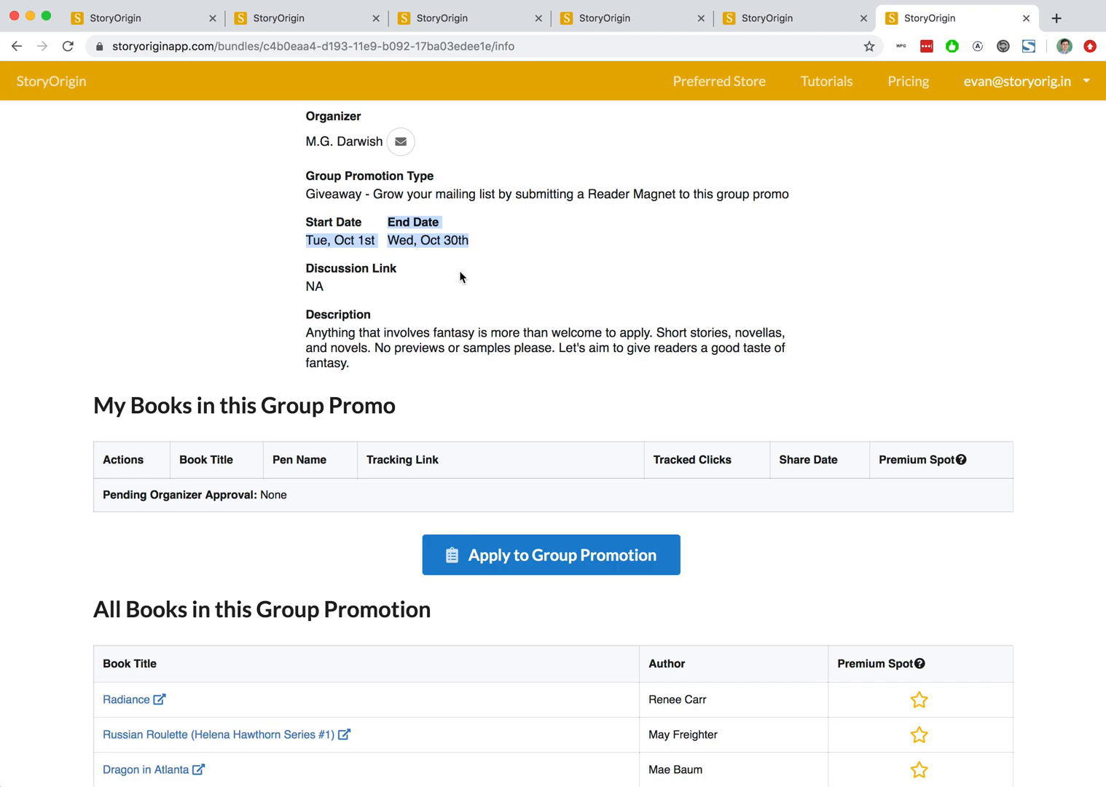
{"action": "scroll", "scroll_direction": "down", "scroll_amount": 3}
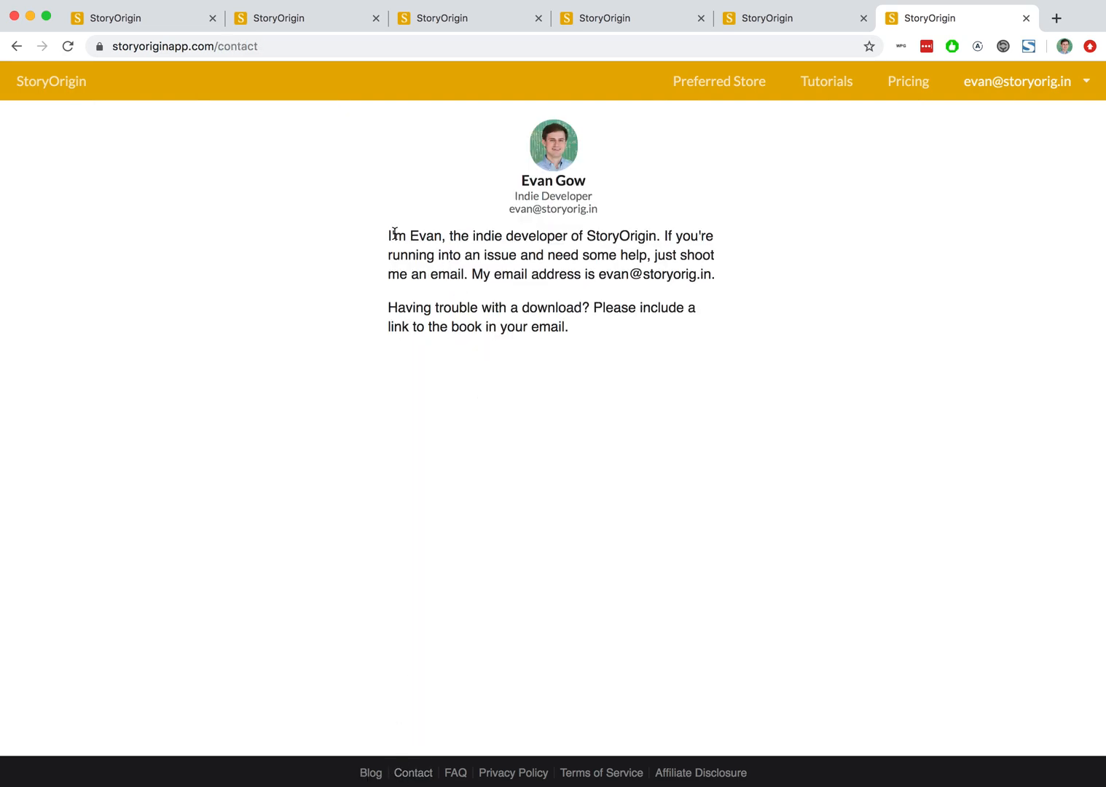
{"action": "mouse_move", "coordinate": [511, 361]}
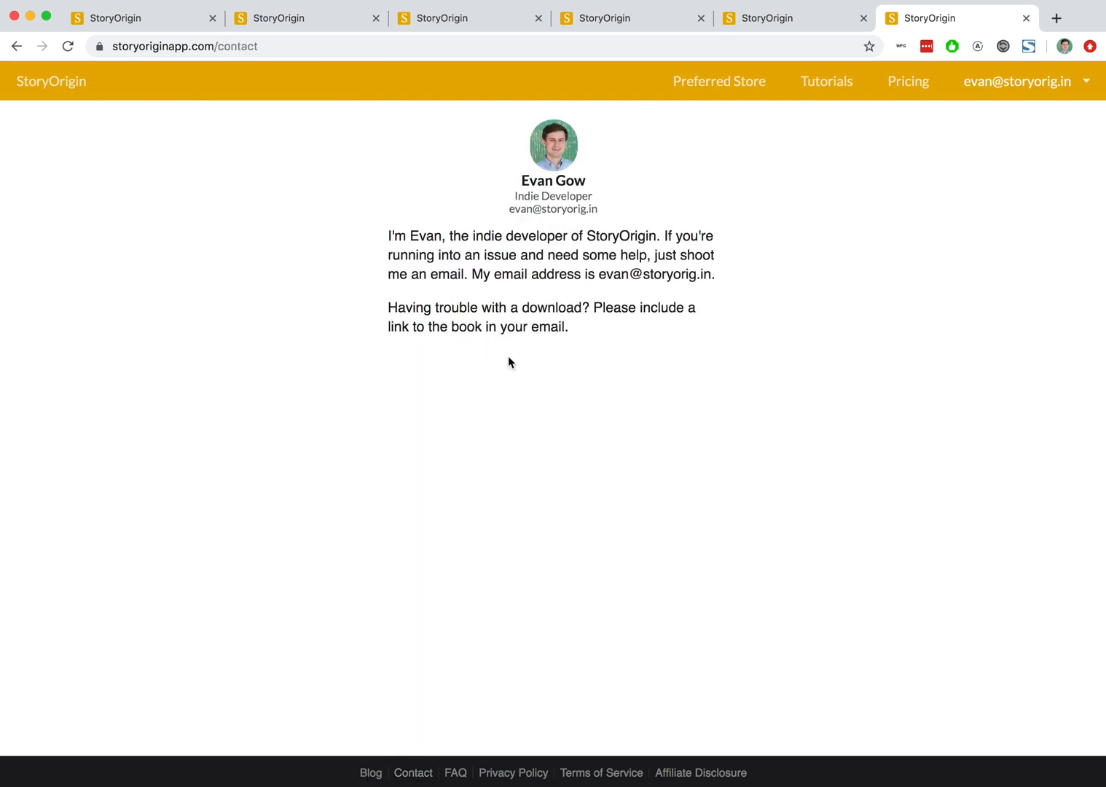